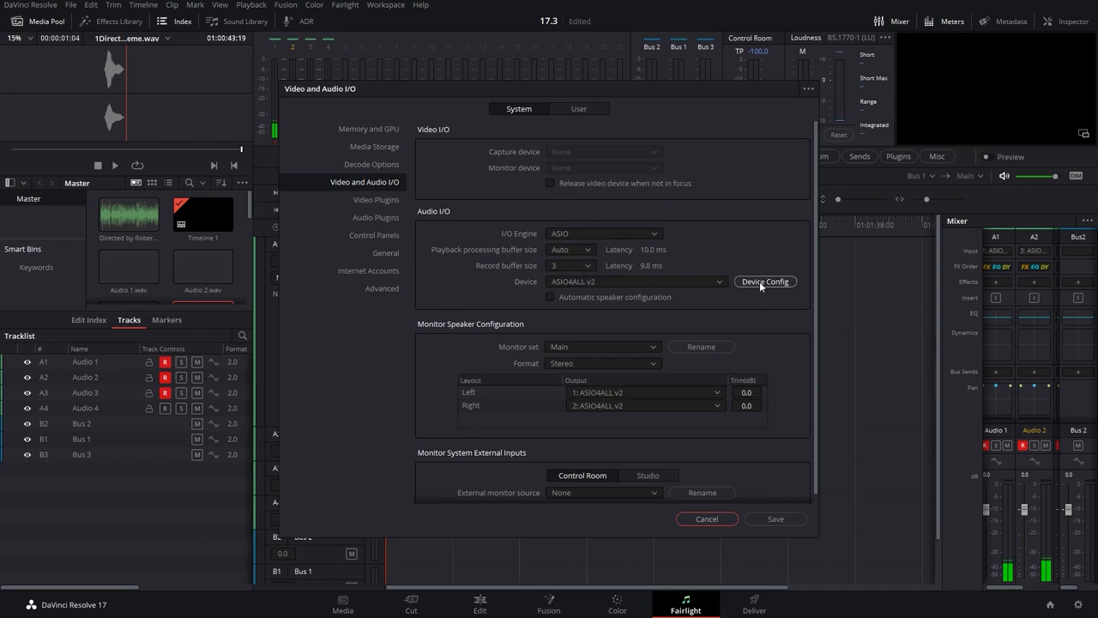
Step: Review the ASIO playback buffer sizes, toggle automatic speaker configuration on and off, and save the preferences
{"action": "left_click", "coordinate": [765, 282]}
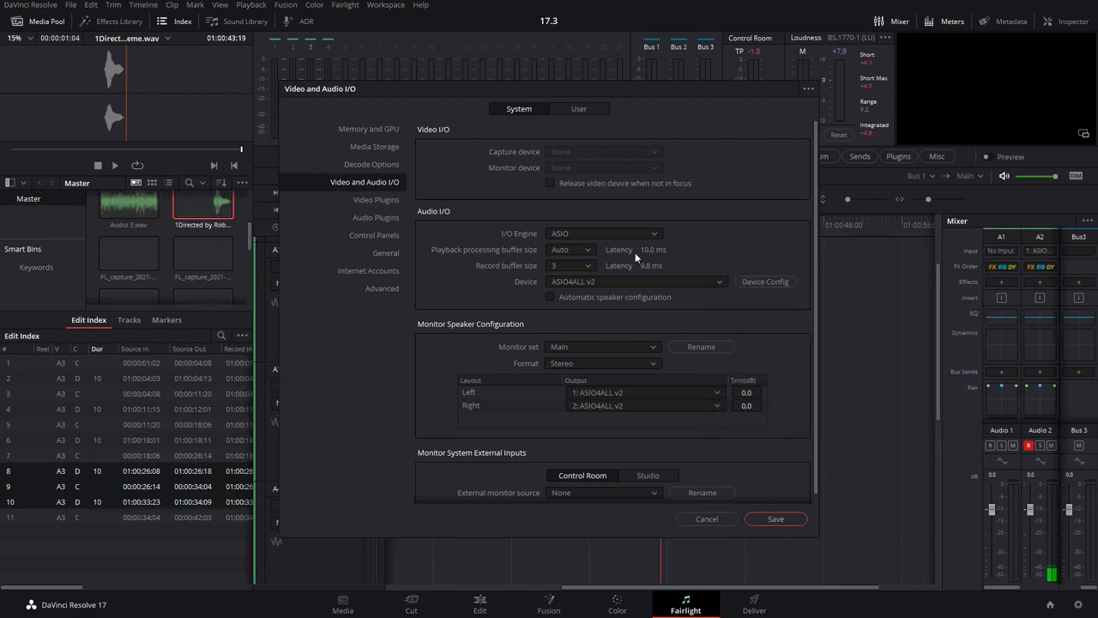
{"action": "left_click", "coordinate": [569, 250]}
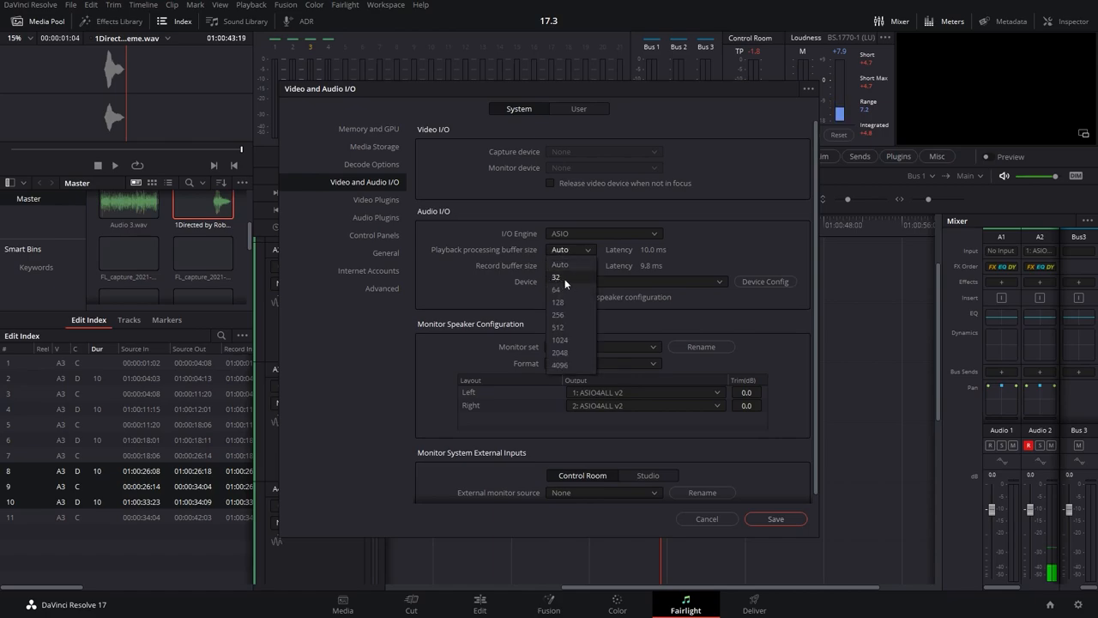
{"action": "mouse_move", "coordinate": [560, 364]}
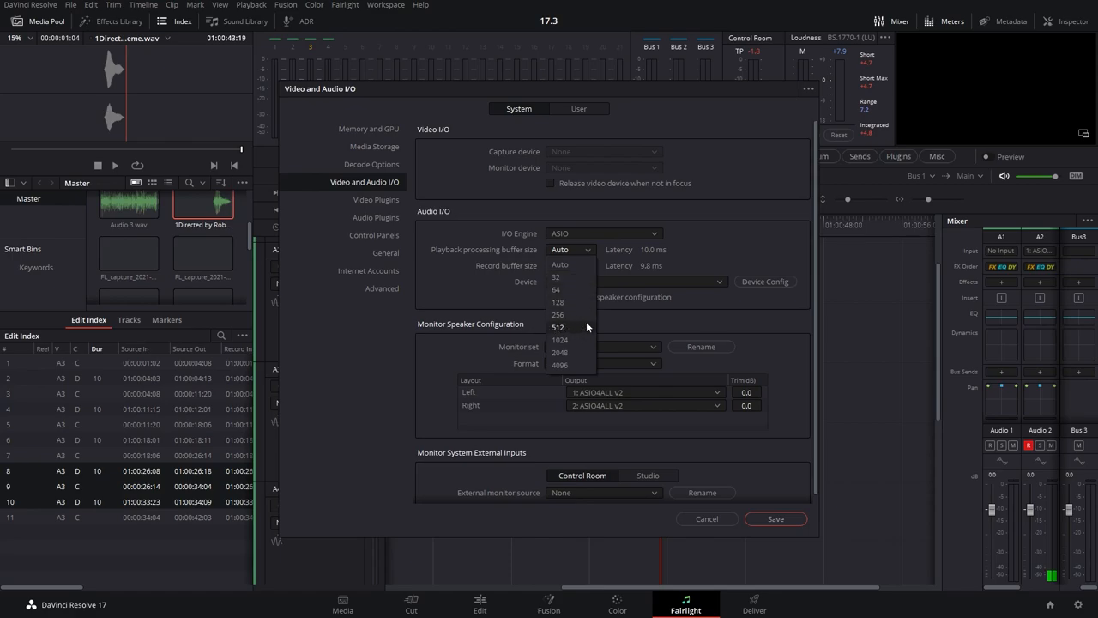
{"action": "mouse_move", "coordinate": [575, 332]}
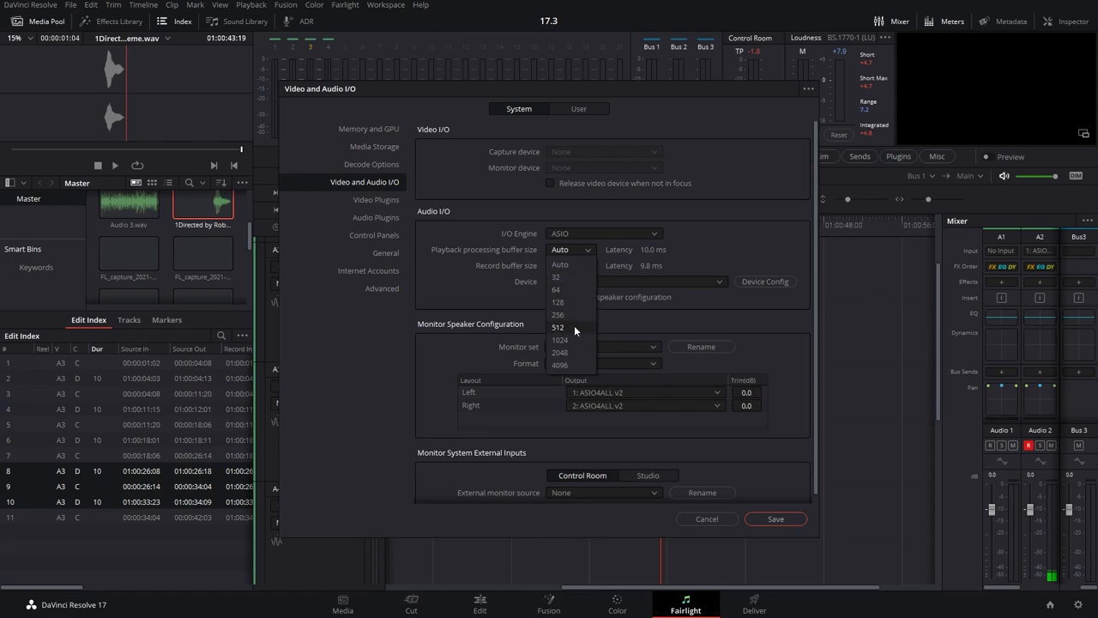
{"action": "mouse_move", "coordinate": [574, 316]}
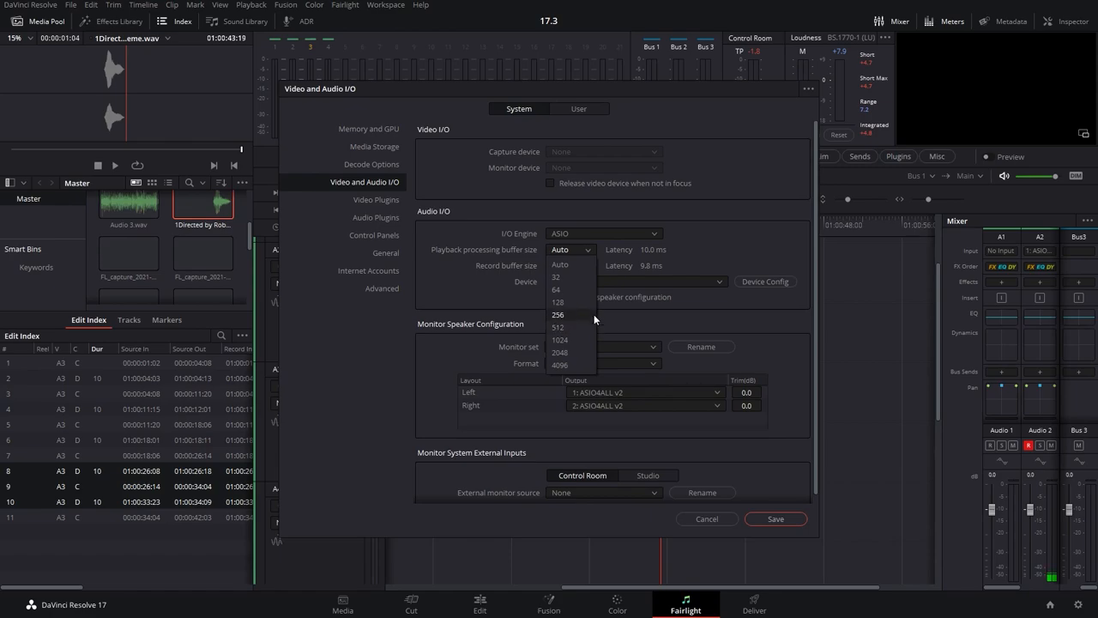
{"action": "mouse_move", "coordinate": [569, 288]}
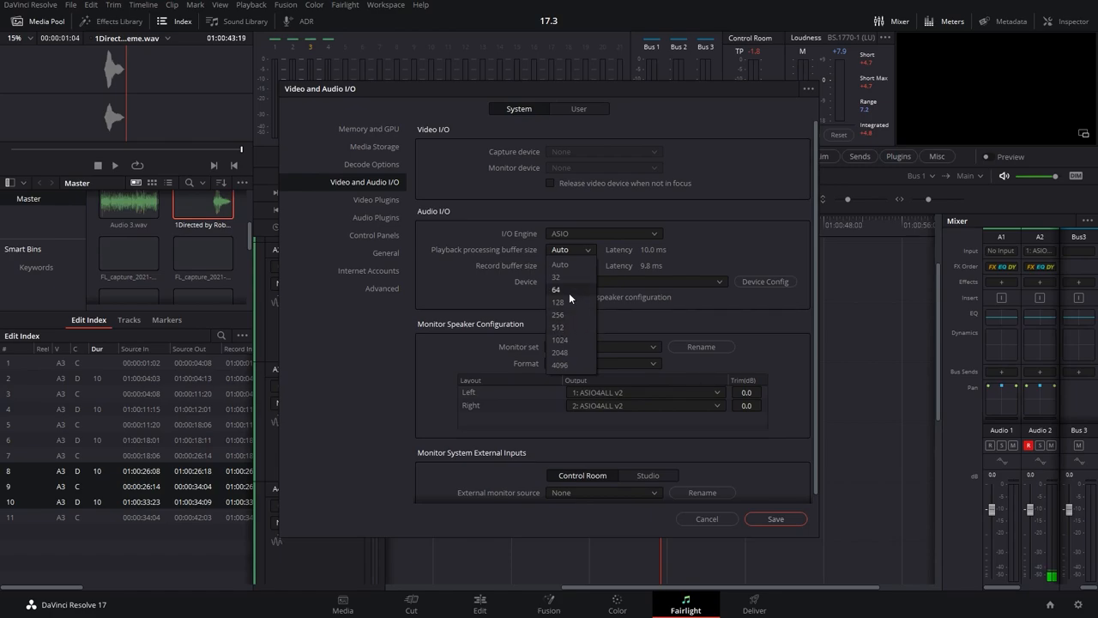
{"action": "mouse_move", "coordinate": [697, 261]}
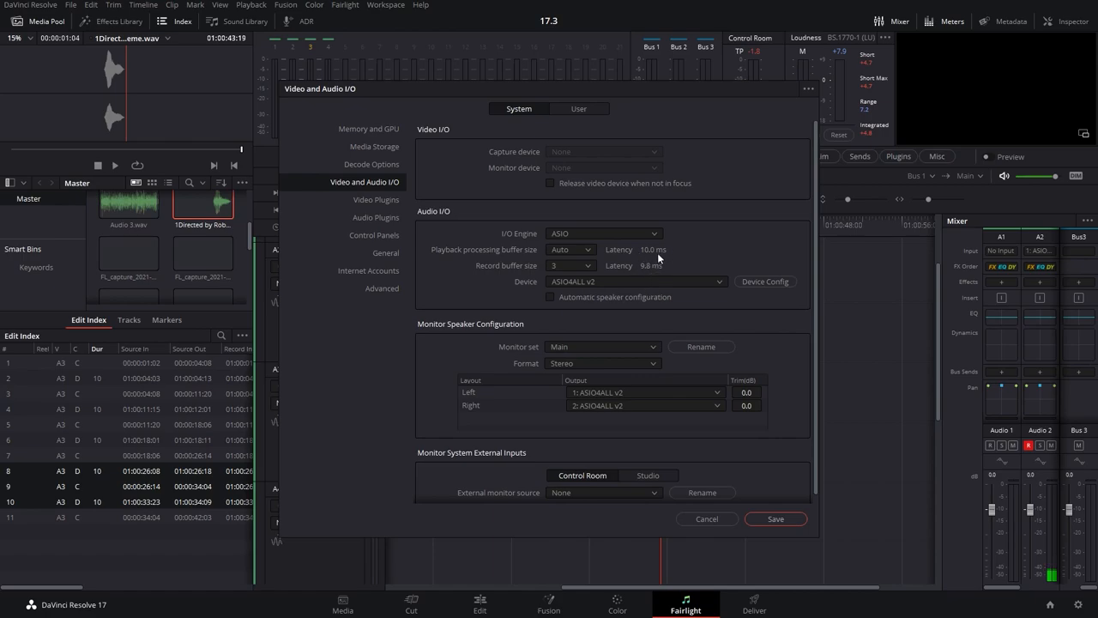
{"action": "mouse_move", "coordinate": [701, 491]}
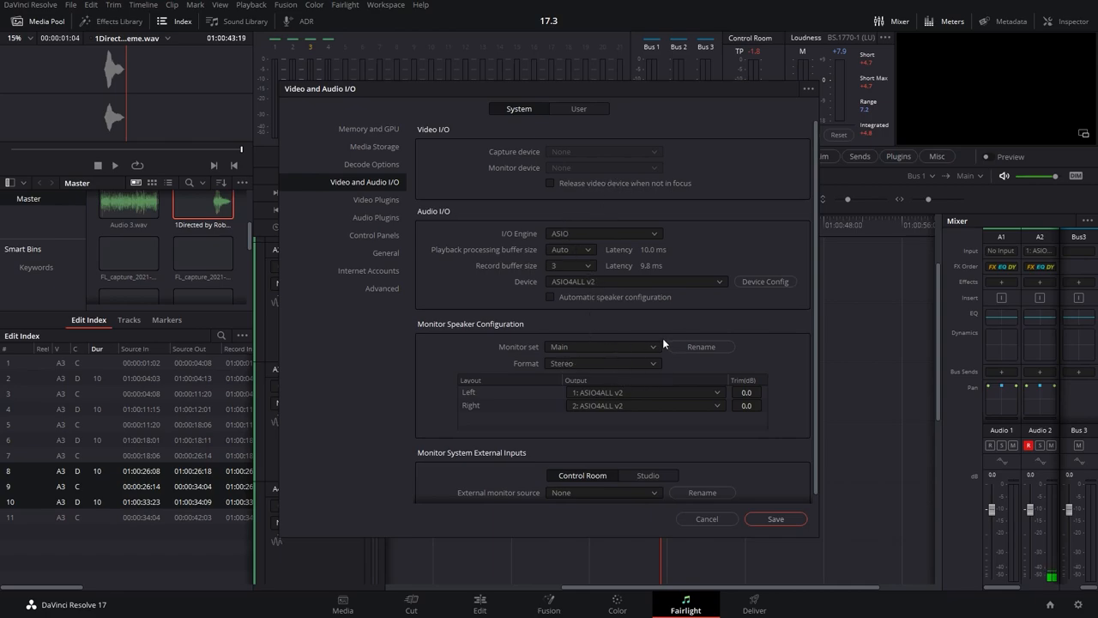
{"action": "left_click", "coordinate": [549, 297]}
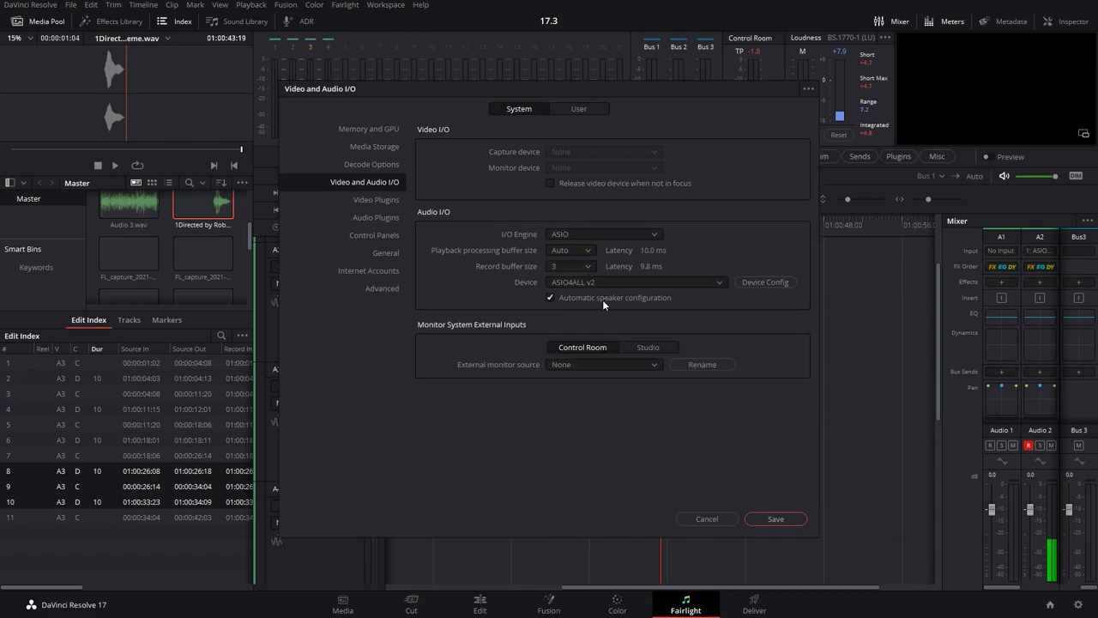
{"action": "left_click", "coordinate": [549, 297]}
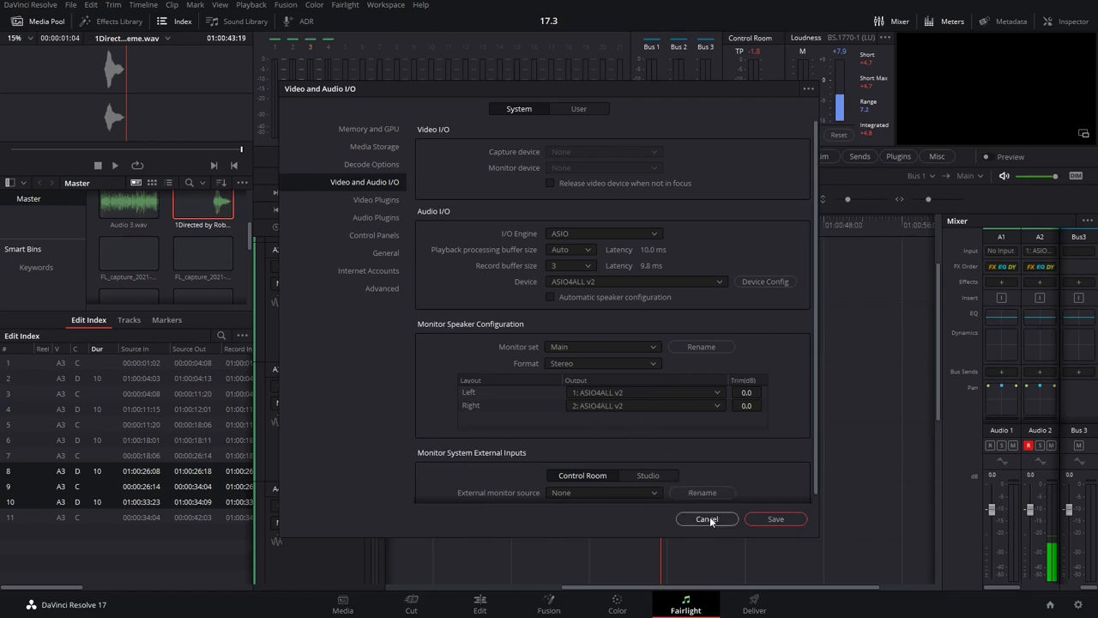
{"action": "left_click", "coordinate": [129, 320]}
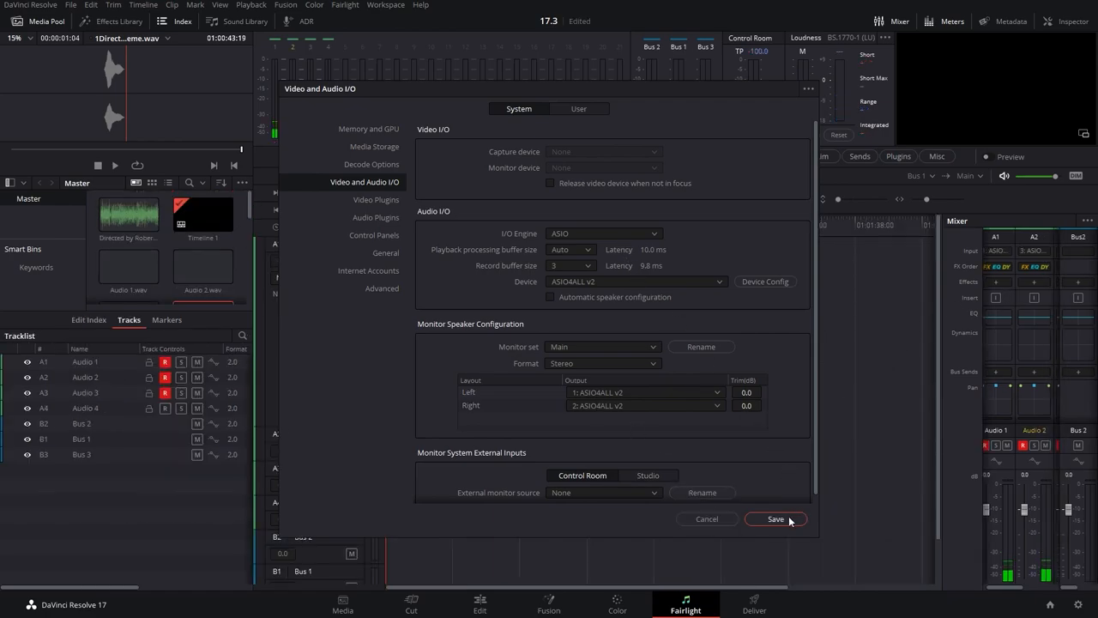
{"action": "left_click", "coordinate": [776, 518]}
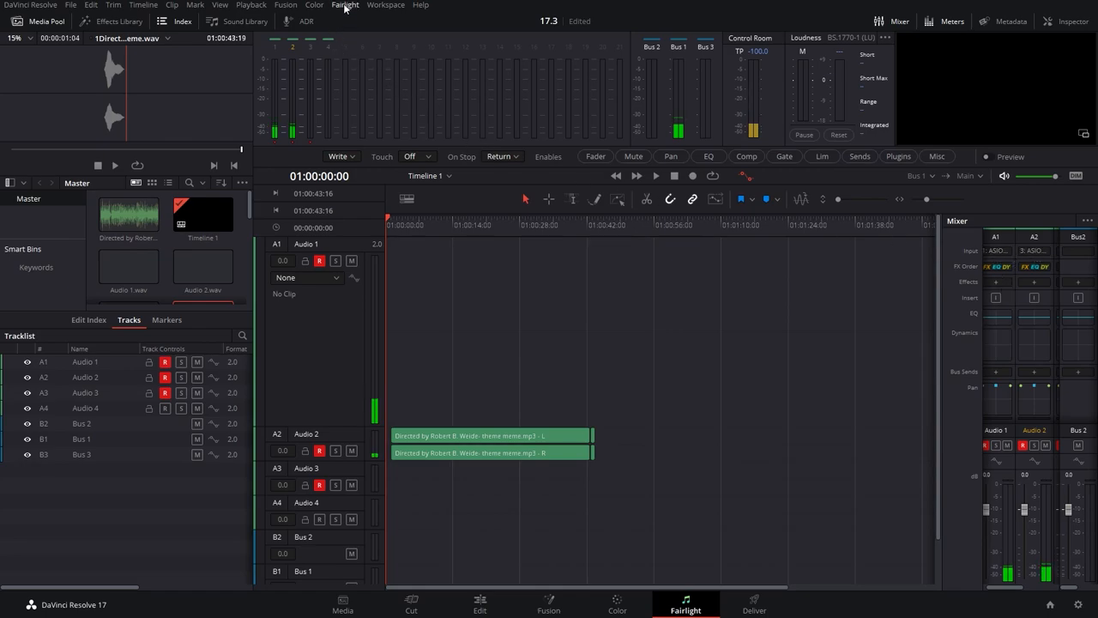
Step: In Fairlight Patch Input/Output, show Audio Inputs as sources against Audio Outputs as destinations
{"action": "left_click", "coordinate": [343, 5]}
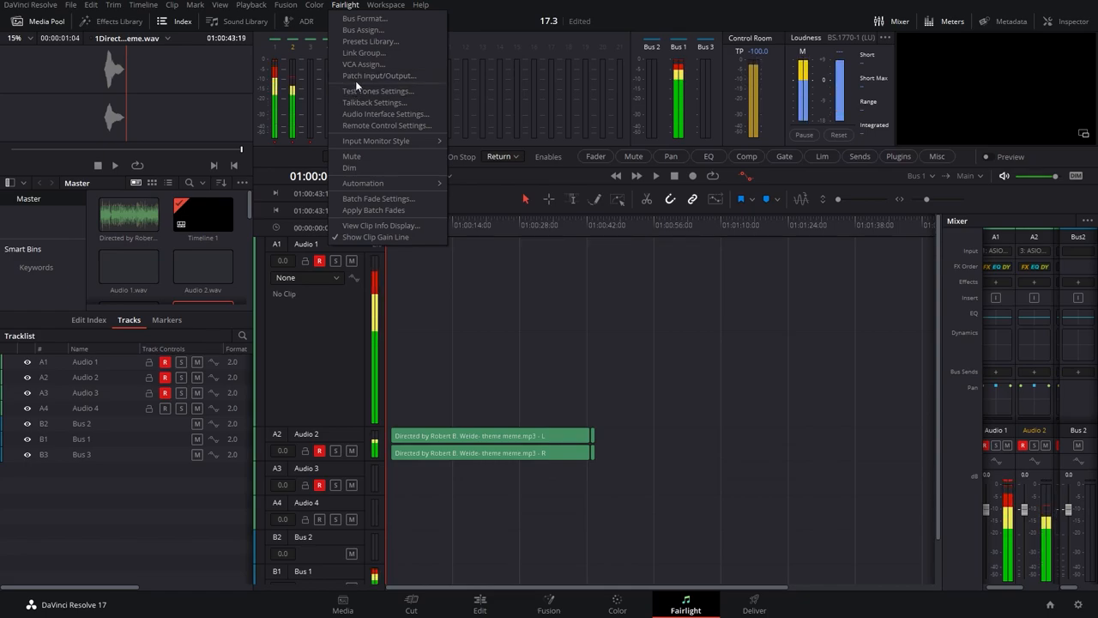
{"action": "left_click", "coordinate": [378, 75]}
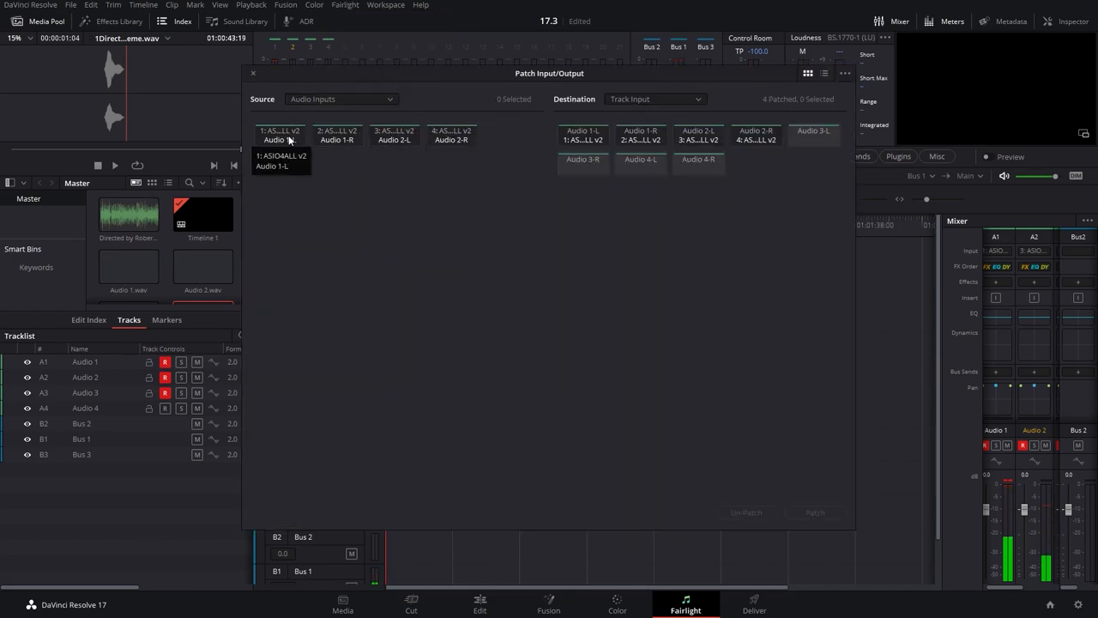
{"action": "left_click", "coordinate": [342, 98]}
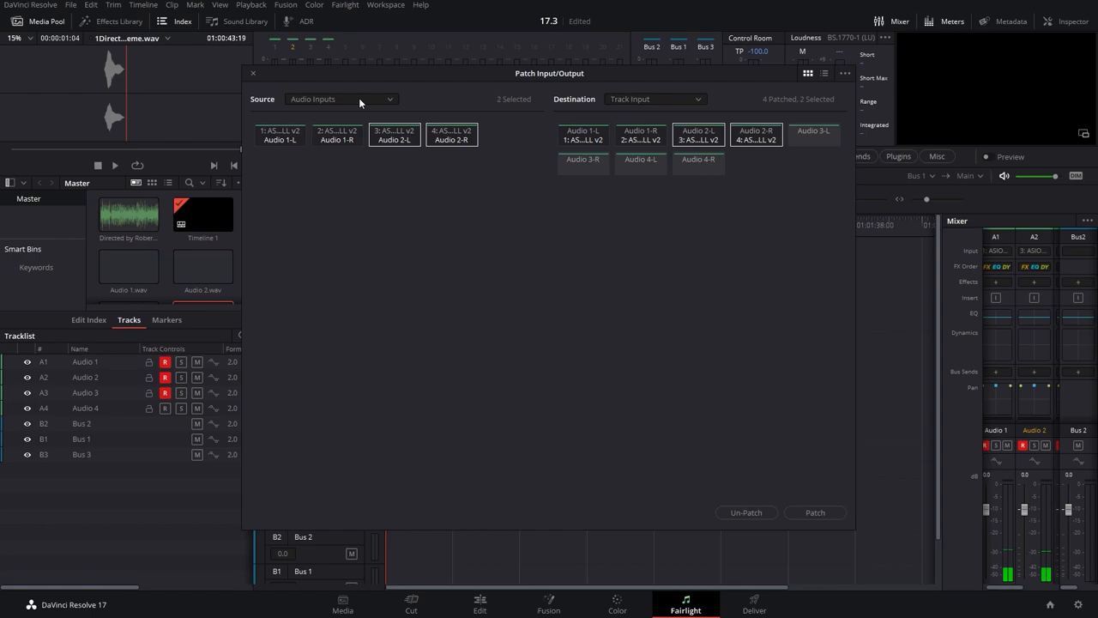
{"action": "left_click", "coordinate": [655, 98]}
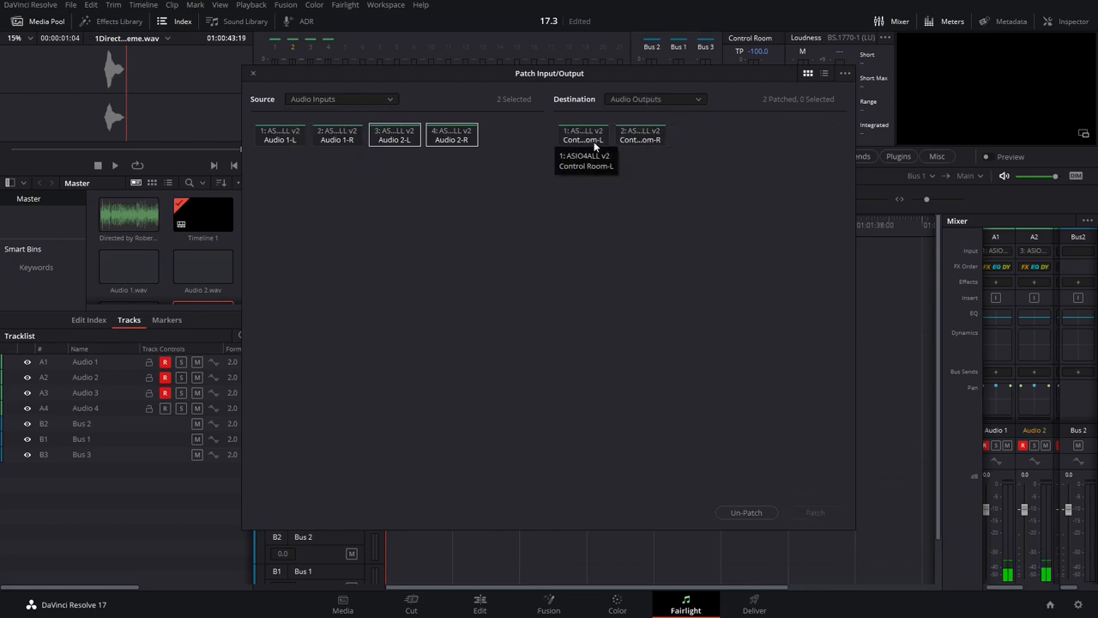
{"action": "mouse_move", "coordinate": [608, 139]}
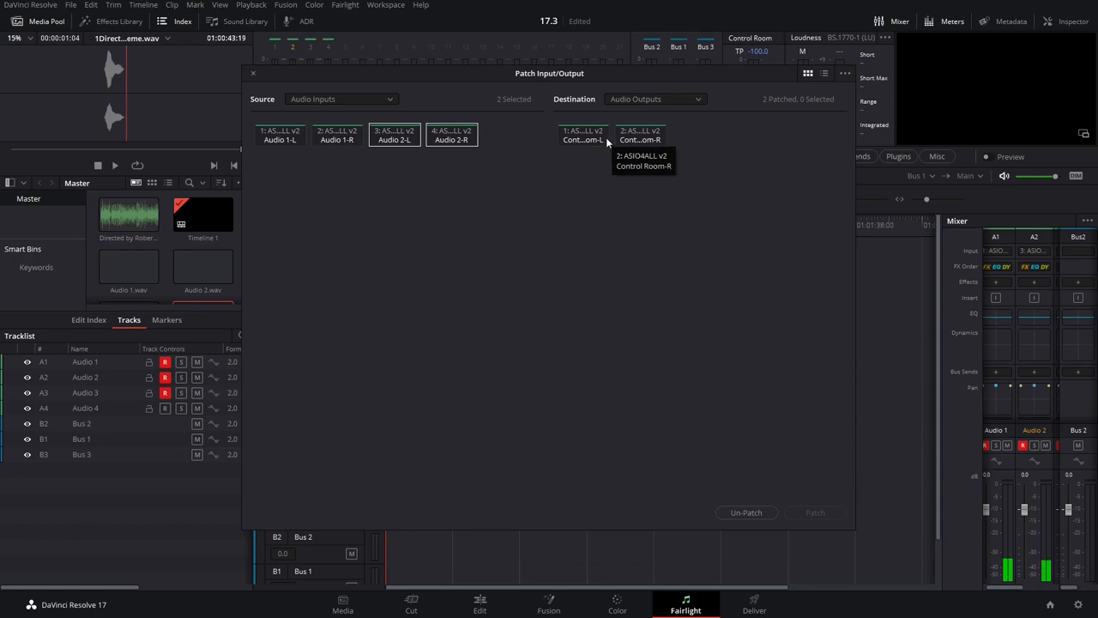
{"action": "left_click", "coordinate": [340, 97]}
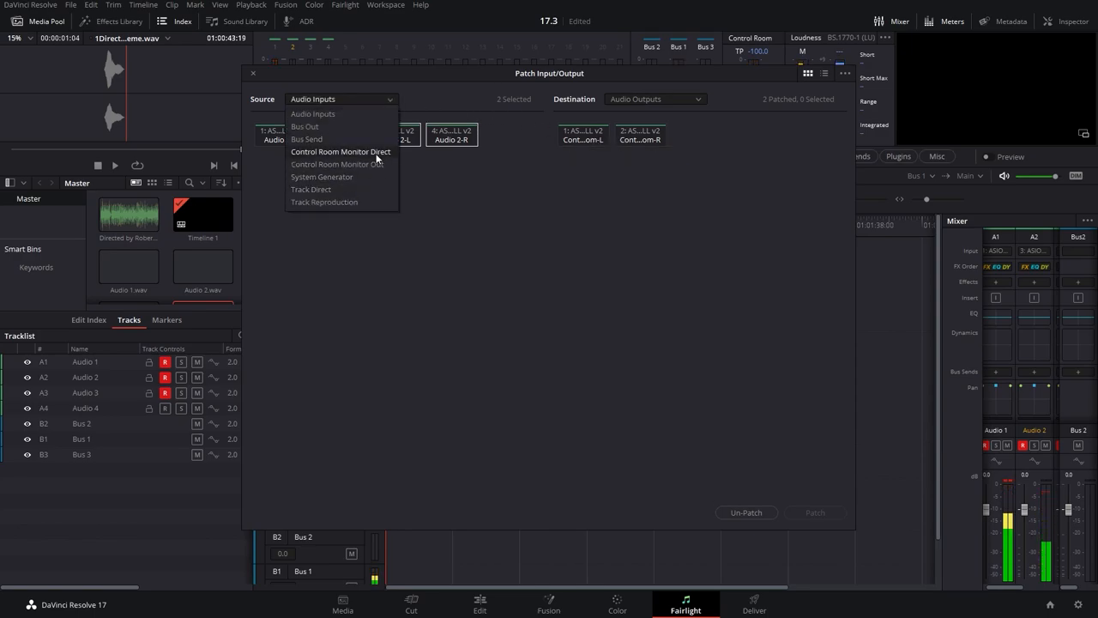
{"action": "left_click", "coordinate": [313, 113]}
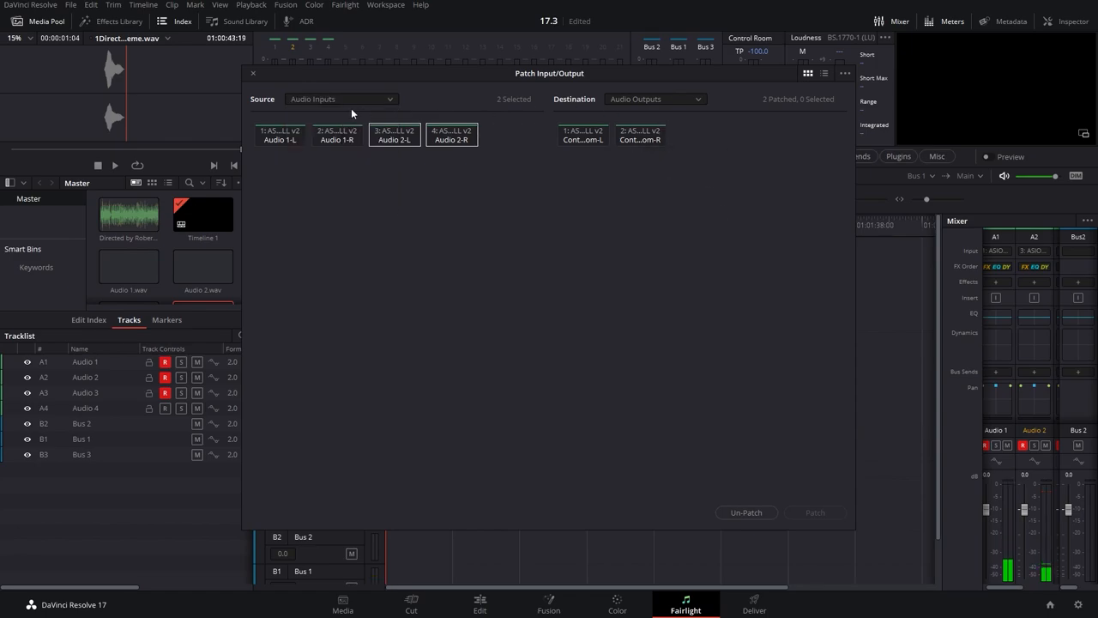
Step: Watch the Resolve 17.3 ASIO video, then the VoiceMeeter setup video's device preferences section
{"action": "left_click", "coordinate": [342, 97]}
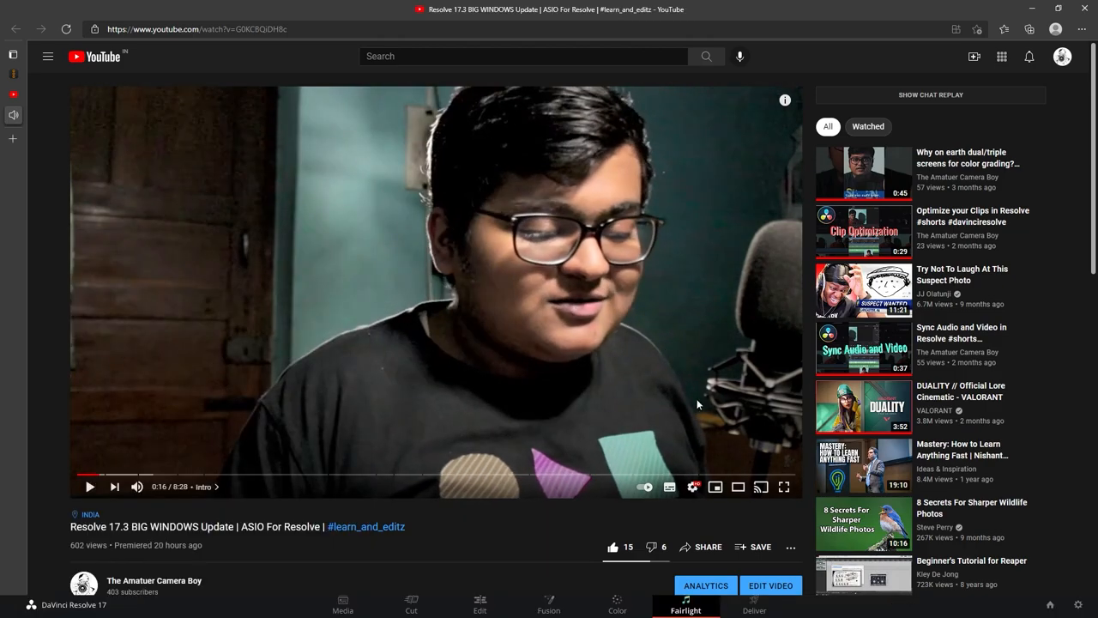
{"action": "left_click", "coordinate": [90, 487]}
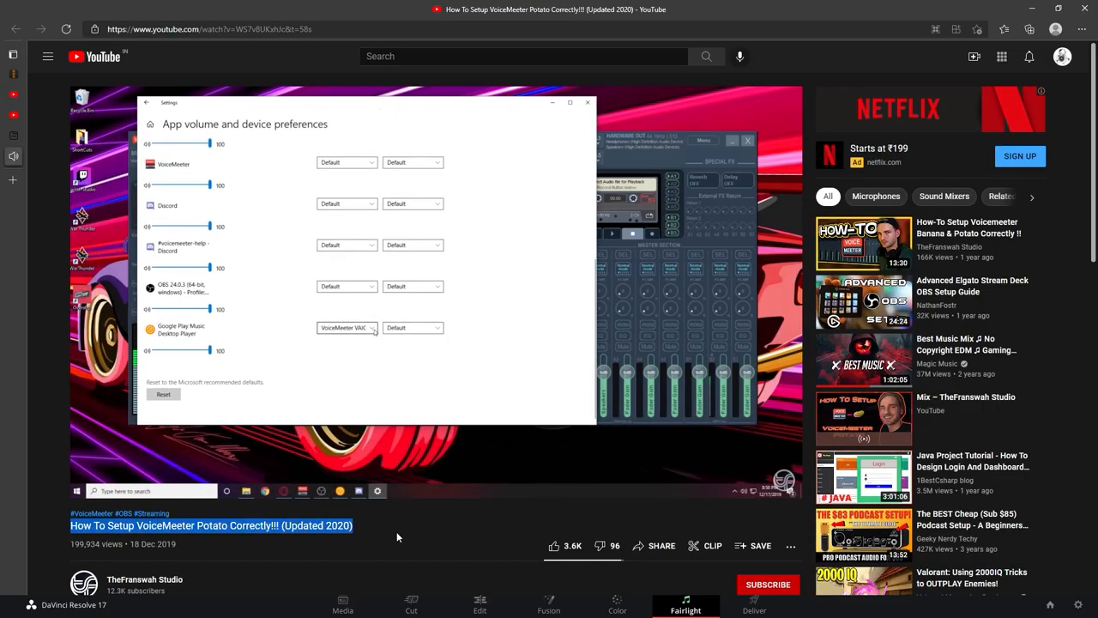
{"action": "left_click", "coordinate": [346, 326]}
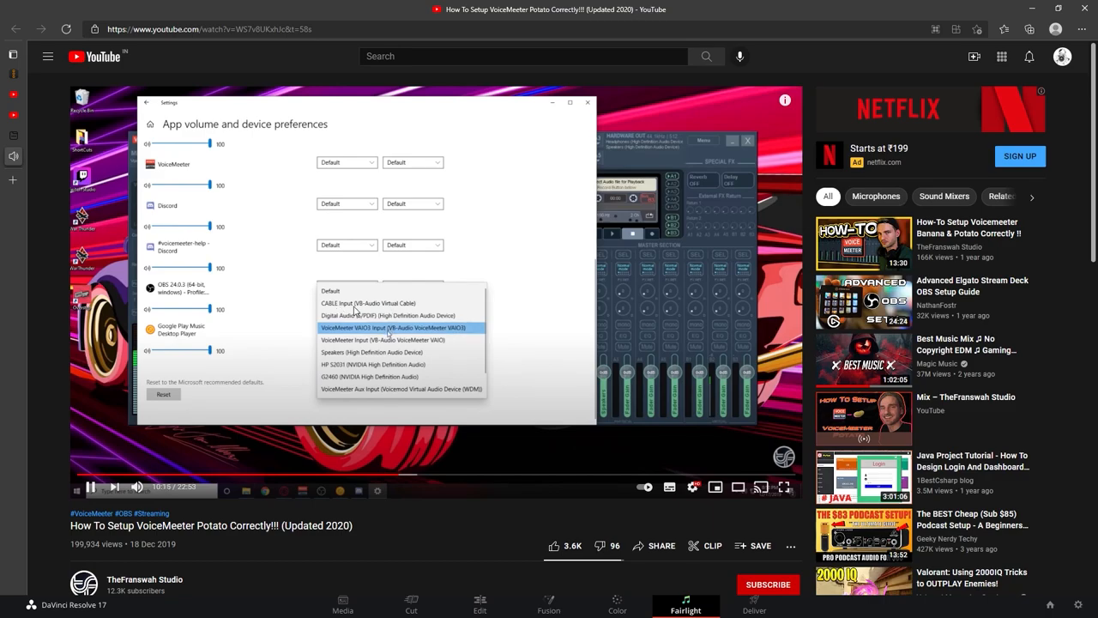
{"action": "mouse_move", "coordinate": [357, 417]}
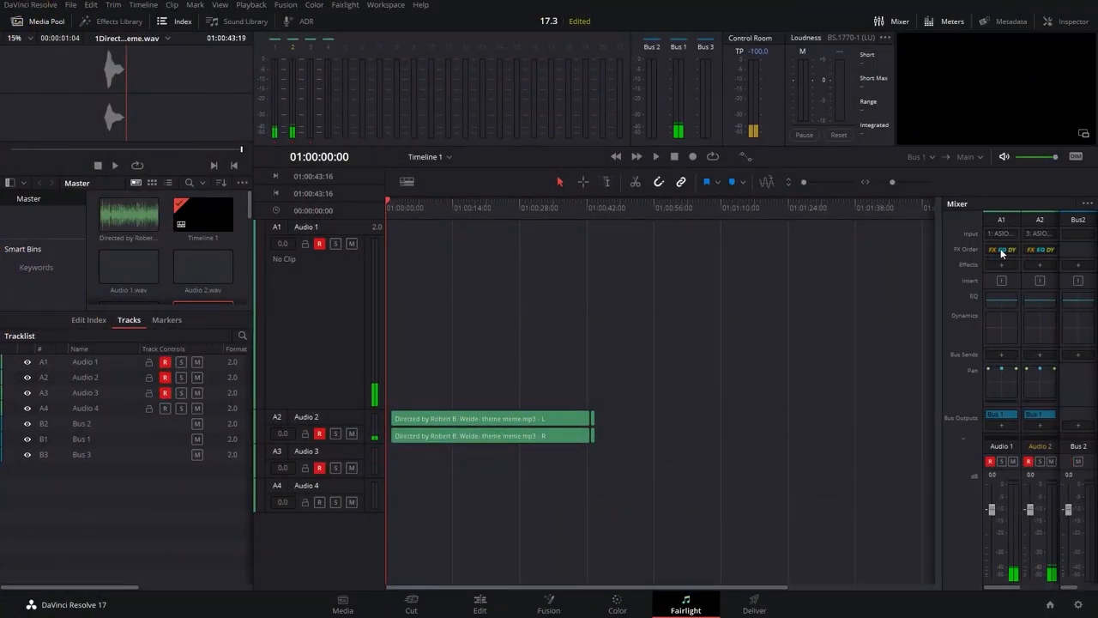
{"action": "left_click", "coordinate": [1003, 251]}
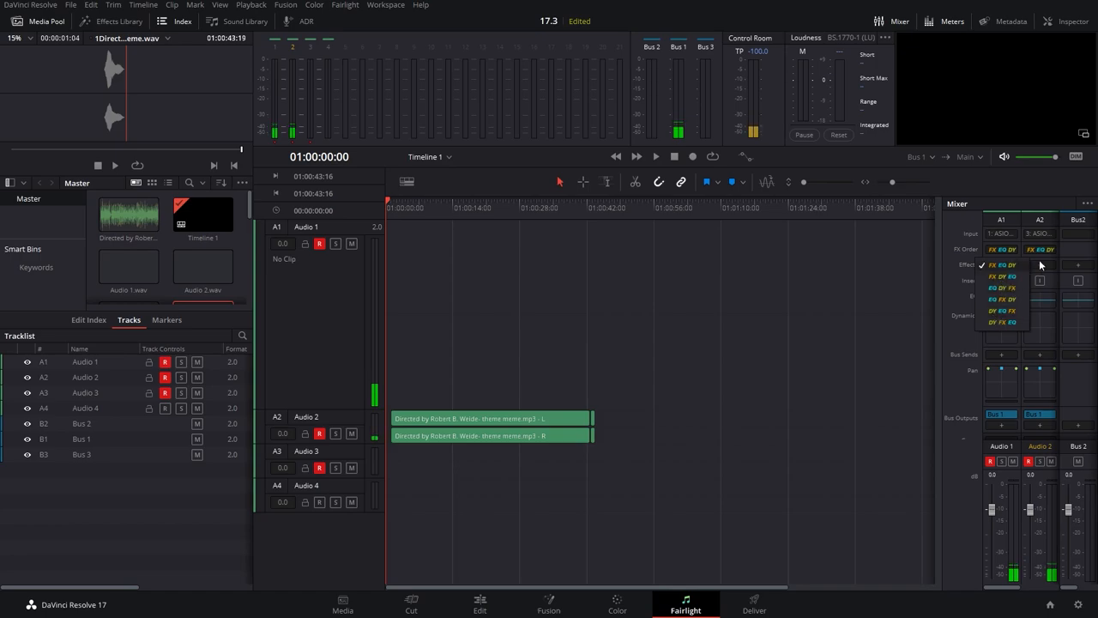
{"action": "left_click", "coordinate": [1040, 249]}
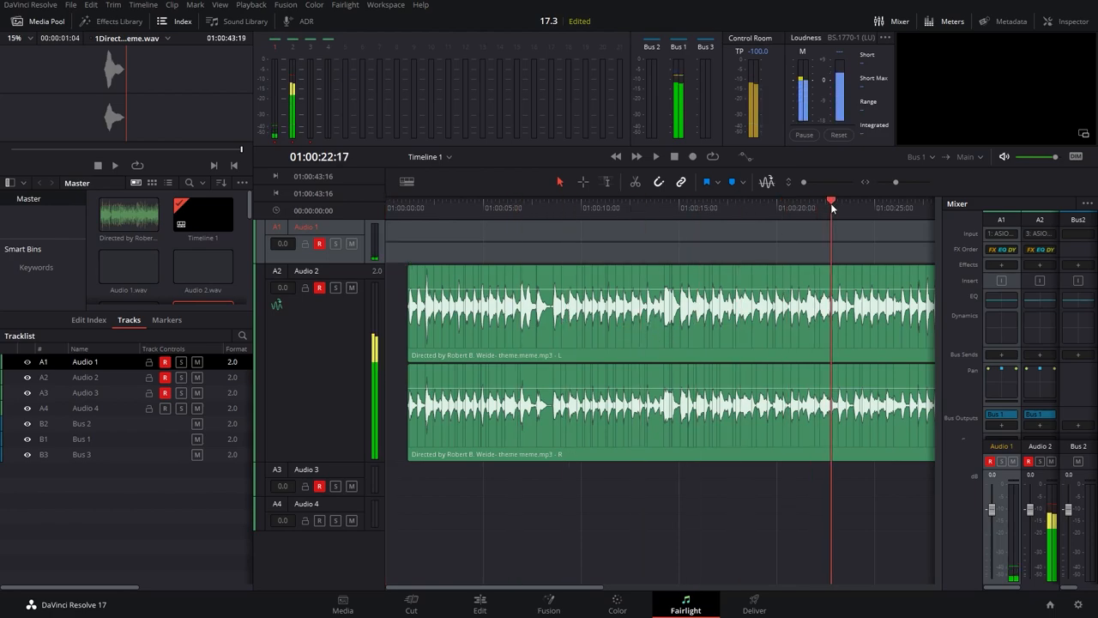
{"action": "left_click", "coordinate": [652, 208]}
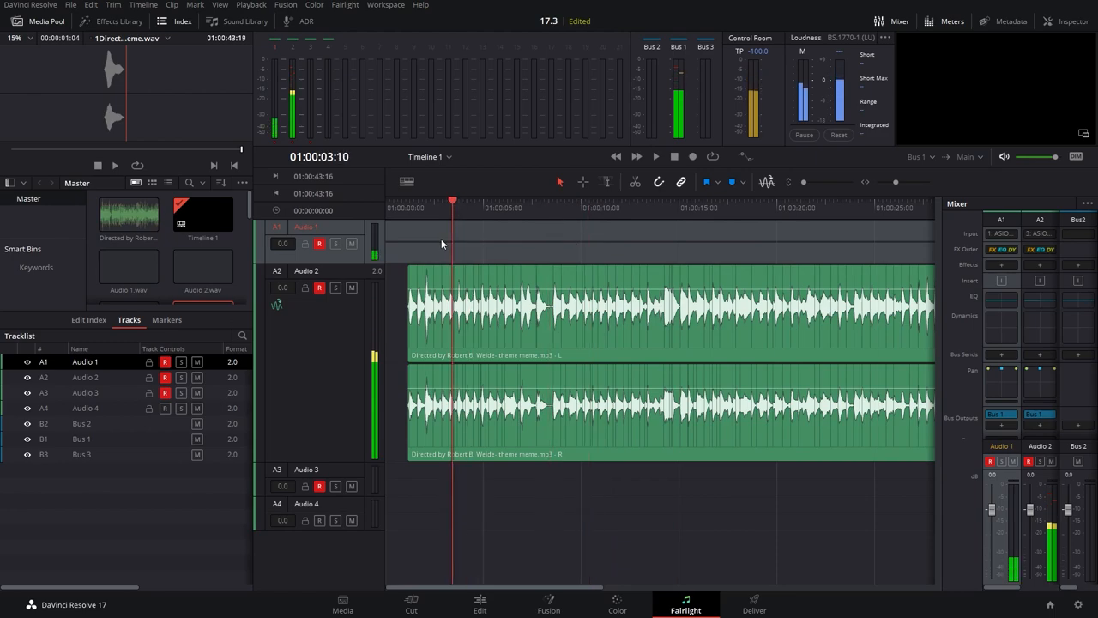
{"action": "left_click", "coordinate": [655, 156]}
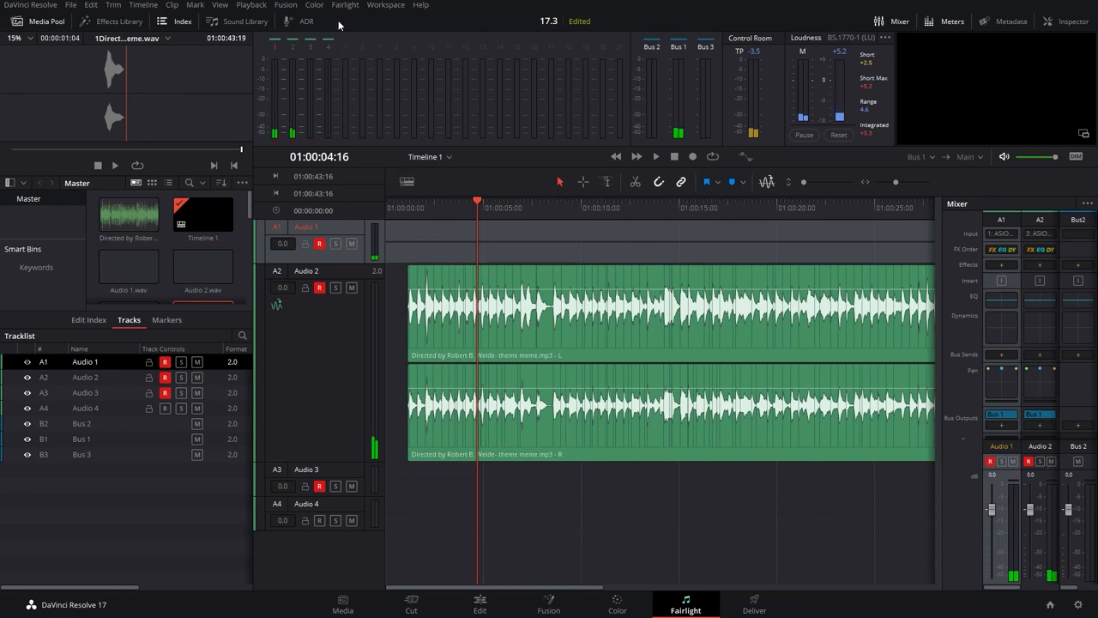
{"action": "left_click", "coordinate": [345, 6]}
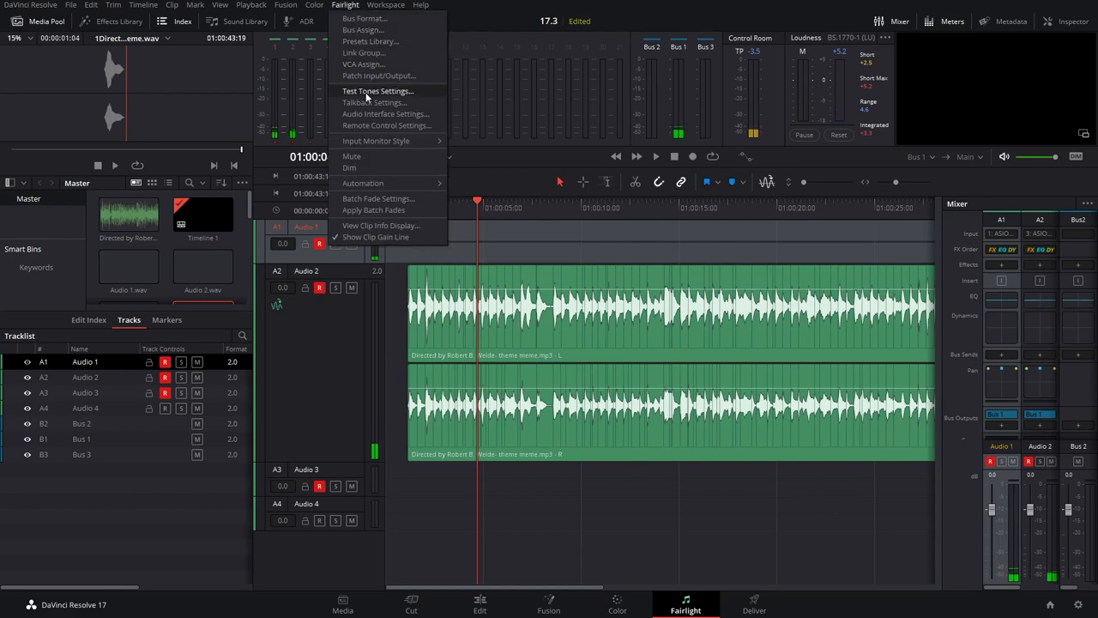
{"action": "left_click", "coordinate": [385, 113]}
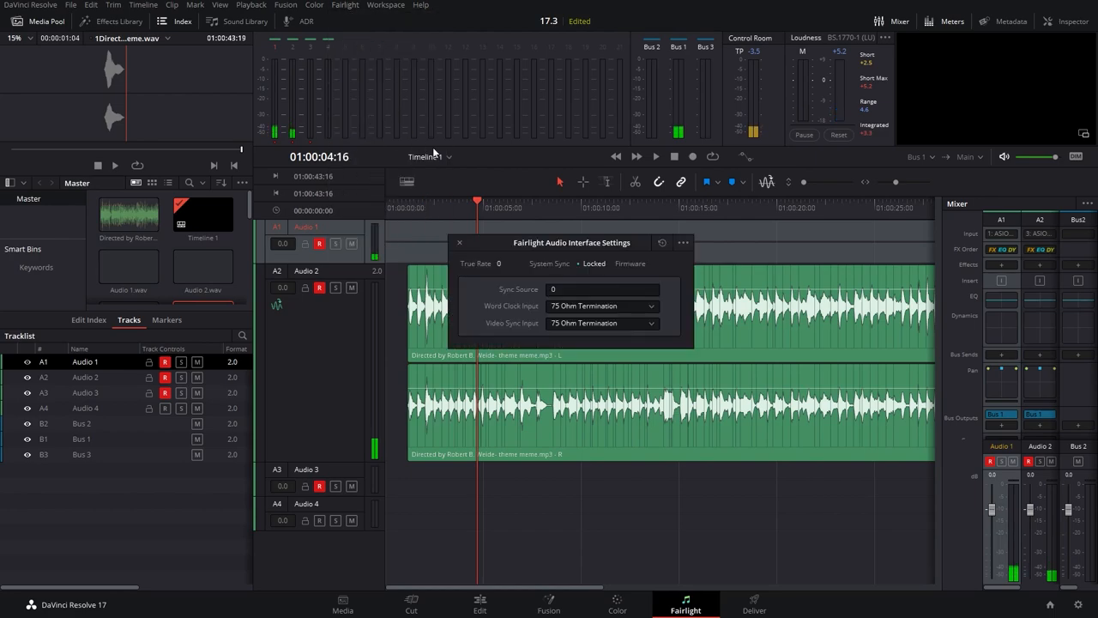
{"action": "mouse_move", "coordinate": [604, 278]}
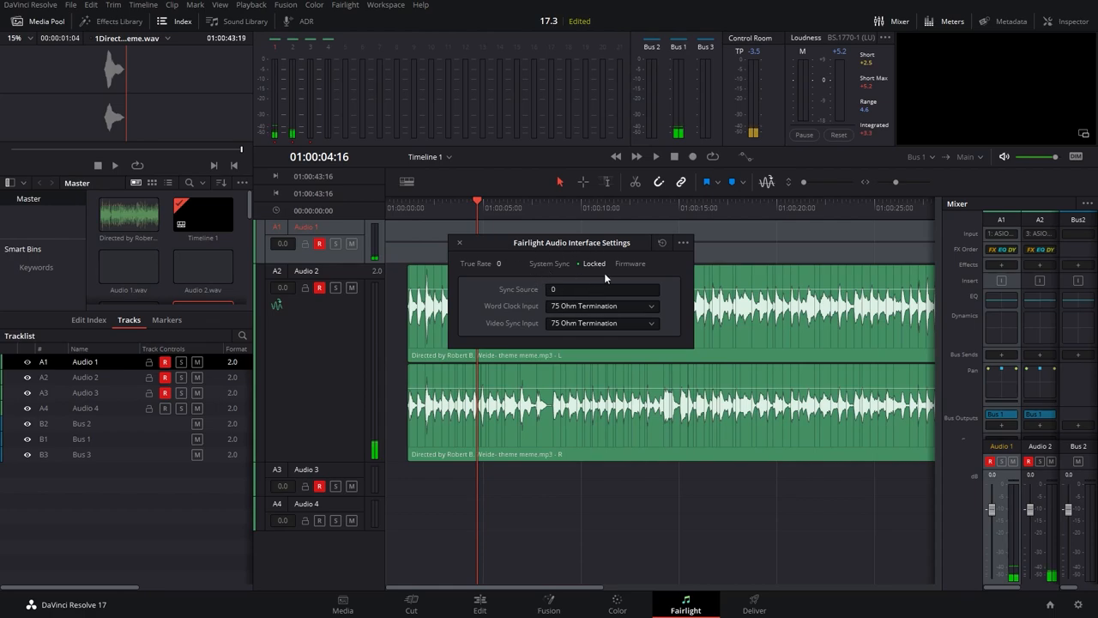
{"action": "mouse_move", "coordinate": [570, 273]}
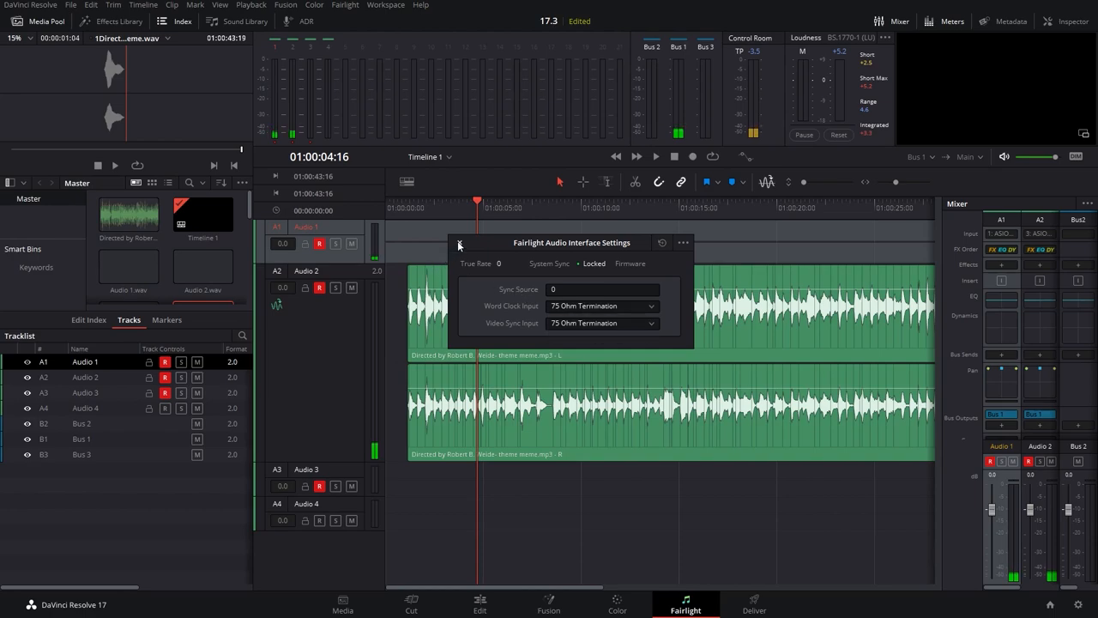
{"action": "left_click", "coordinate": [460, 244]}
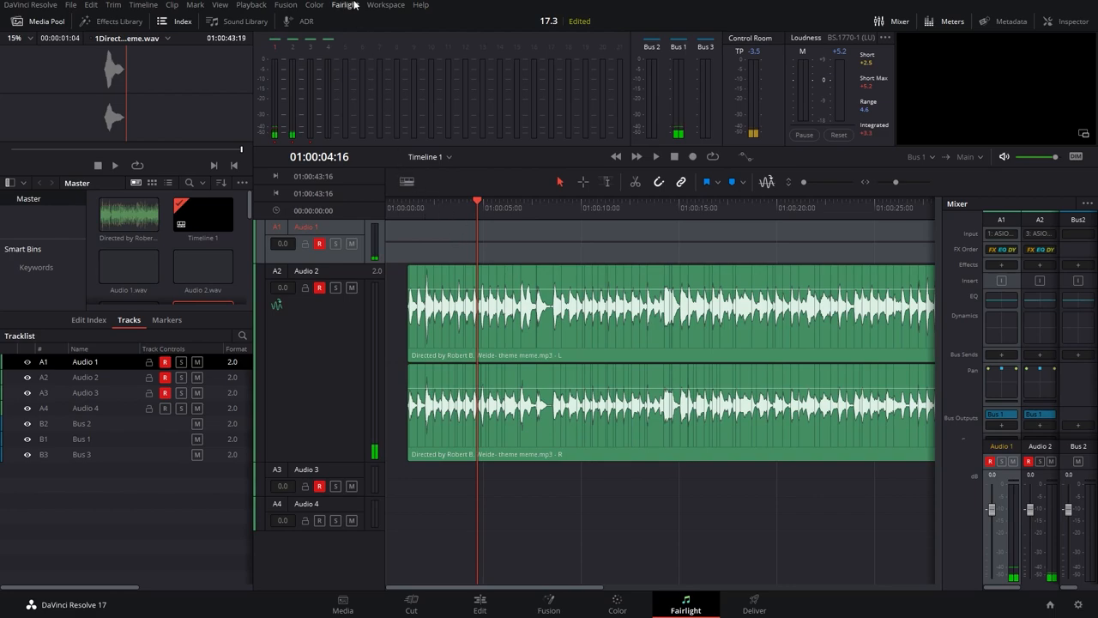
Step: Bring up the Fairlight clip info display options
{"action": "left_click", "coordinate": [345, 5]}
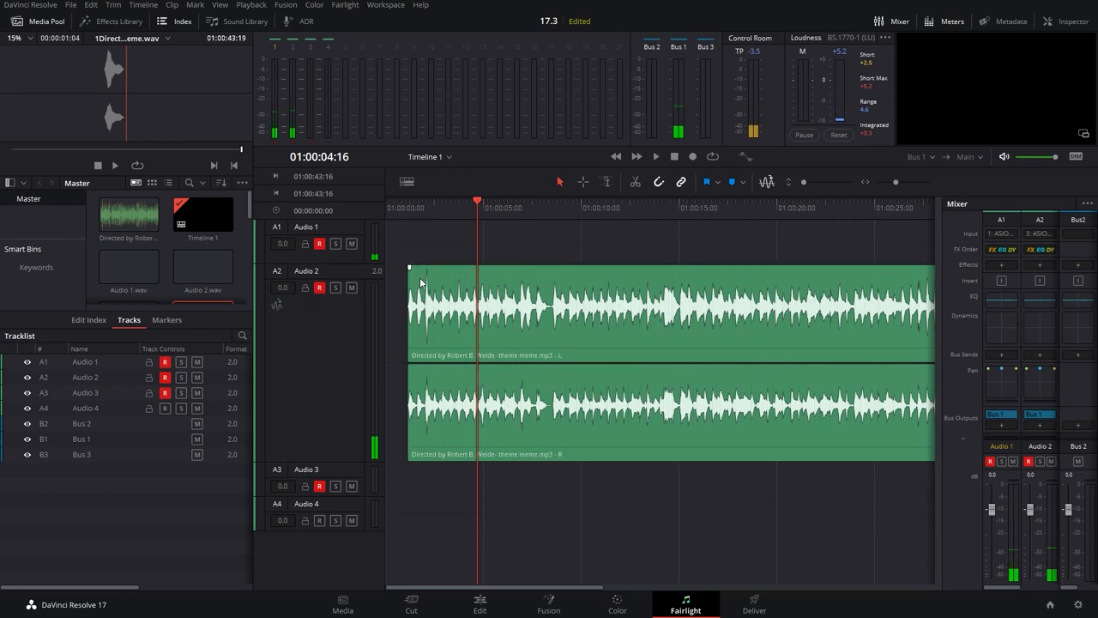
{"action": "left_click", "coordinate": [345, 5]}
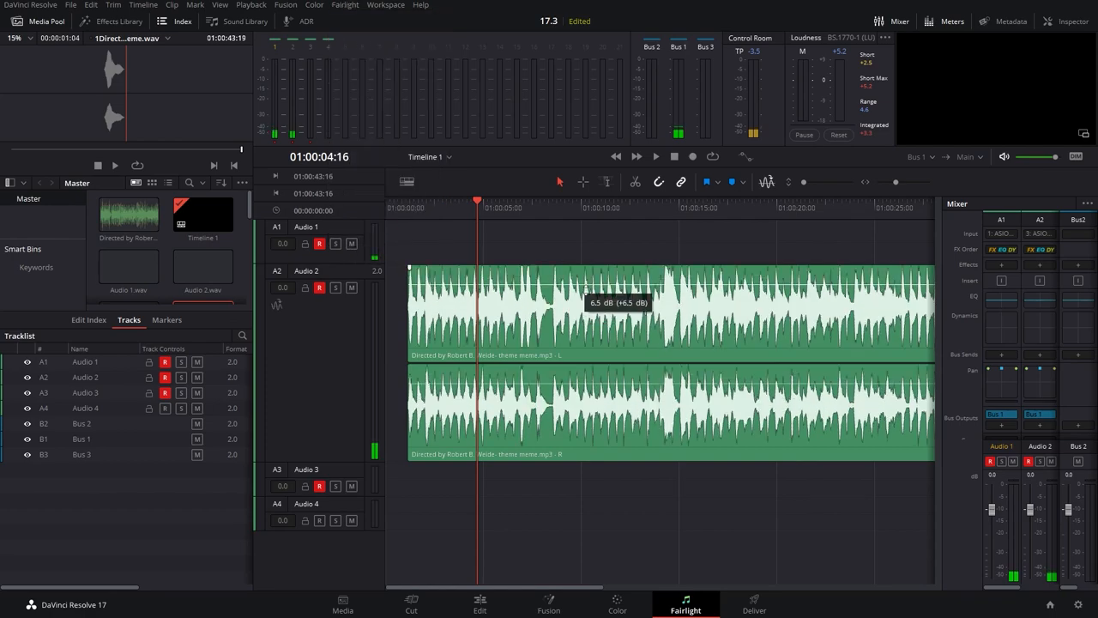
{"action": "left_click", "coordinate": [345, 5]}
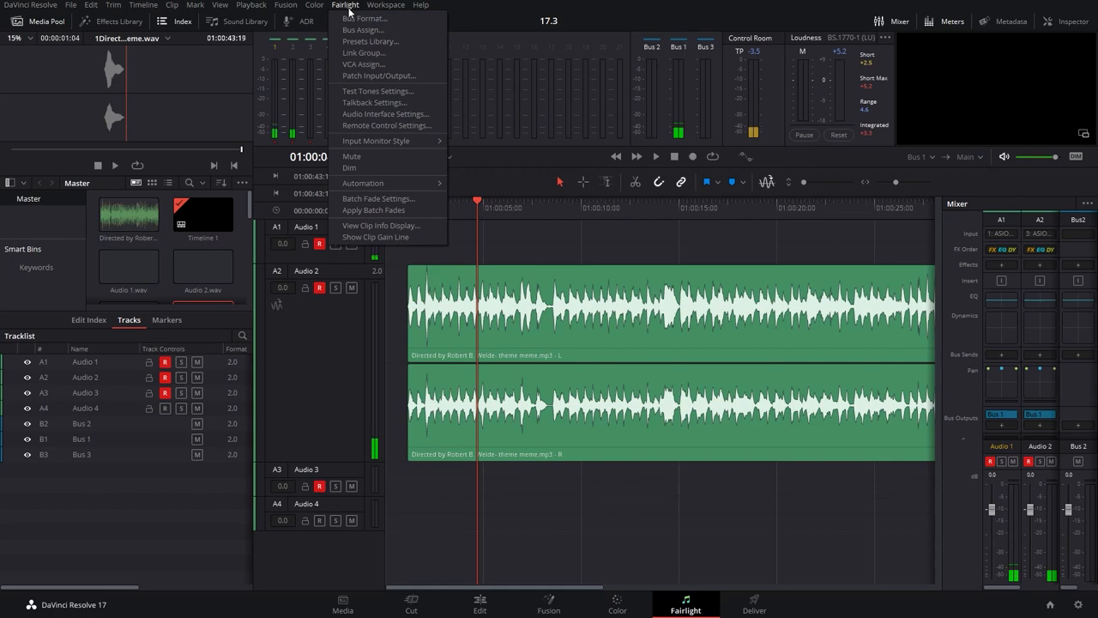
{"action": "left_click", "coordinate": [381, 225]}
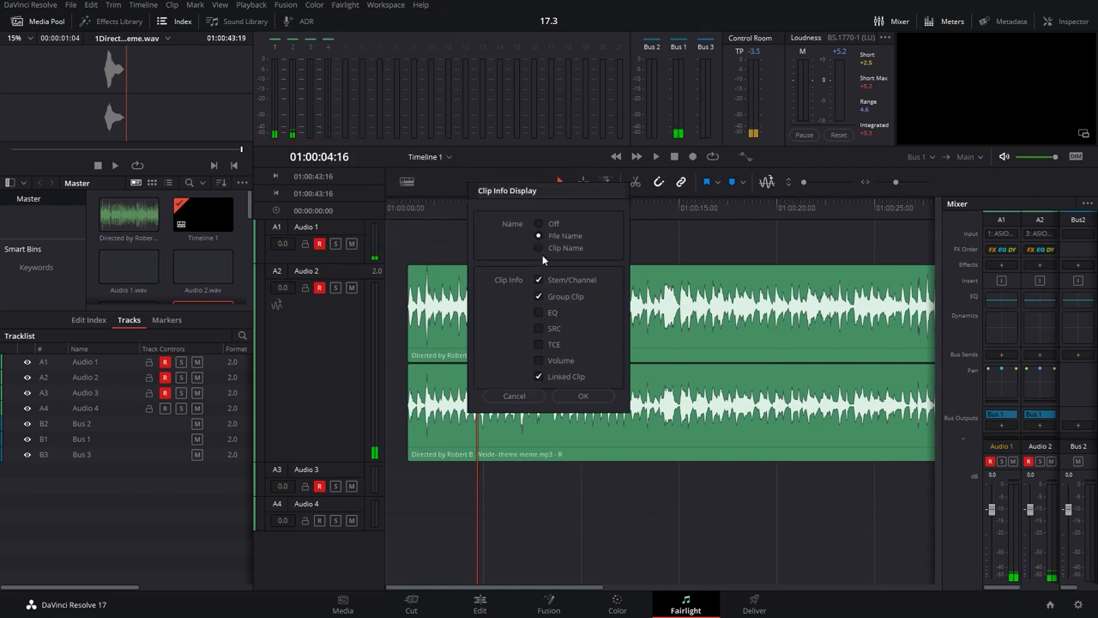
Step: Show Clip Name with SRC and Volume info on the audio clips and apply
{"action": "left_click", "coordinate": [538, 247]}
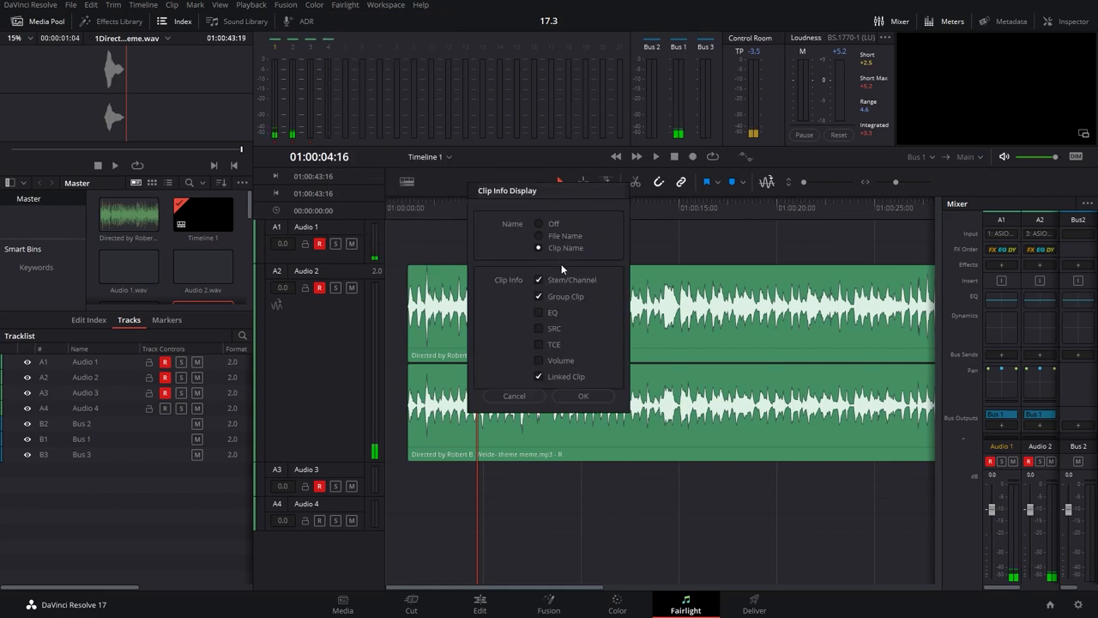
{"action": "left_click", "coordinate": [539, 328]}
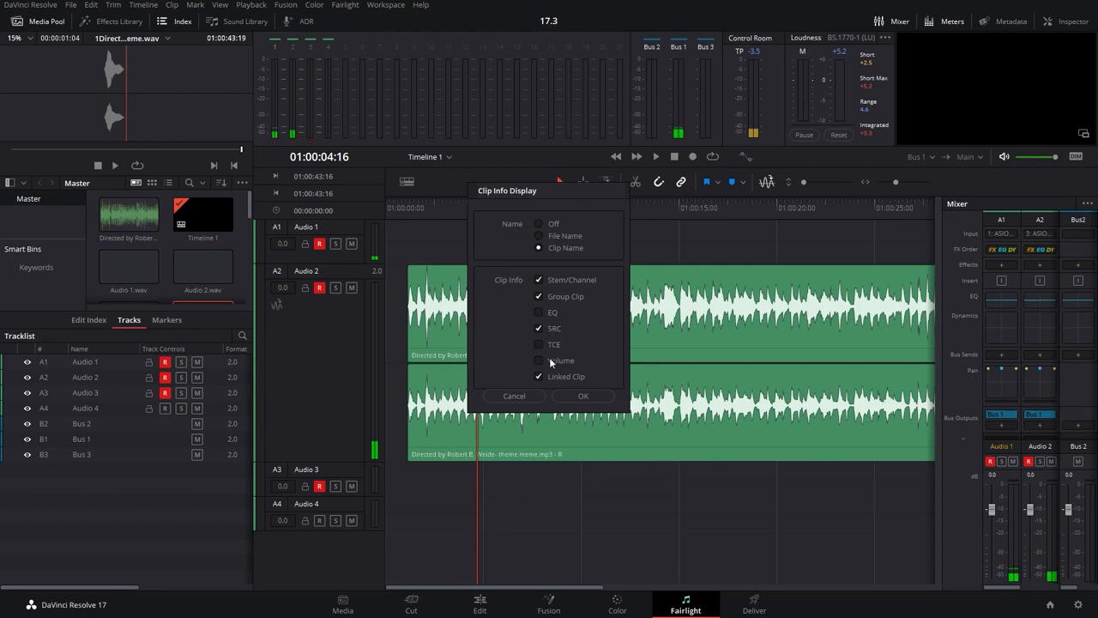
{"action": "left_click", "coordinate": [538, 360]}
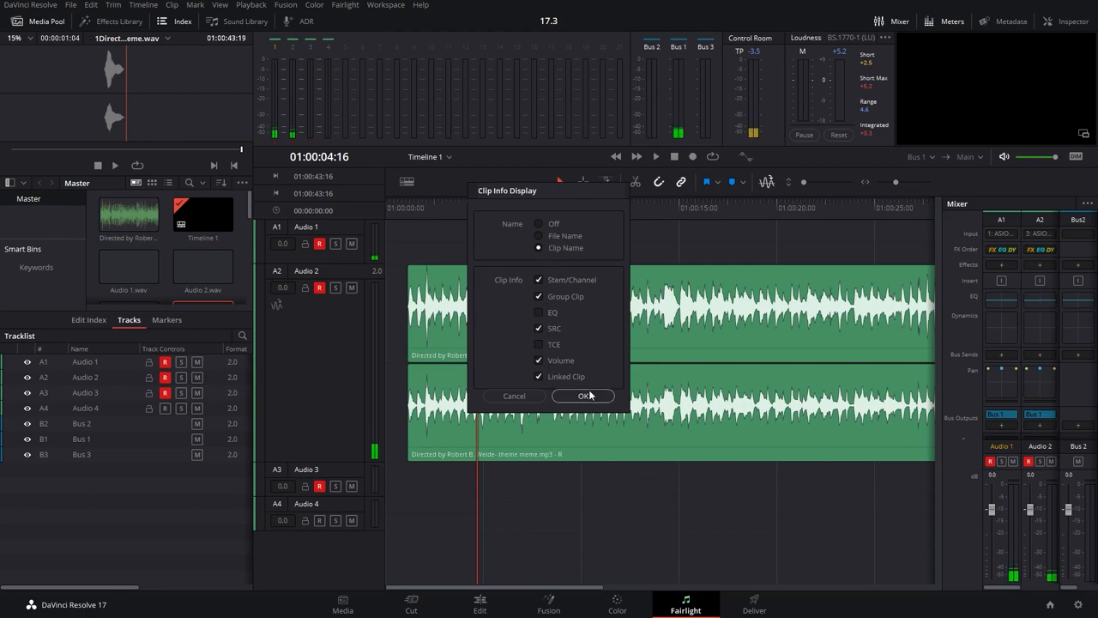
{"action": "left_click", "coordinate": [583, 395]}
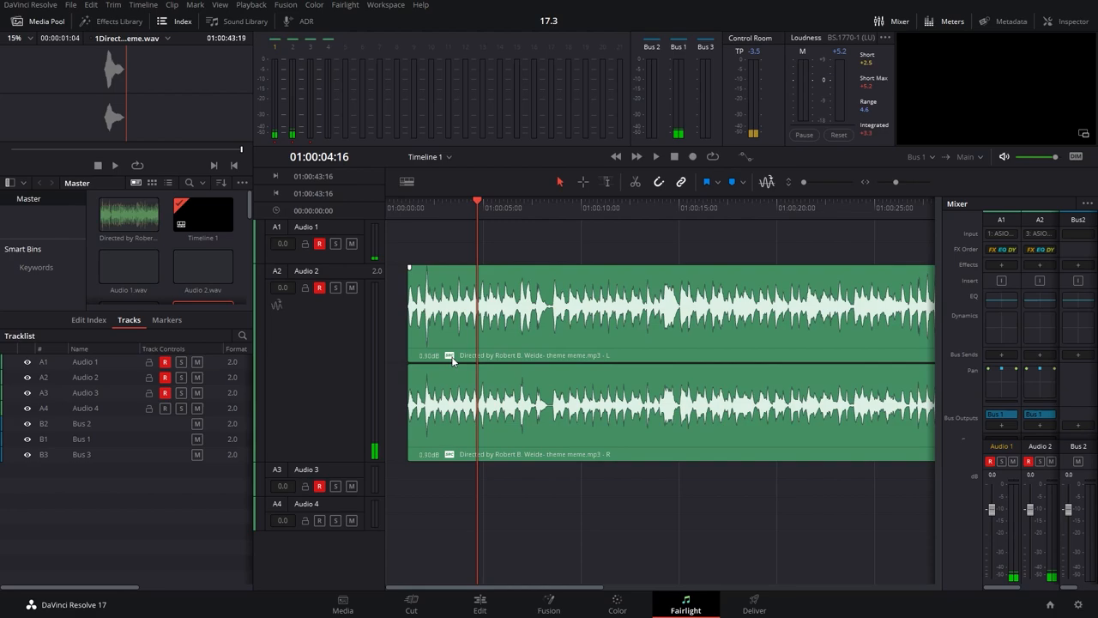
{"action": "mouse_move", "coordinate": [597, 329]}
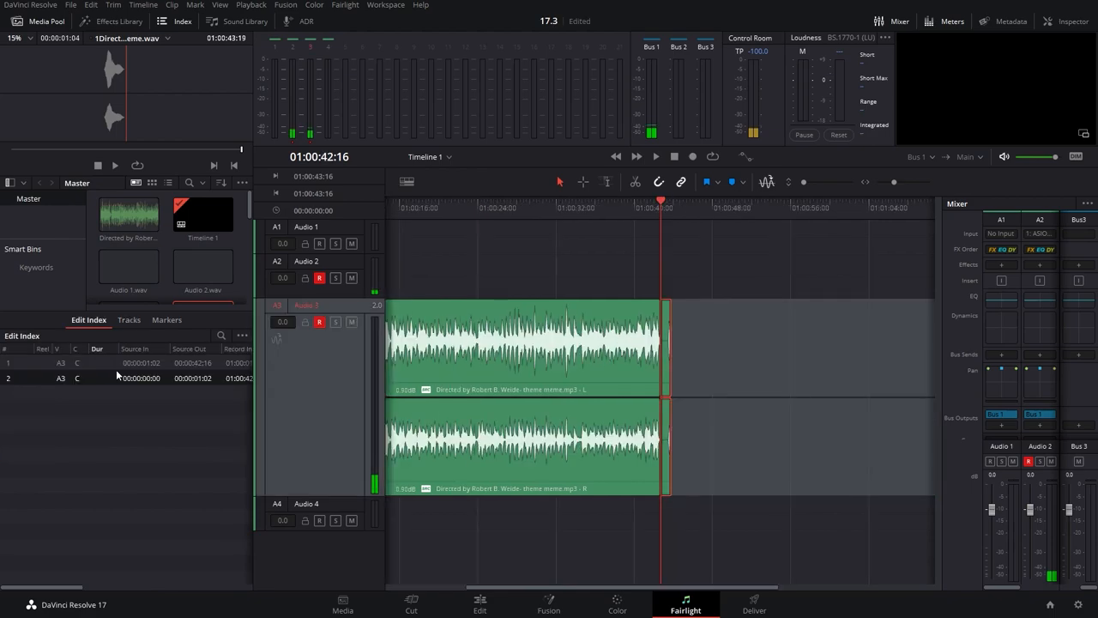
Step: Choose a timeline scrolling mode and a zoom preset from the timeline view options
{"action": "left_click", "coordinate": [405, 182]}
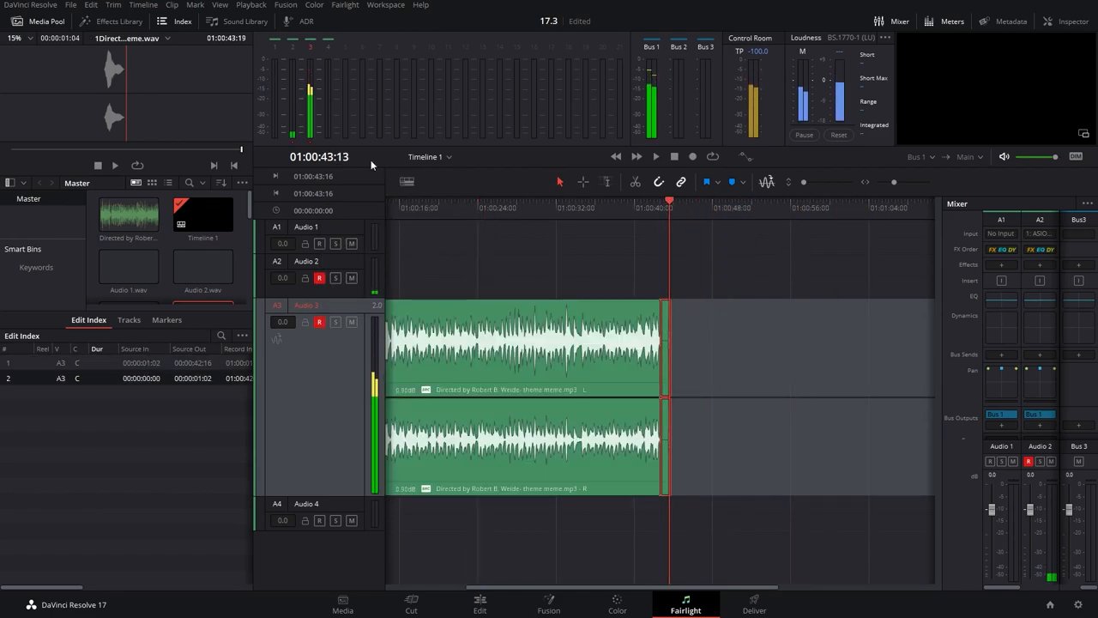
{"action": "left_click", "coordinate": [407, 181]}
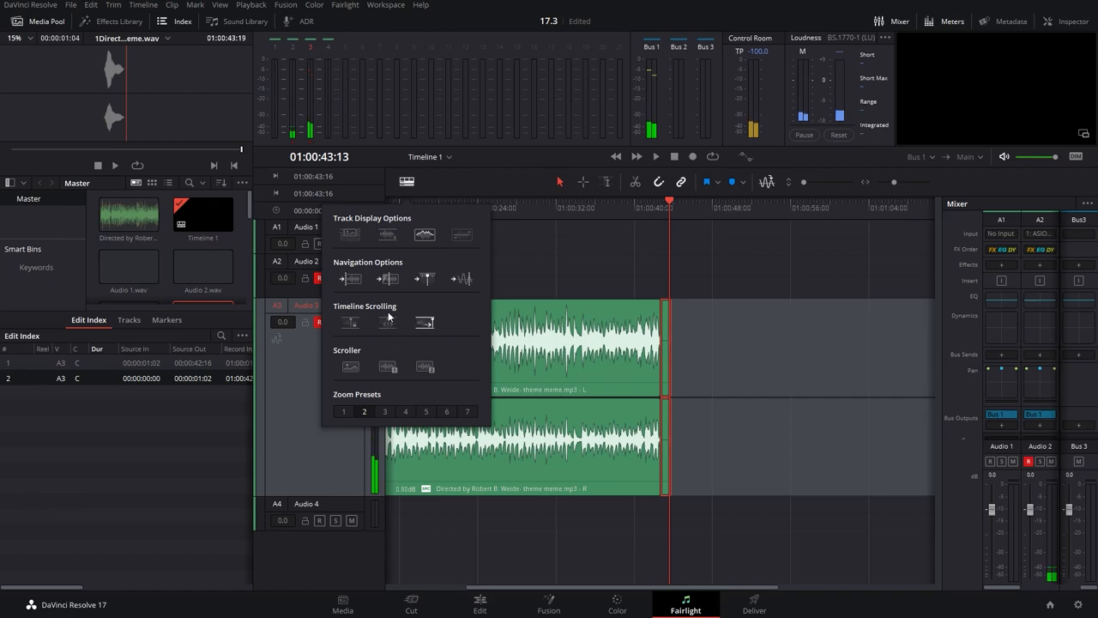
{"action": "left_click", "coordinate": [638, 206]}
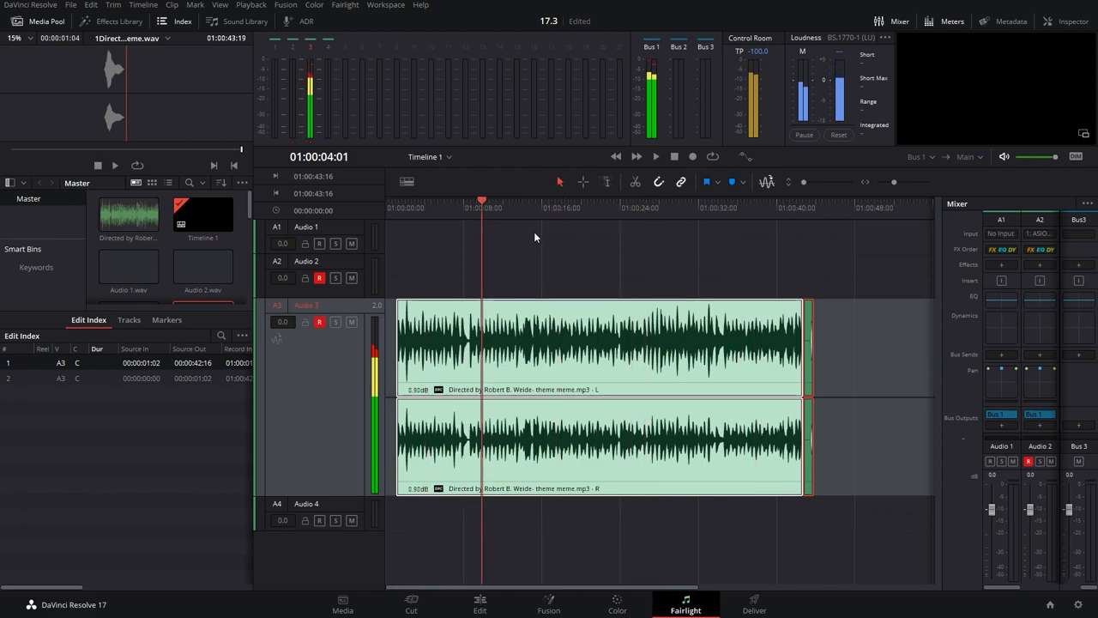
{"action": "left_click", "coordinate": [406, 182]}
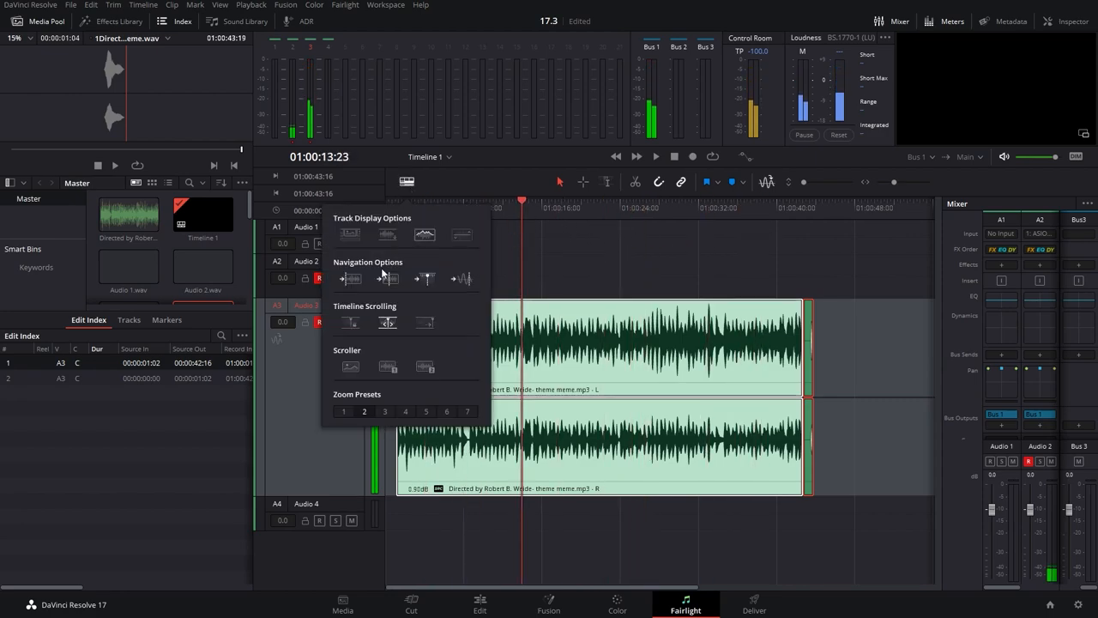
{"action": "left_click", "coordinate": [525, 221]}
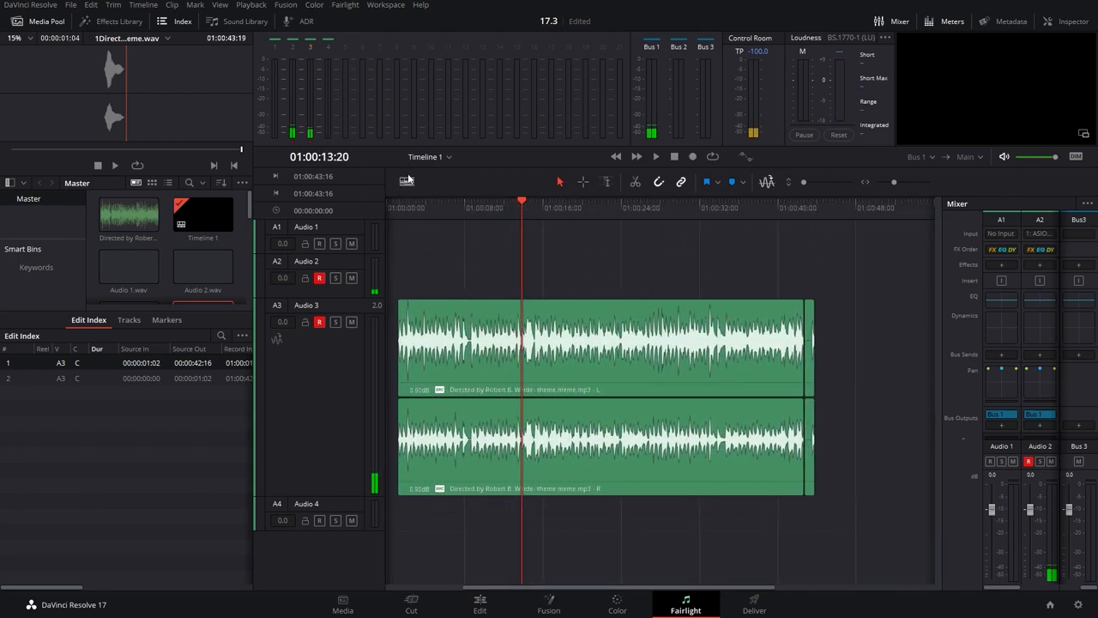
Step: Zoom the timeline out and cycle the timecode display through sample counts back to standard timecode
{"action": "left_click", "coordinate": [405, 182]}
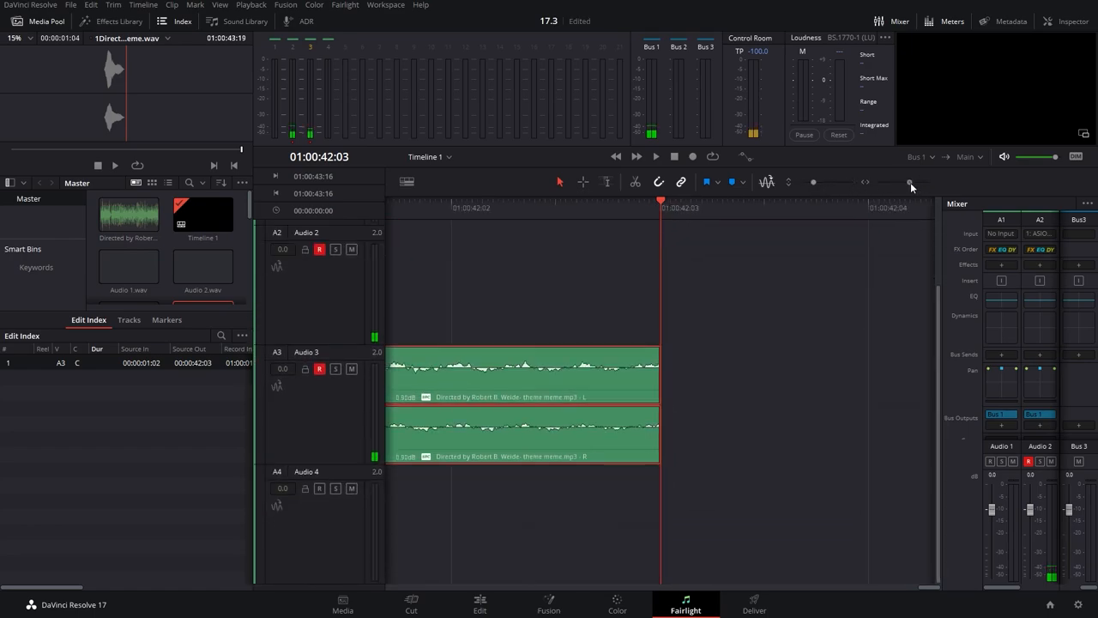
{"action": "left_click_drag", "start_coordinate": [910, 182], "coordinate": [892, 182]}
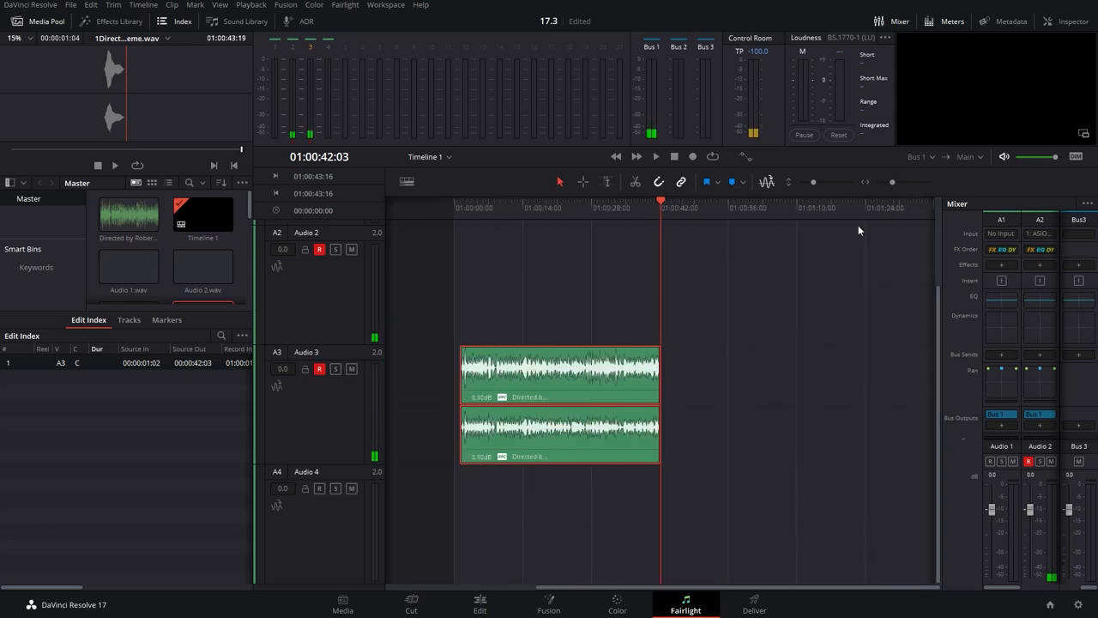
{"action": "left_click", "coordinate": [319, 156]}
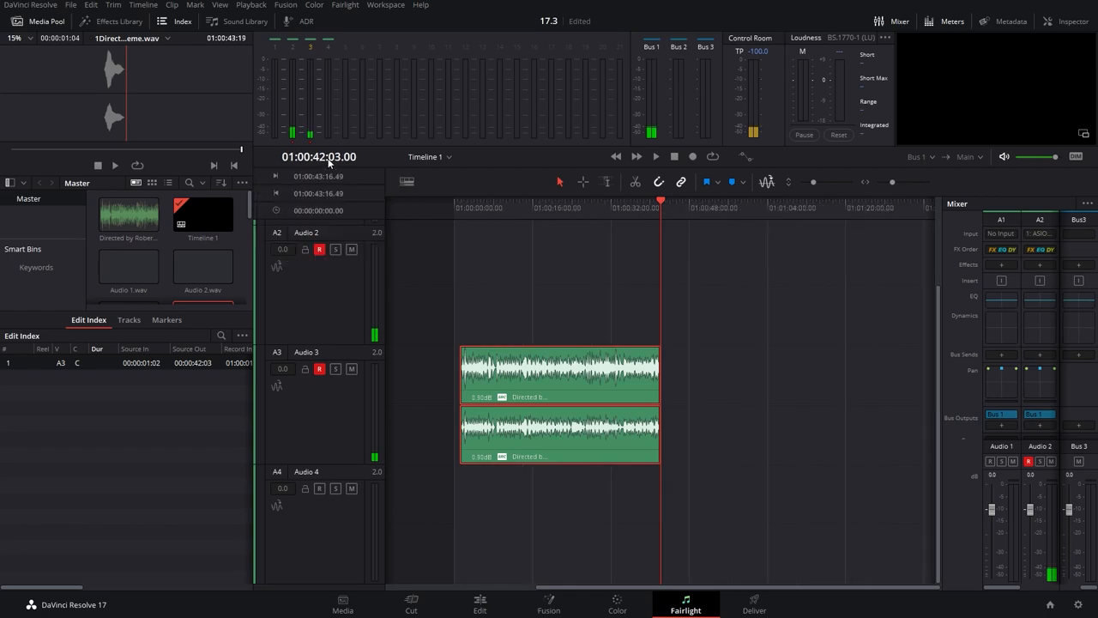
{"action": "left_click", "coordinate": [319, 156]}
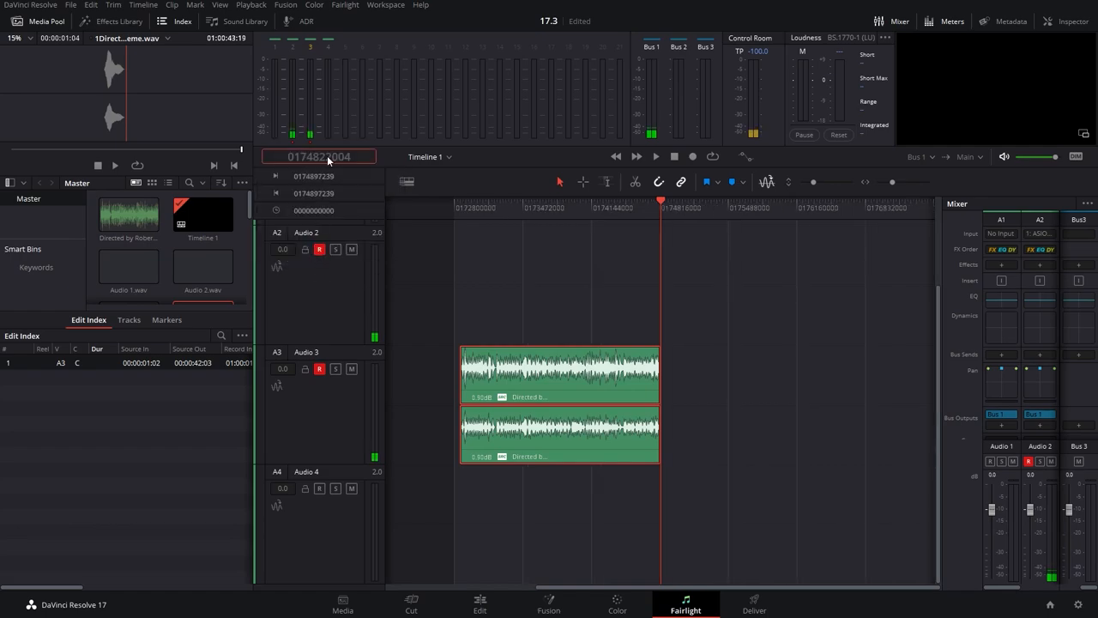
{"action": "left_click", "coordinate": [319, 156]}
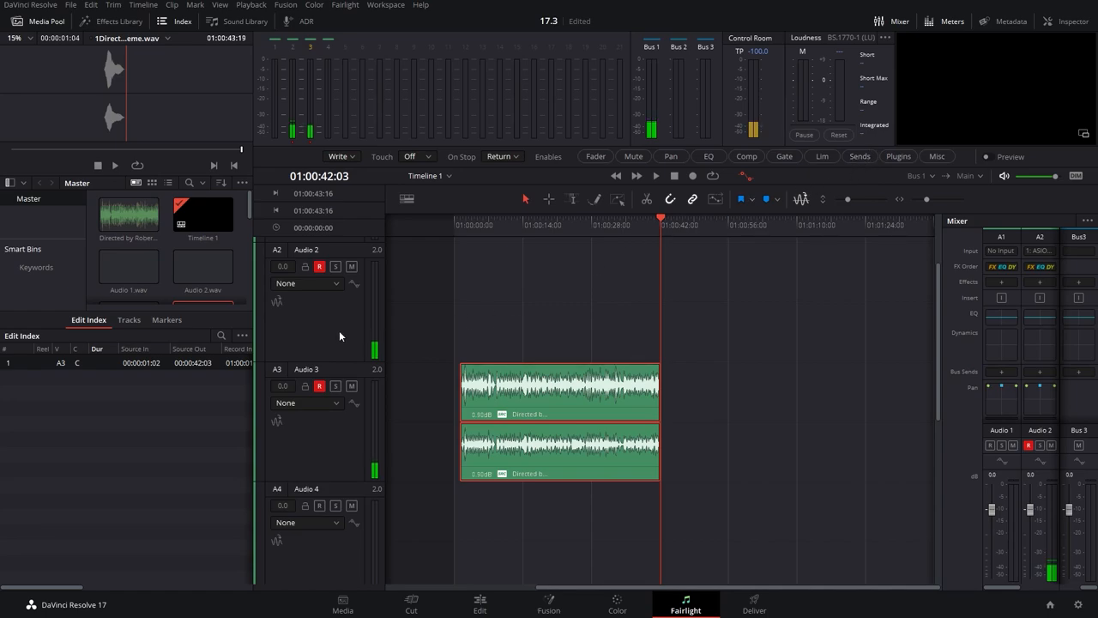
{"action": "left_click", "coordinate": [306, 283]}
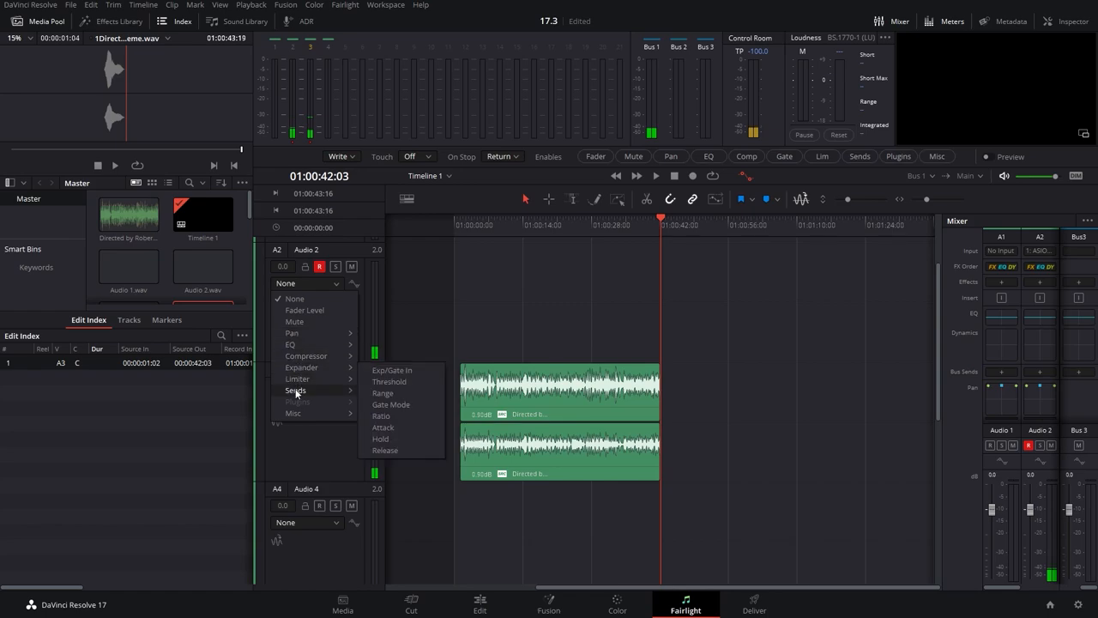
{"action": "mouse_move", "coordinate": [295, 392]}
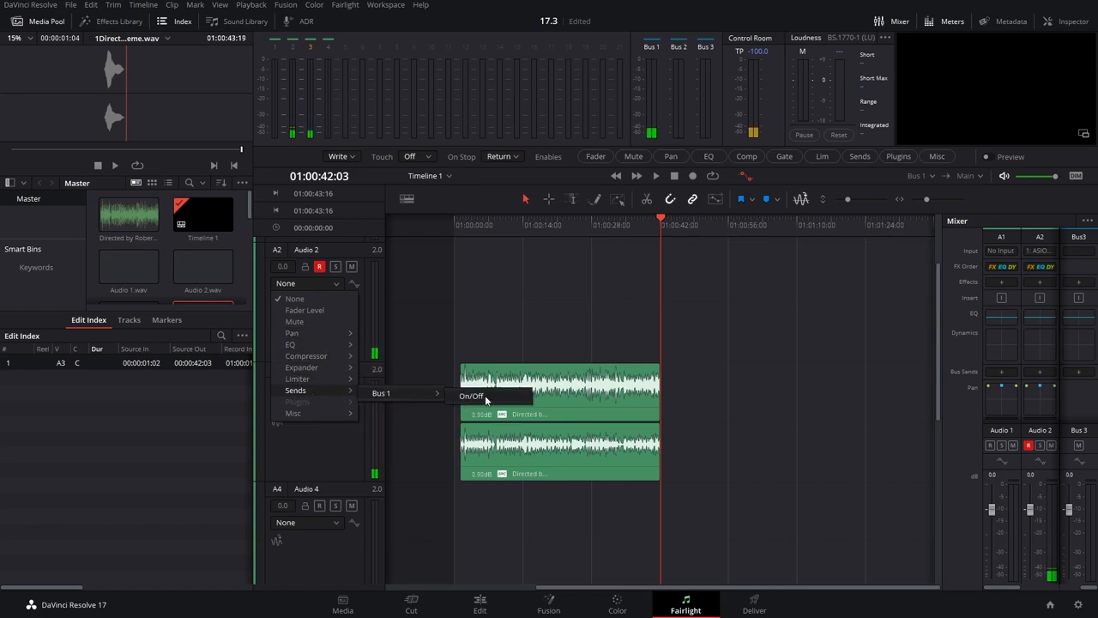
{"action": "mouse_move", "coordinate": [292, 412]}
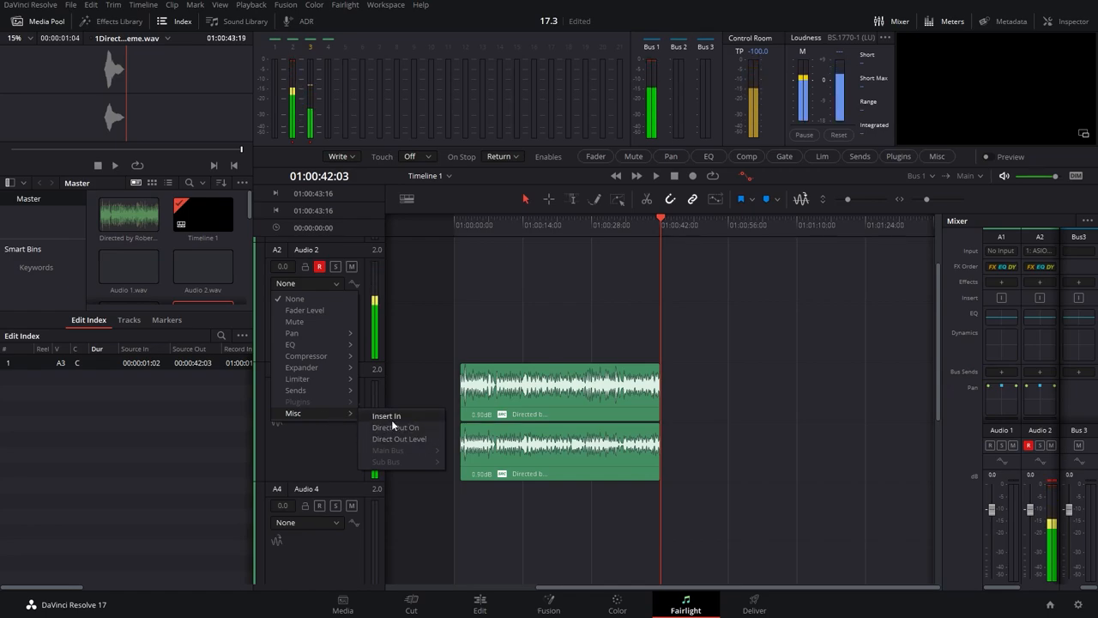
{"action": "mouse_move", "coordinate": [292, 343]}
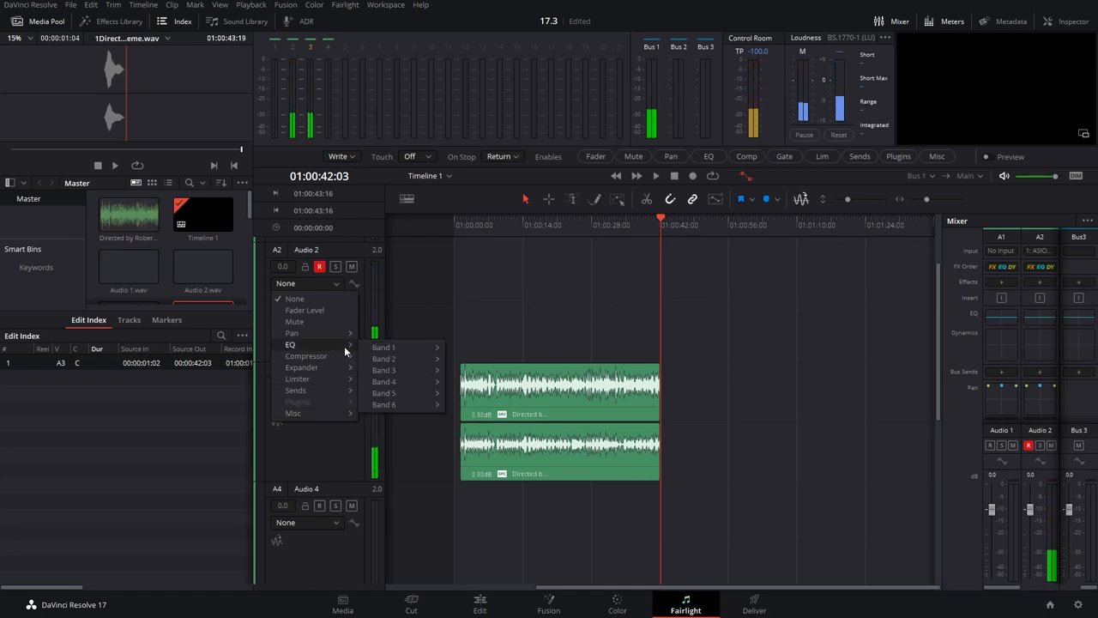
{"action": "mouse_move", "coordinate": [312, 321]}
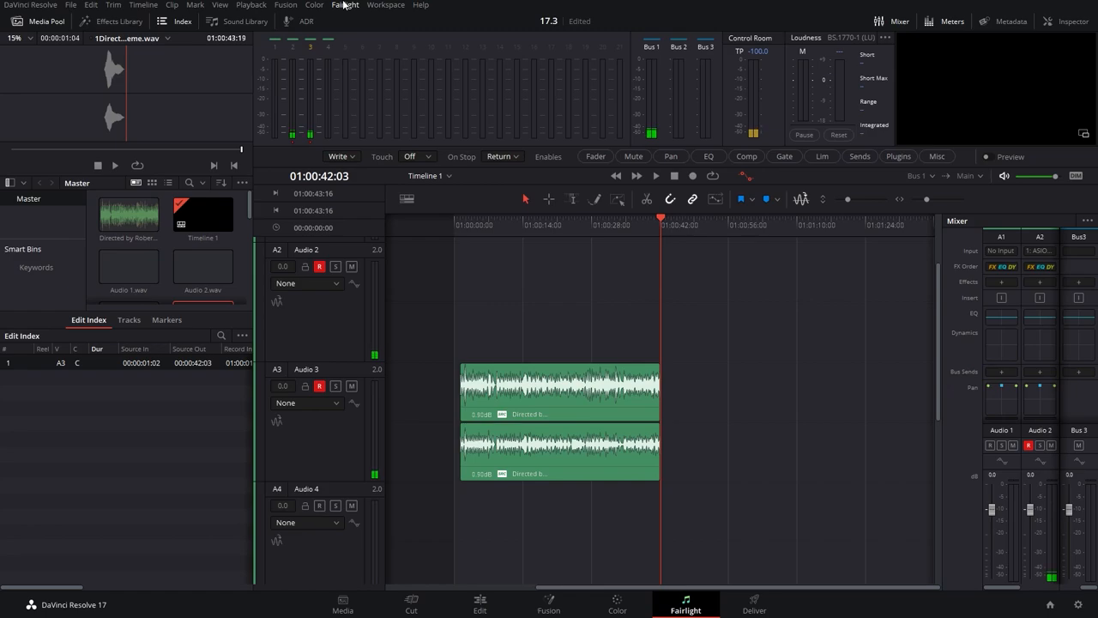
Step: Show the Fairlight automation Mix List of saved mixes, then close it
{"action": "left_click", "coordinate": [344, 5]}
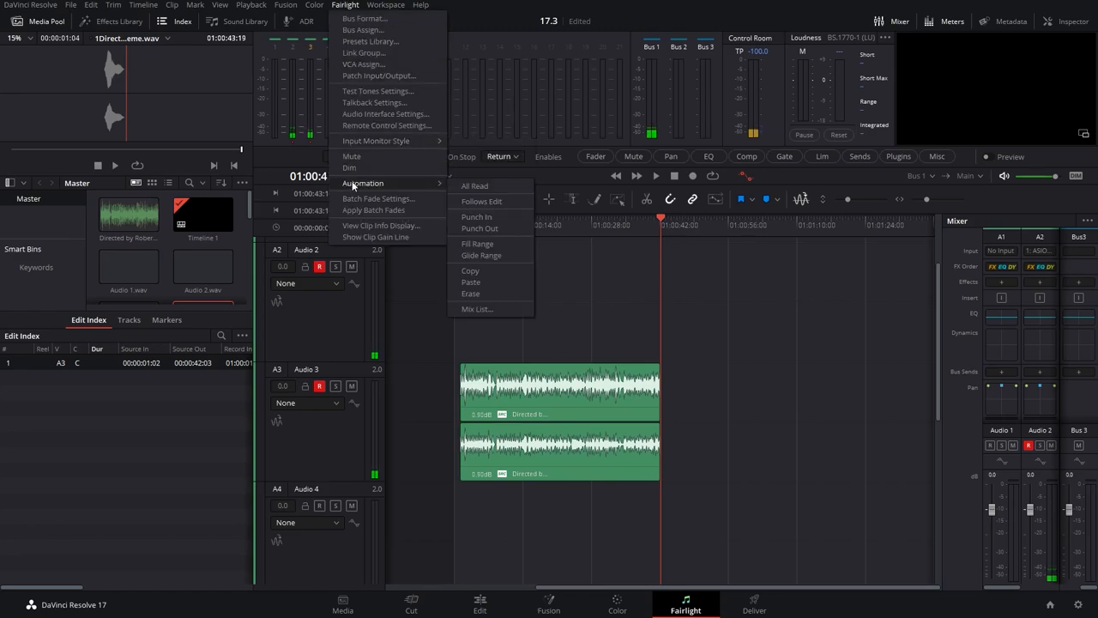
{"action": "mouse_move", "coordinate": [480, 254]}
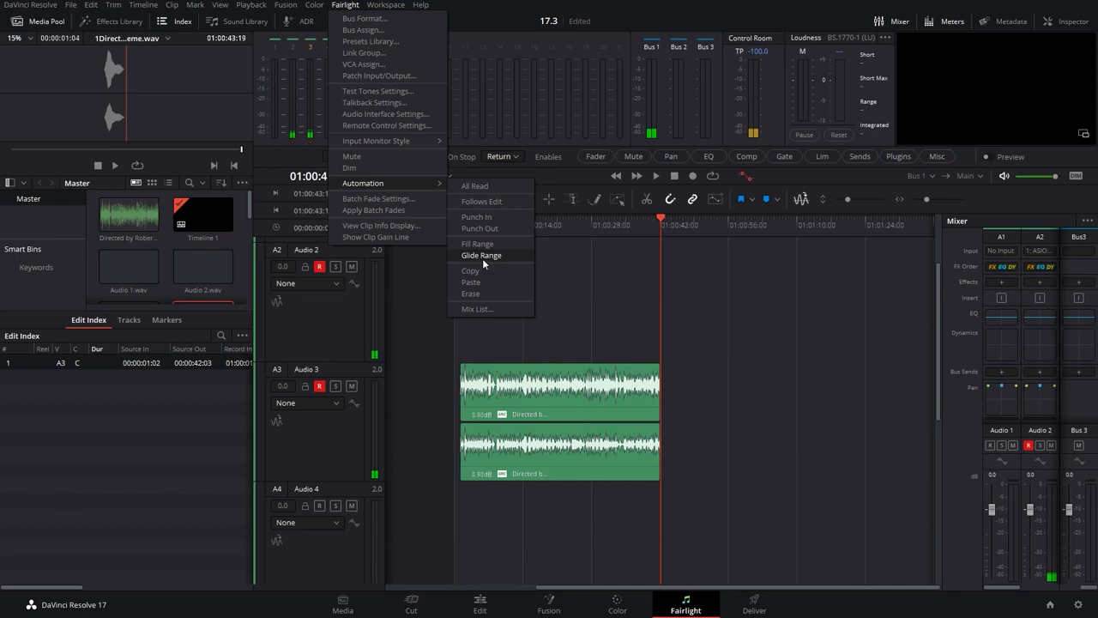
{"action": "mouse_move", "coordinate": [522, 285]}
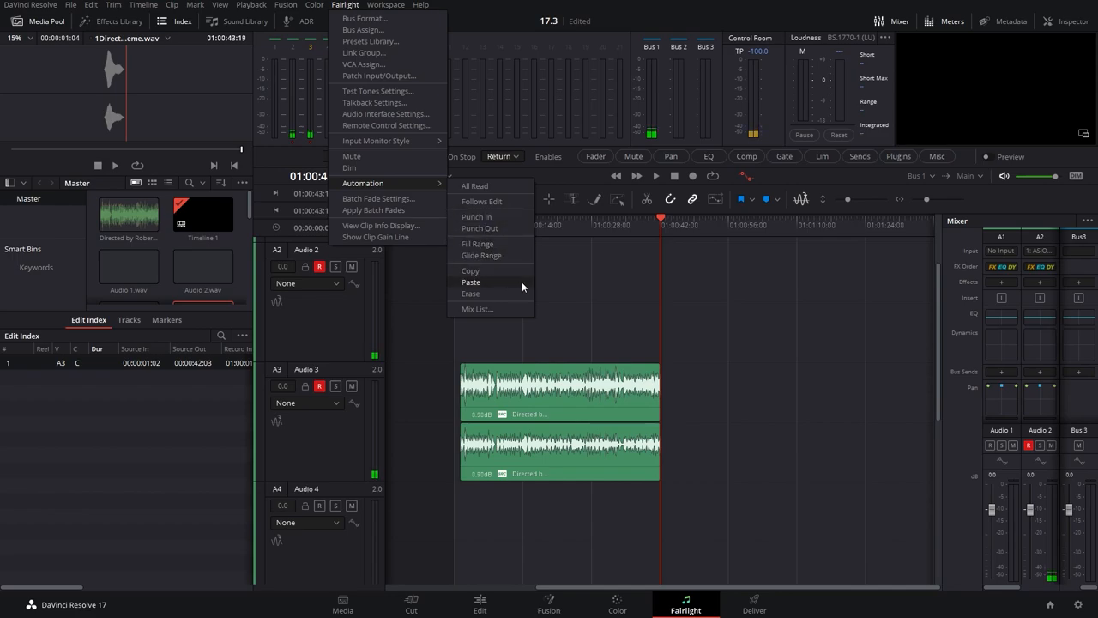
{"action": "left_click", "coordinate": [477, 309]}
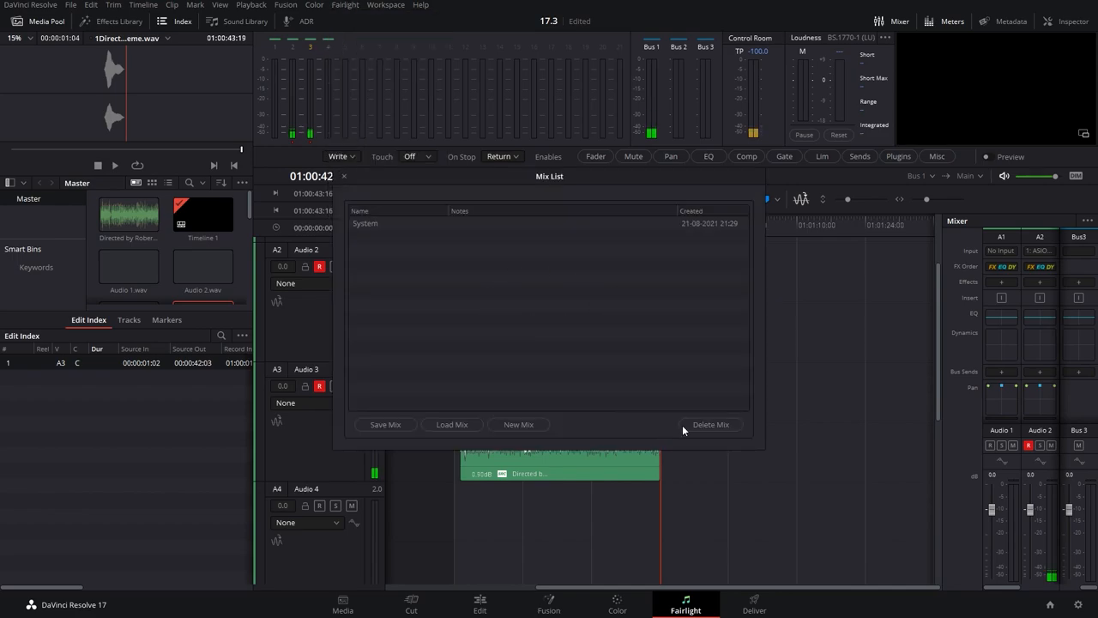
{"action": "left_click", "coordinate": [344, 5]}
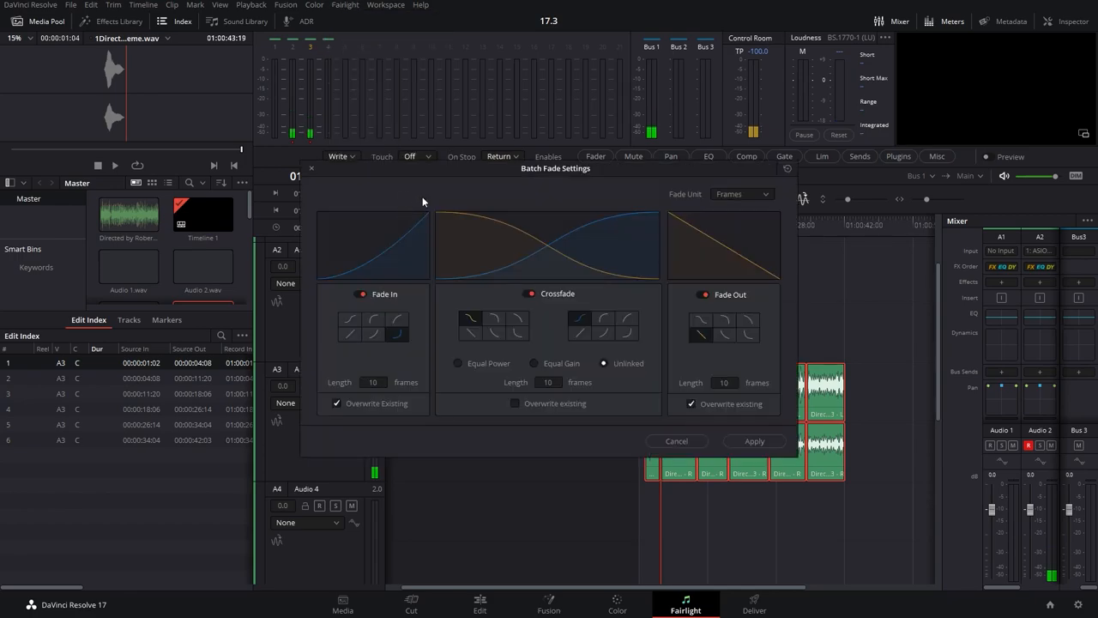
{"action": "mouse_move", "coordinate": [562, 309]}
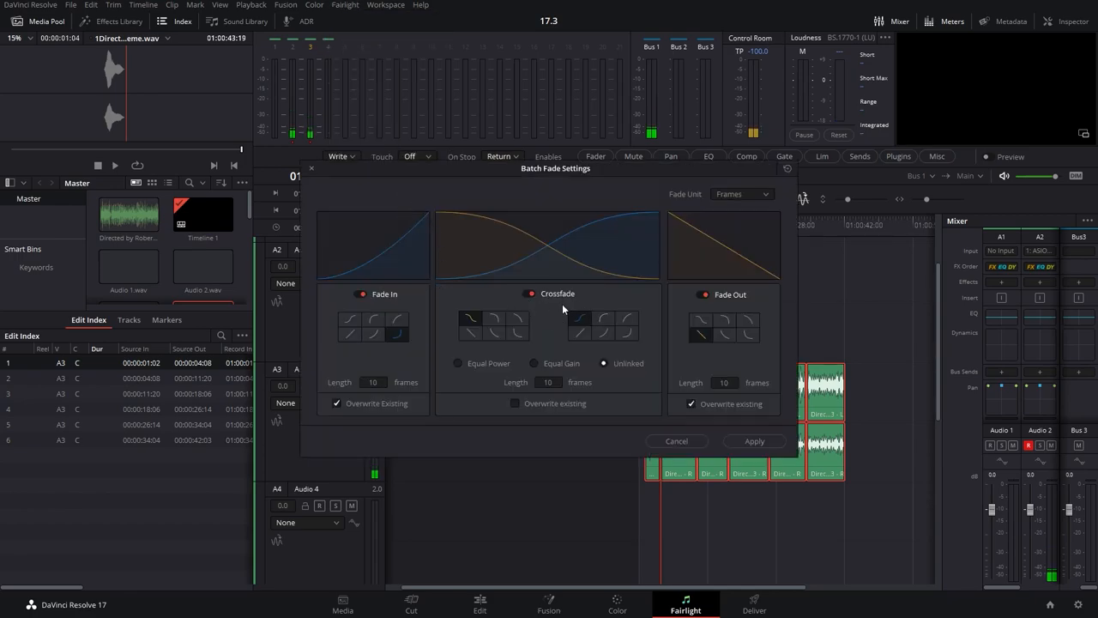
Step: Turn crossfade off, try S-Curve and other fade-in shapes, and keep the fade unit in frames
{"action": "left_click", "coordinate": [374, 319]}
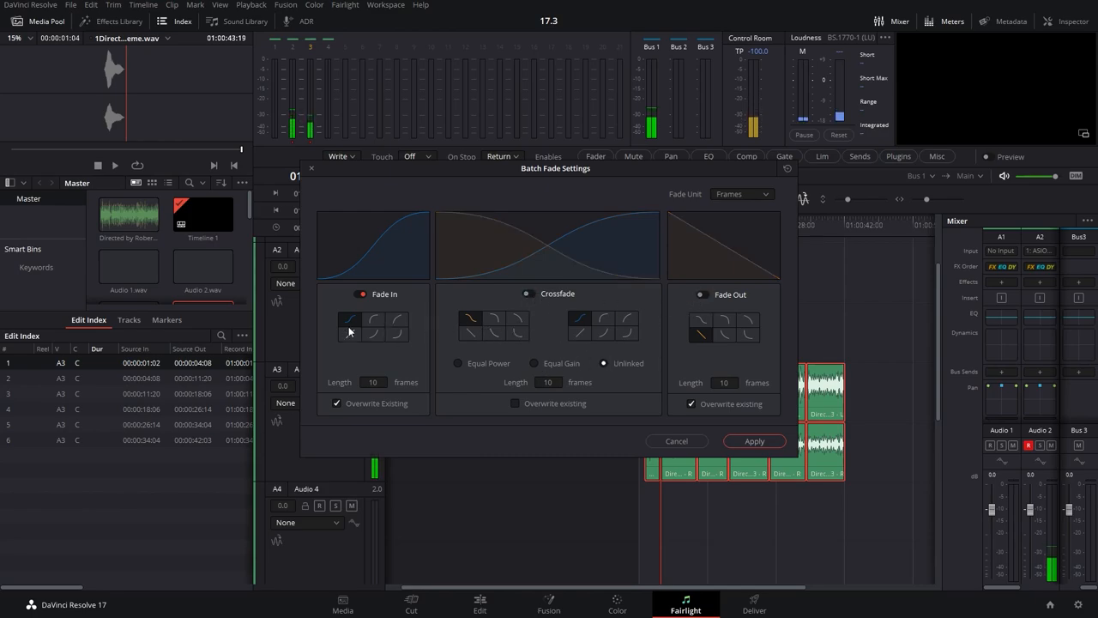
{"action": "left_click", "coordinate": [374, 331]}
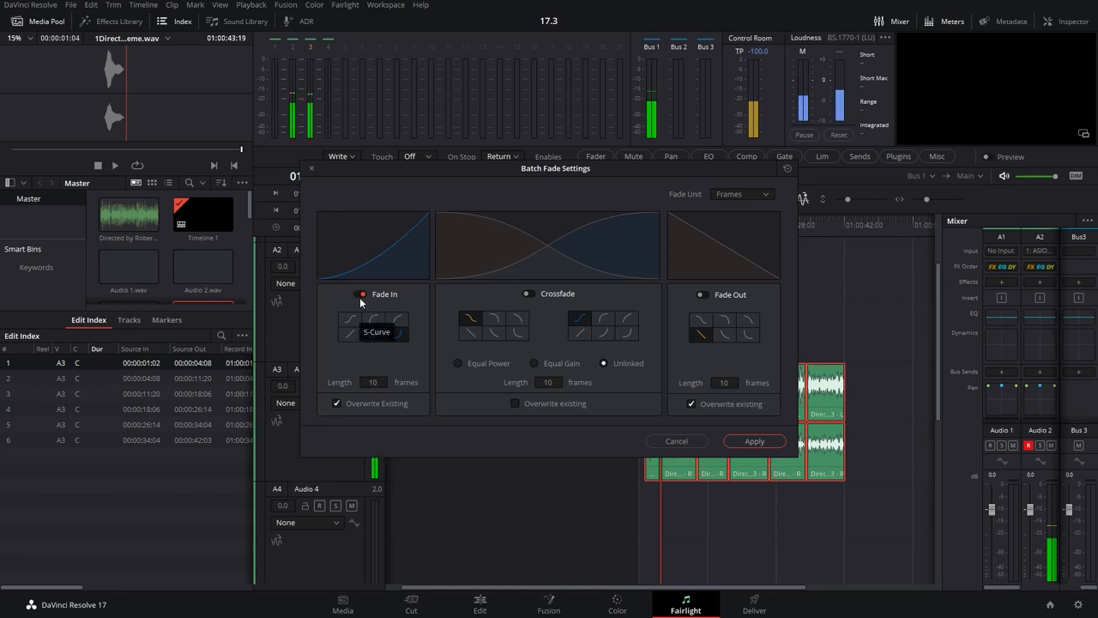
{"action": "left_click", "coordinate": [350, 330]}
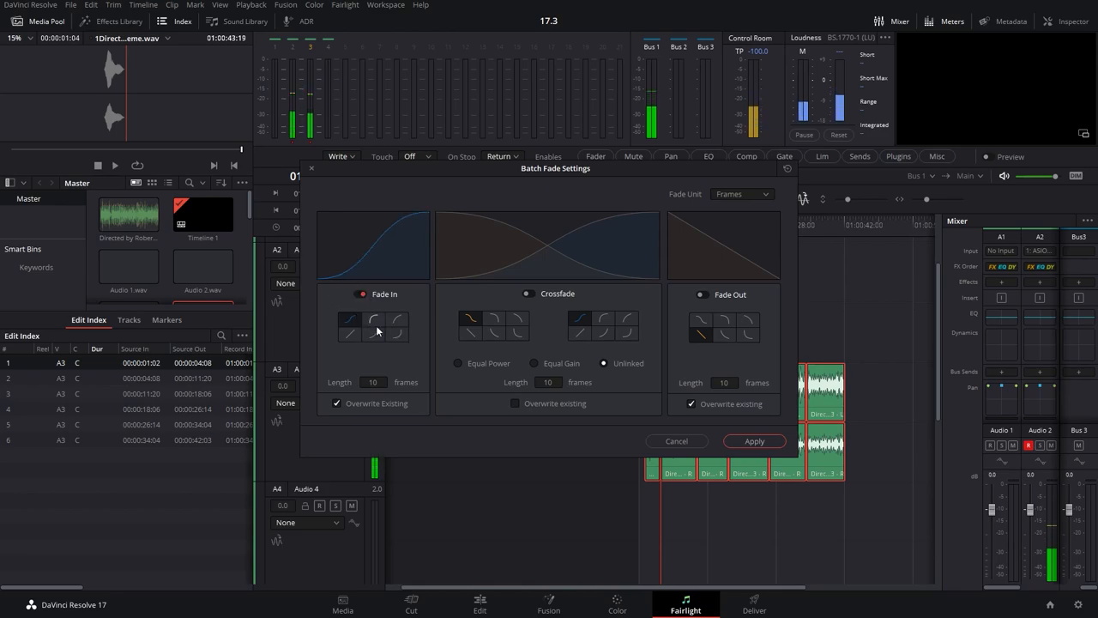
{"action": "left_click", "coordinate": [741, 192]}
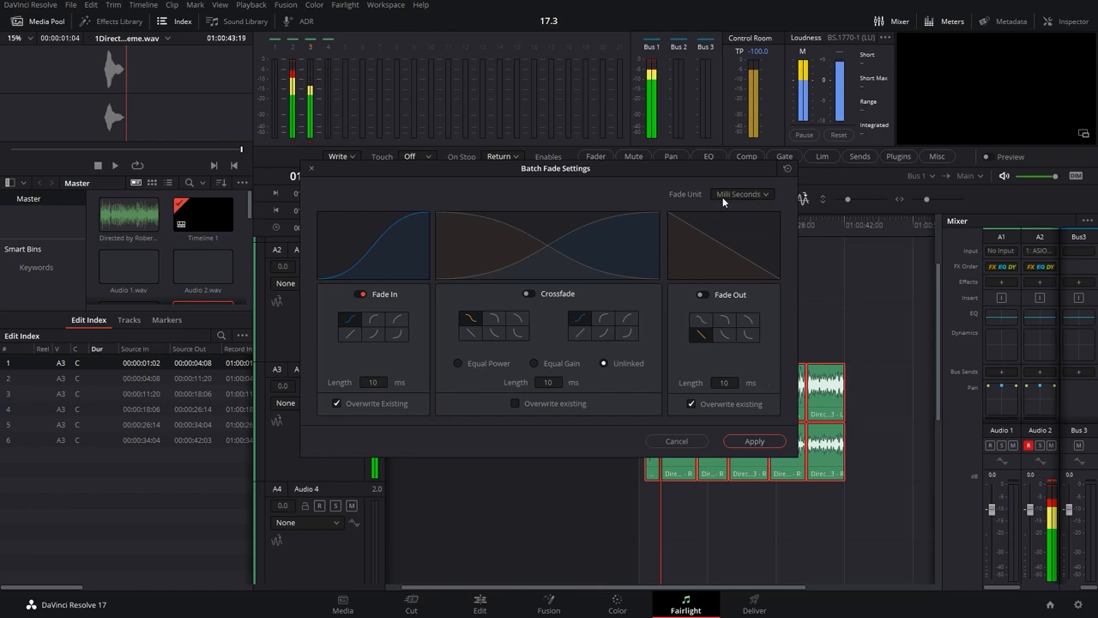
{"action": "left_click", "coordinate": [741, 192]}
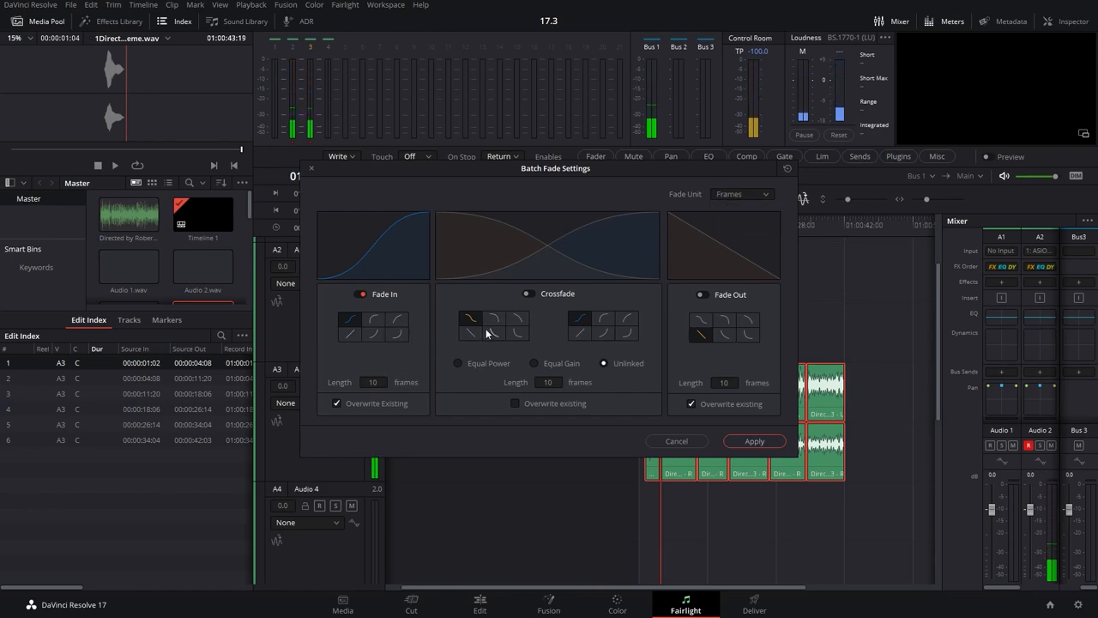
Step: Stop fade-ins overwriting existing fades and apply the batch fades to the Audio 3 clips
{"action": "left_click", "coordinate": [337, 403]}
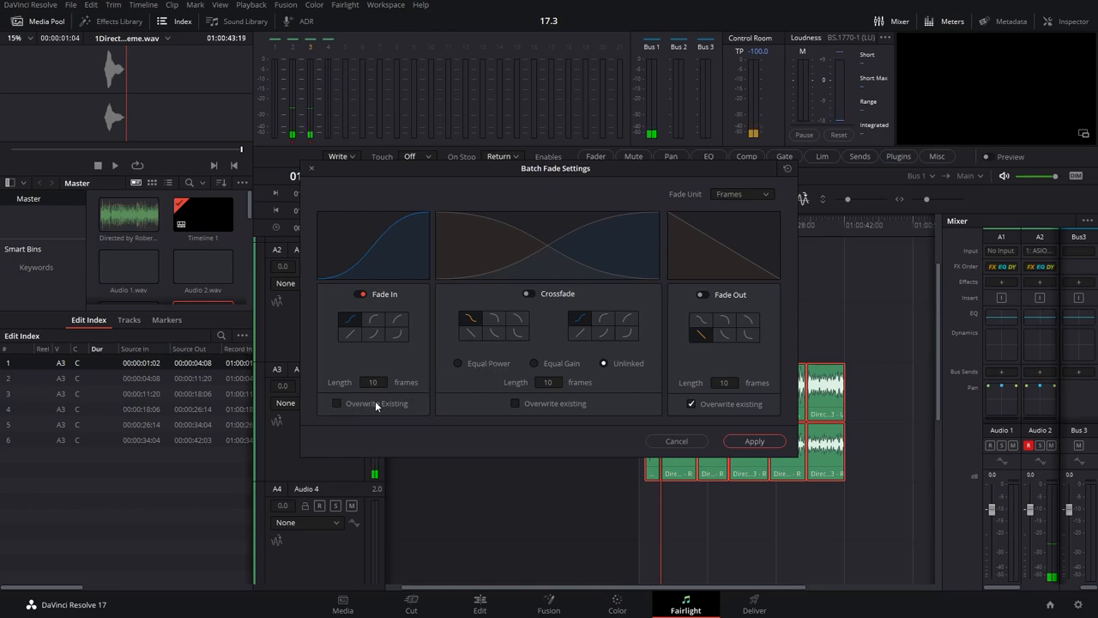
{"action": "mouse_move", "coordinate": [565, 316]}
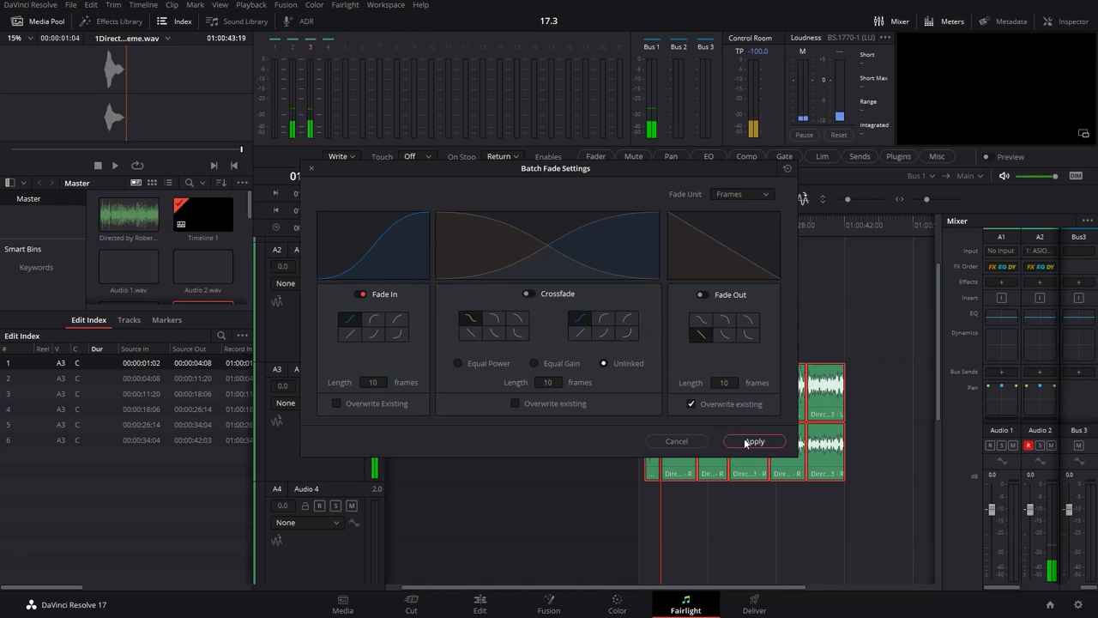
{"action": "left_click", "coordinate": [753, 441]}
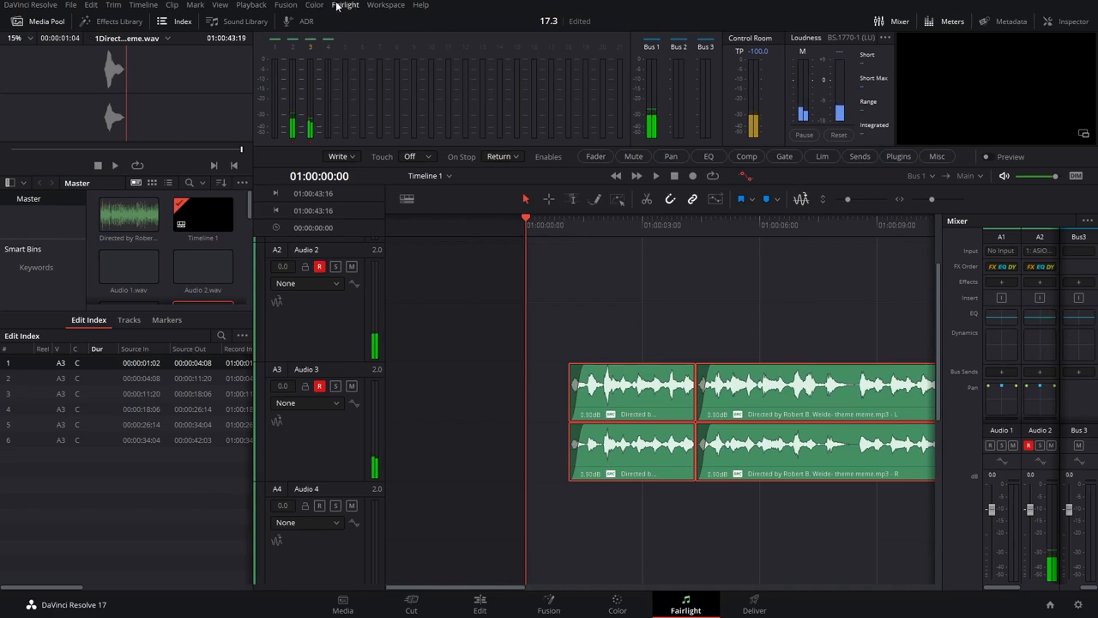
Step: Apply a smooth-curve 10-frame crossfade that overwrites existing fades on the Audio 3 clips
{"action": "left_click", "coordinate": [343, 5]}
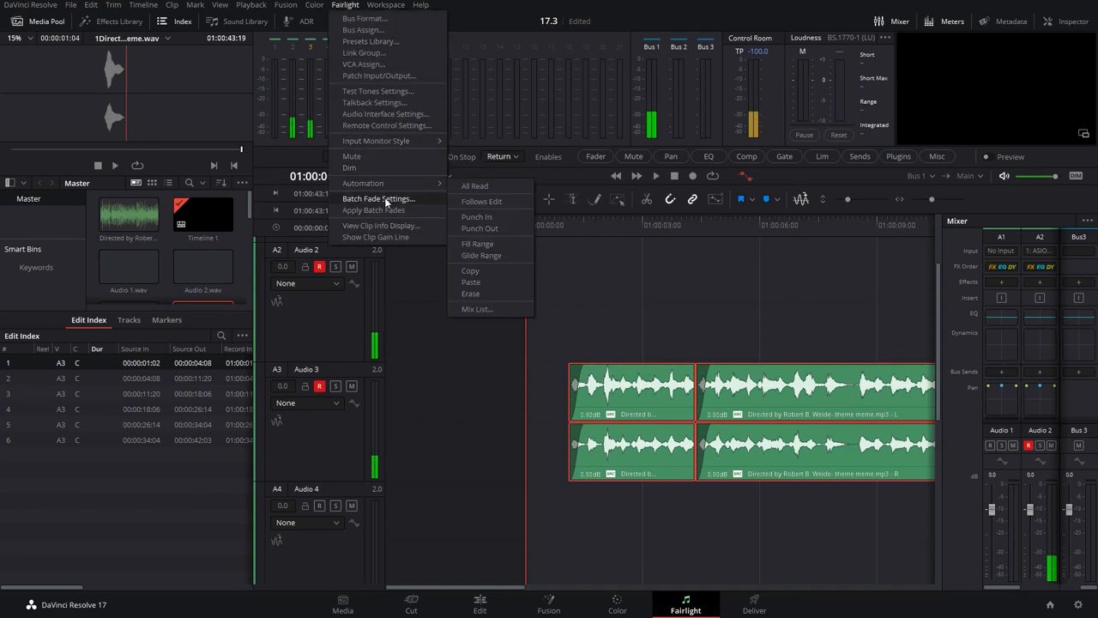
{"action": "left_click", "coordinate": [377, 200]}
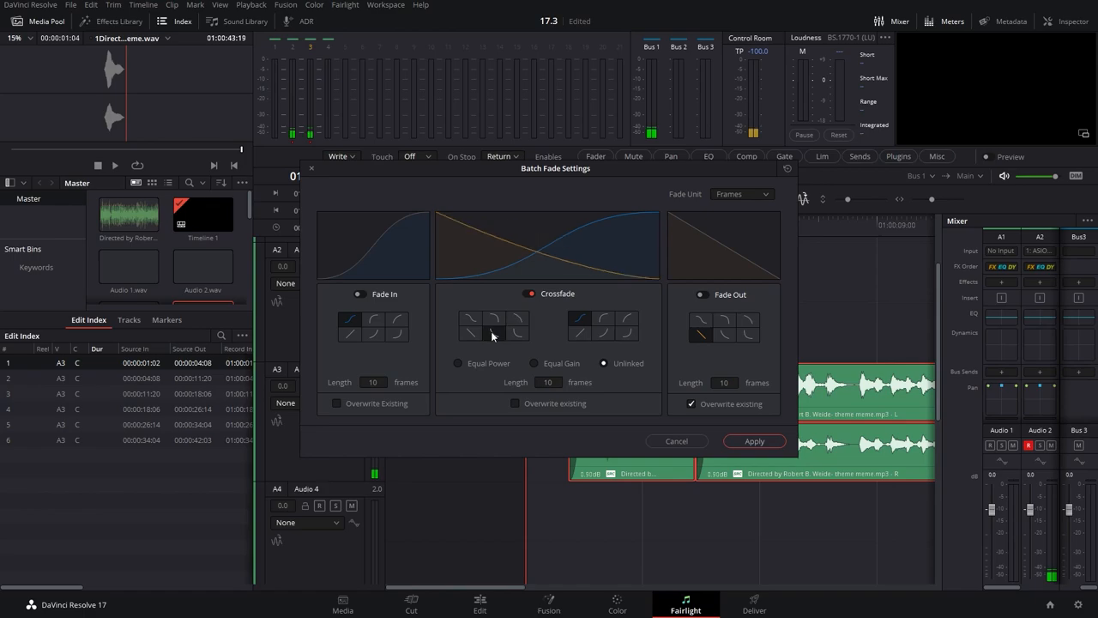
{"action": "left_click", "coordinate": [580, 318]}
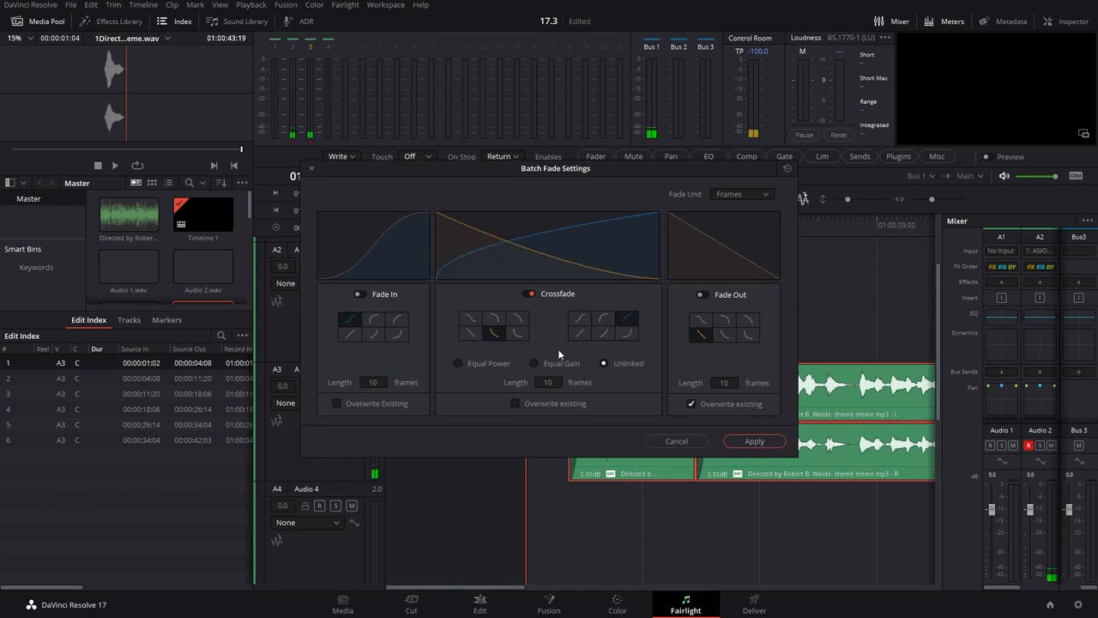
{"action": "left_click", "coordinate": [495, 325]}
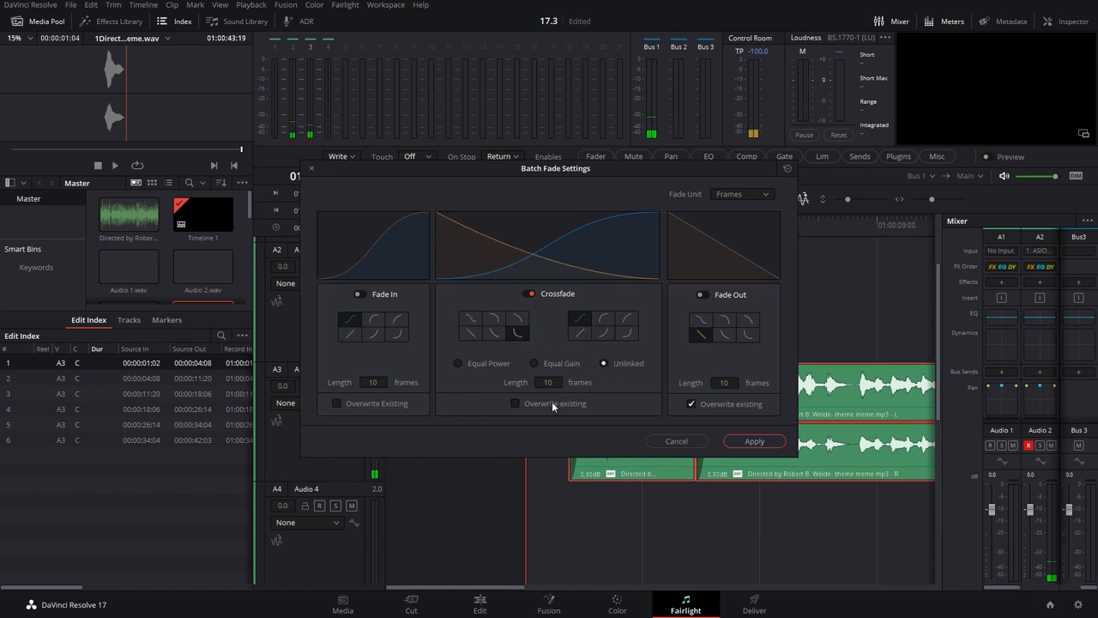
{"action": "left_click", "coordinate": [515, 404]}
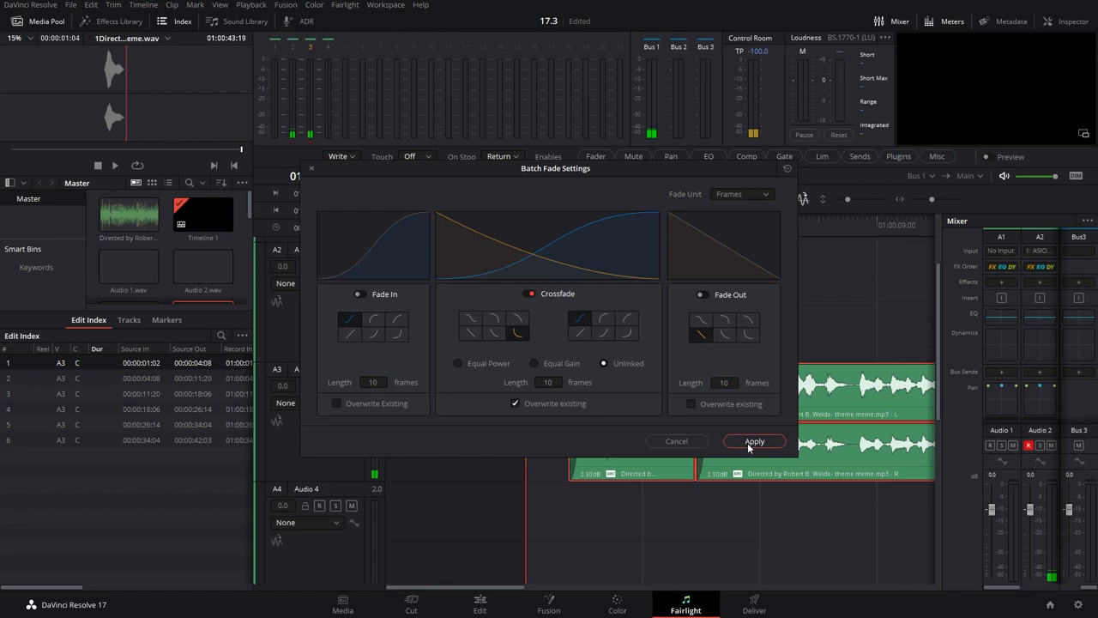
{"action": "left_click", "coordinate": [755, 441]}
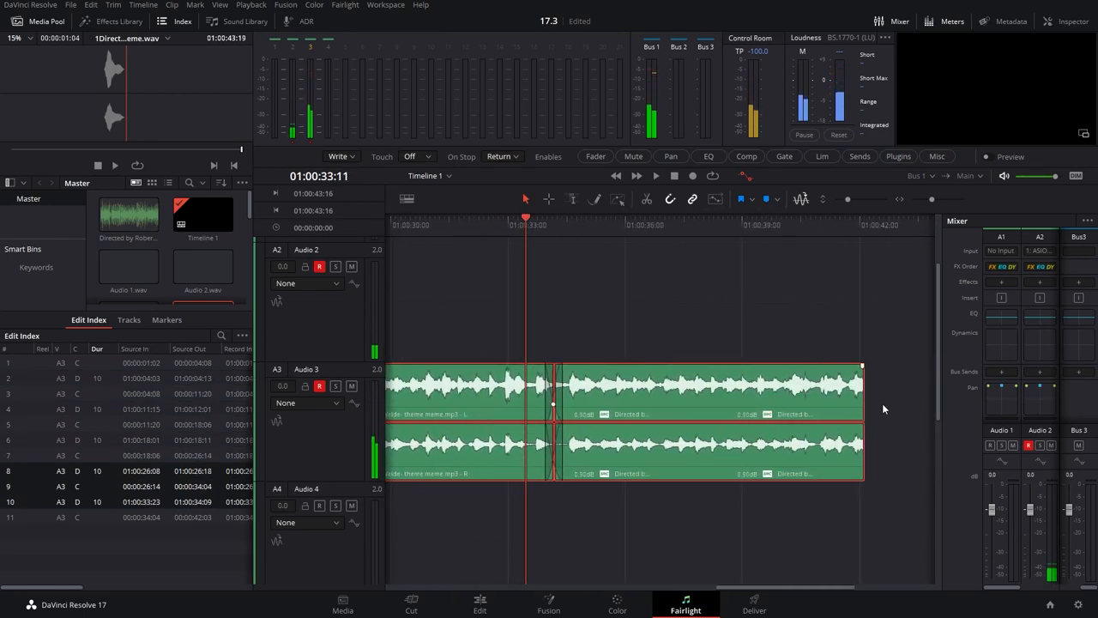
Step: Apply batch fades again with fade-outs also set to overwrite existing fades
{"action": "left_click", "coordinate": [344, 5]}
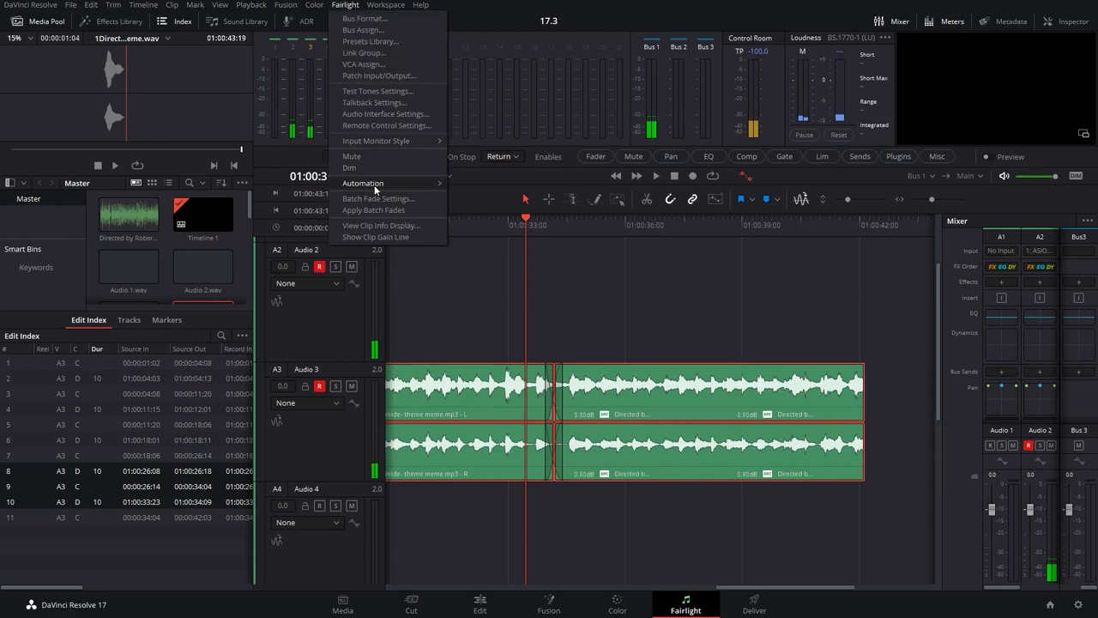
{"action": "left_click", "coordinate": [378, 199]}
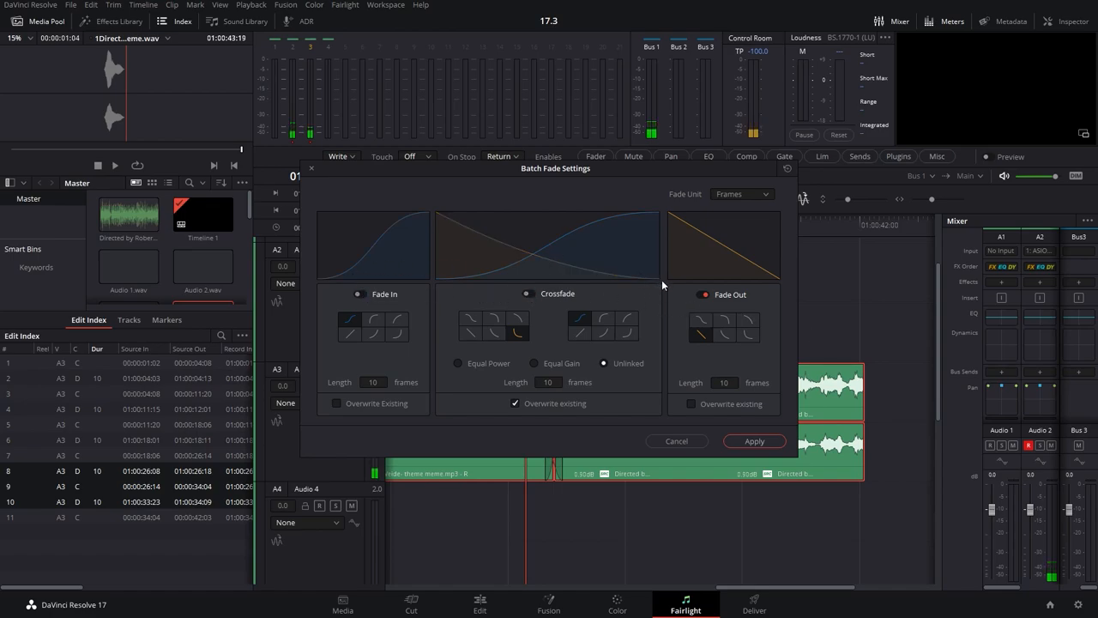
{"action": "left_click", "coordinate": [700, 324]}
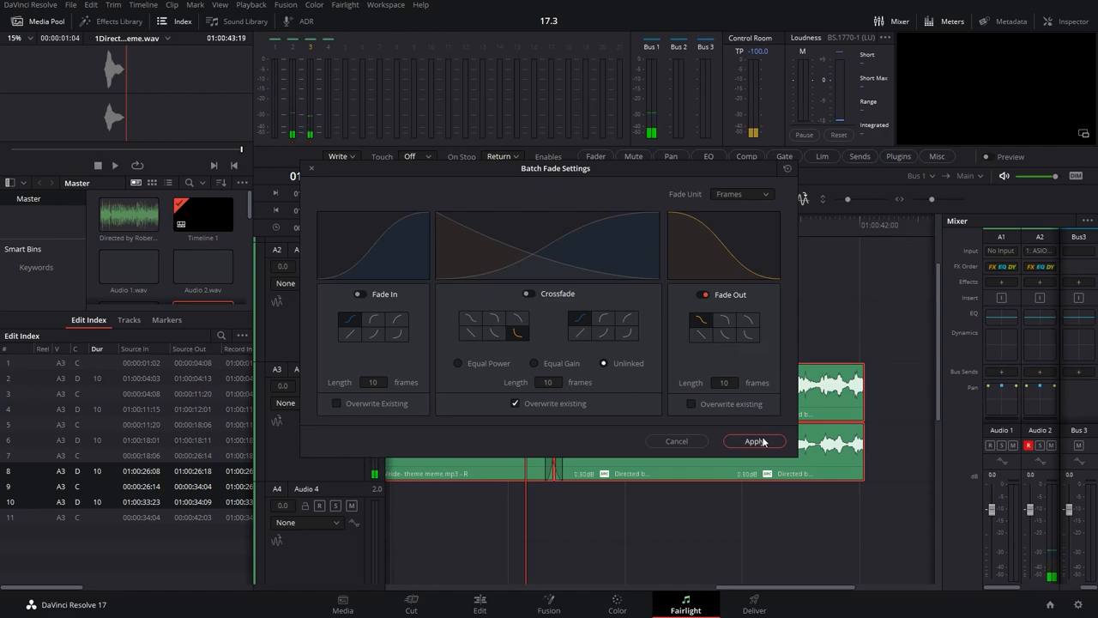
{"action": "left_click", "coordinate": [691, 403]}
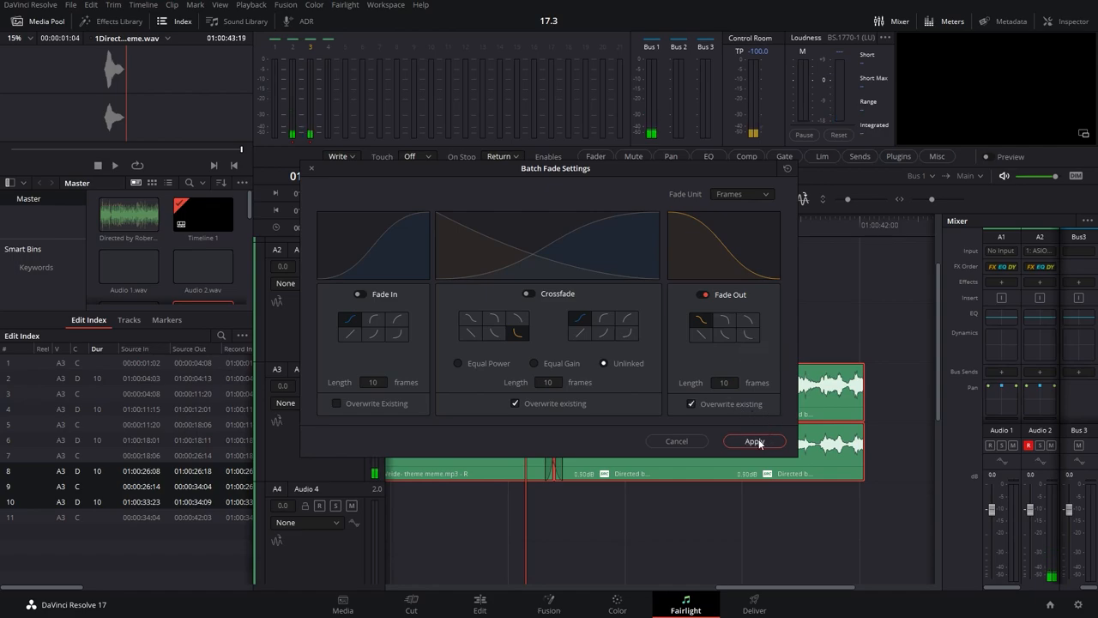
{"action": "left_click", "coordinate": [755, 439]}
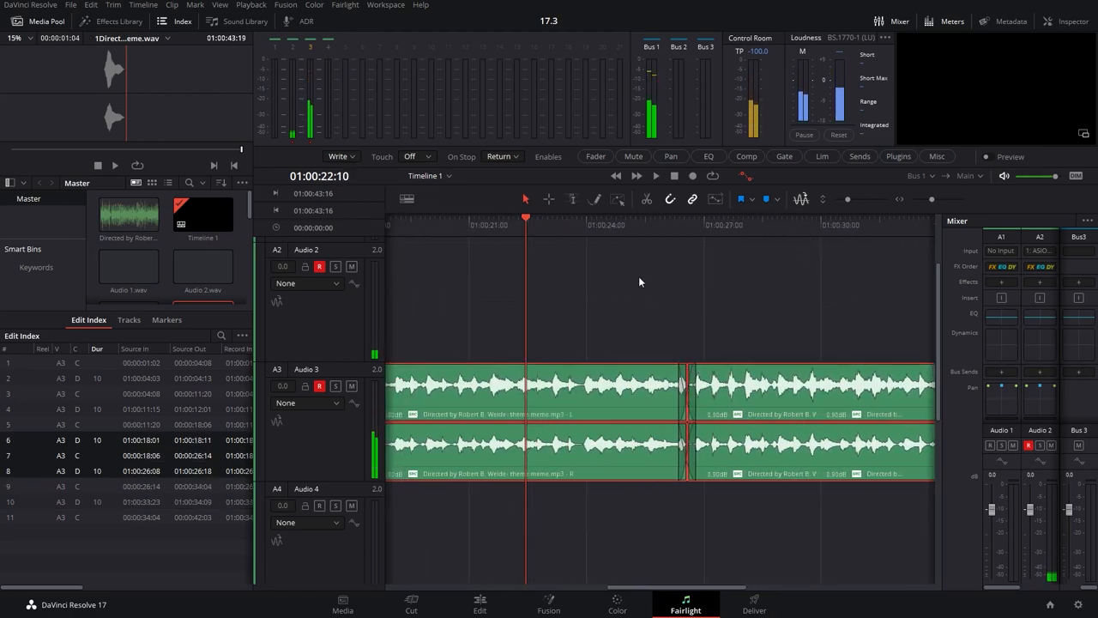
Step: Play back the crossfades, then return to Fairlight > Batch Fade Settings
{"action": "left_click", "coordinate": [345, 5]}
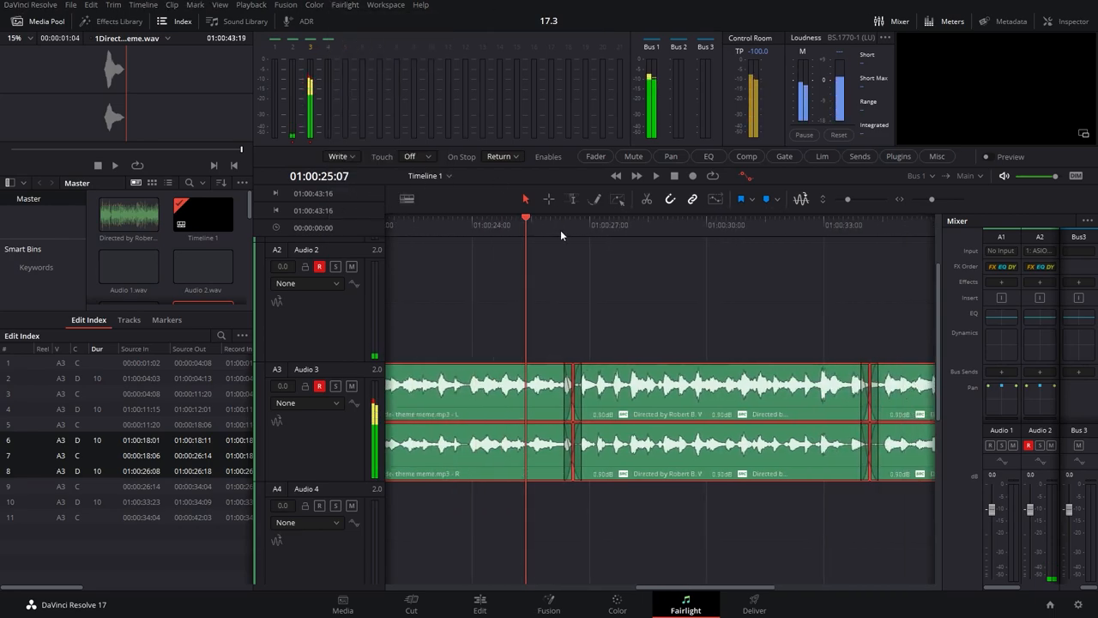
{"action": "left_click", "coordinate": [656, 175]}
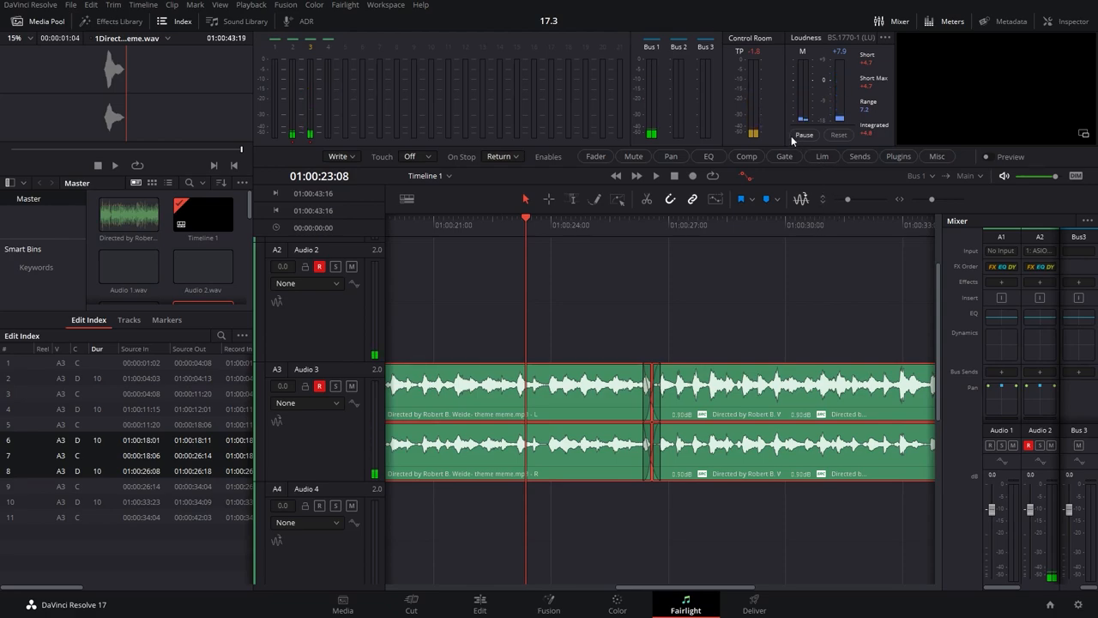
{"action": "left_click", "coordinate": [345, 5]}
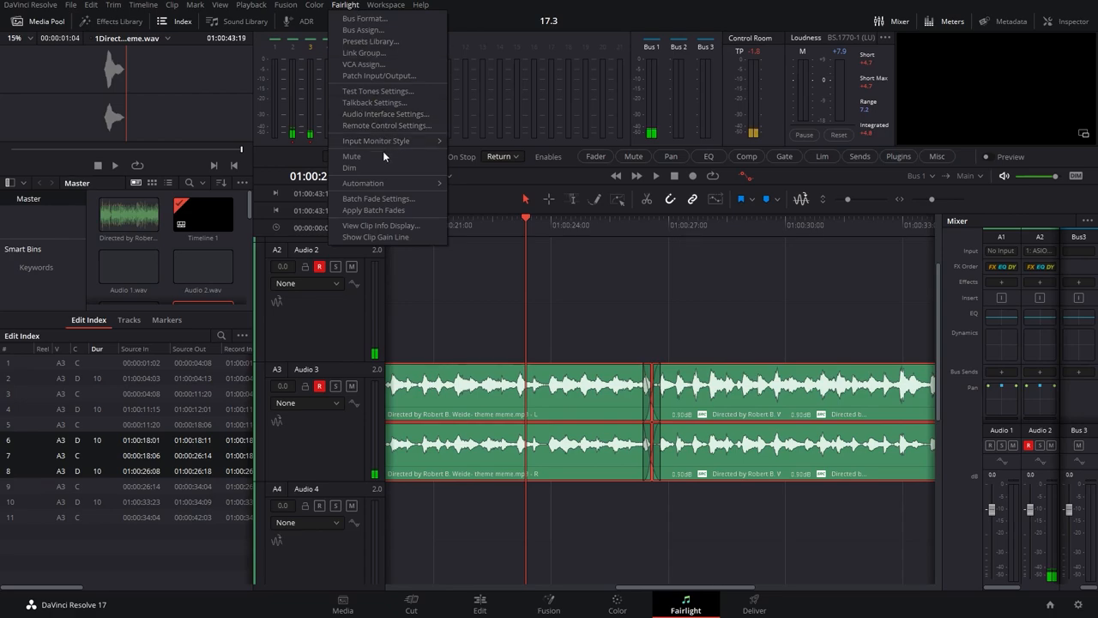
{"action": "left_click", "coordinate": [378, 199]}
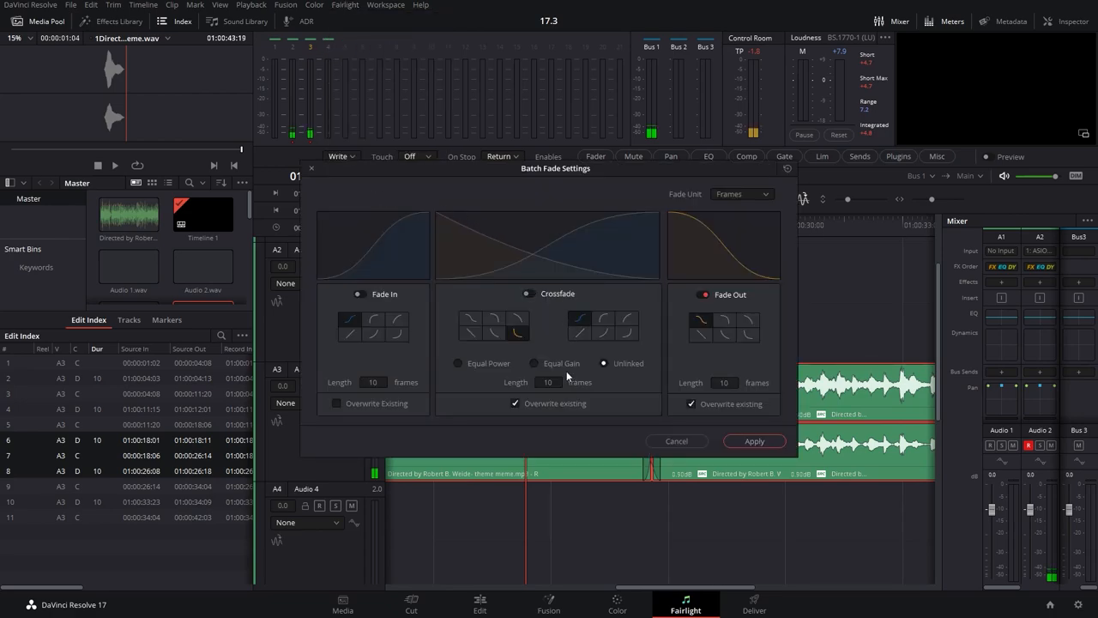
Step: Try Equal Gain crossfades and different crossfade curve shapes
{"action": "left_click", "coordinate": [533, 364]}
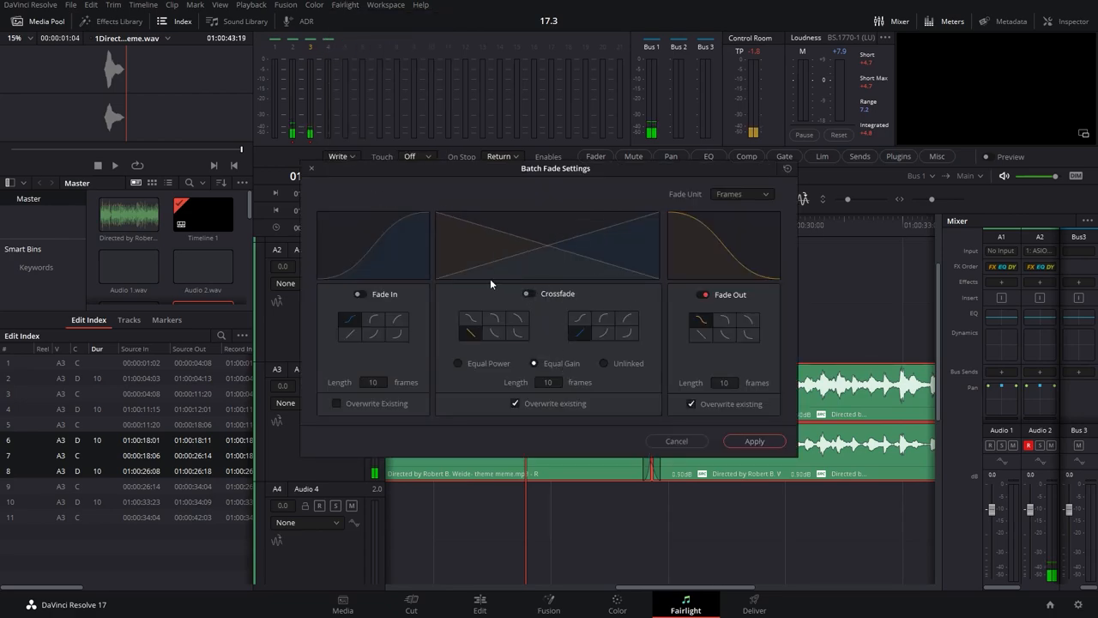
{"action": "left_click", "coordinate": [528, 293]}
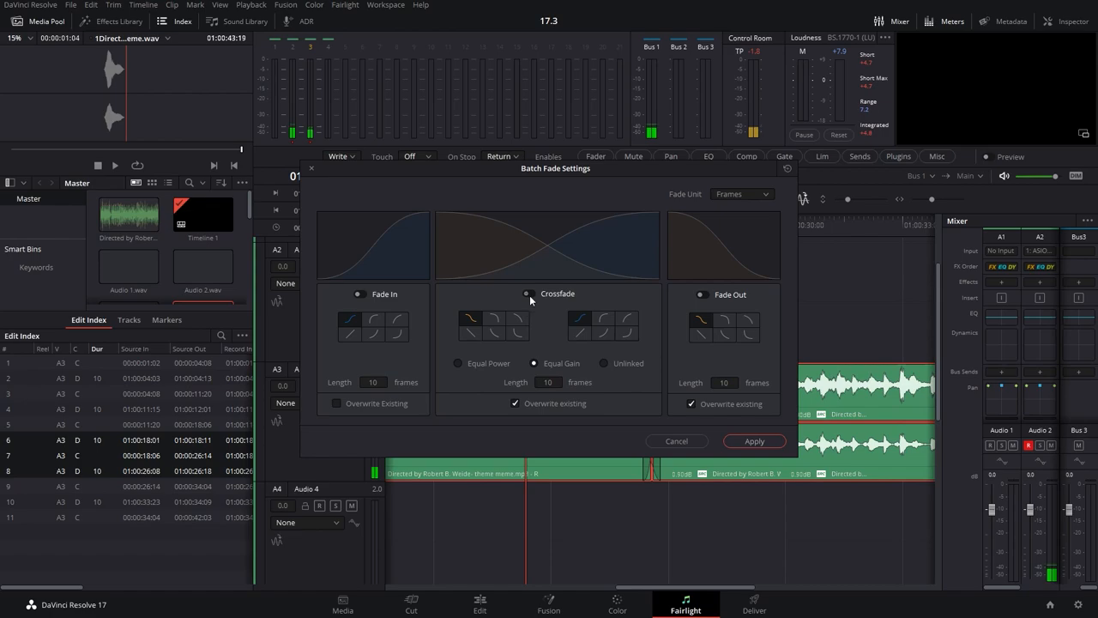
{"action": "left_click", "coordinate": [470, 335]}
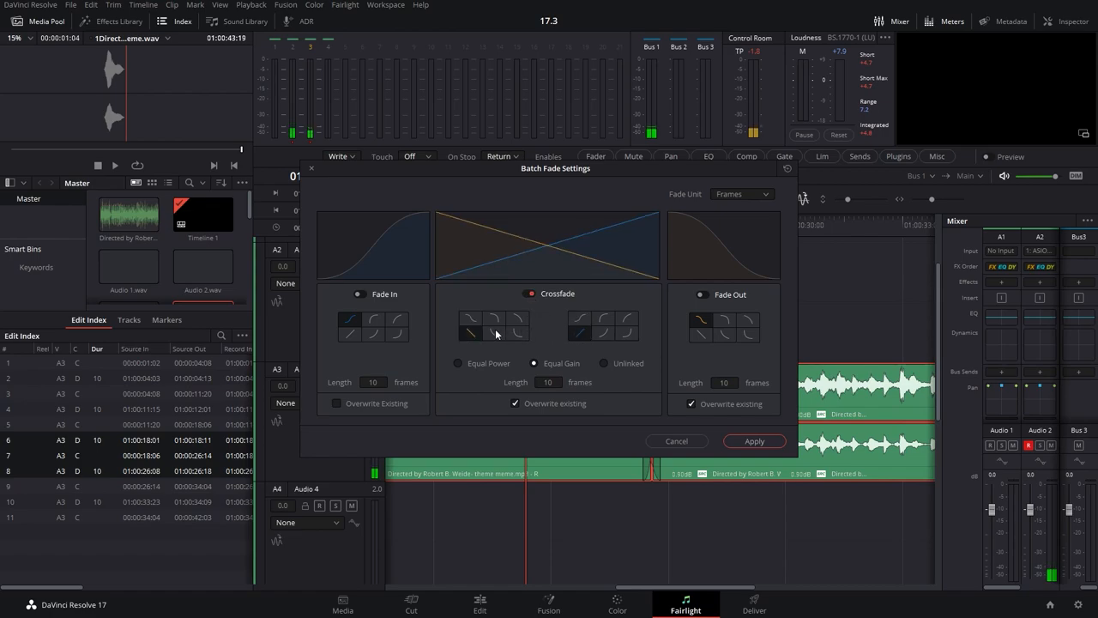
{"action": "left_click", "coordinate": [580, 323]}
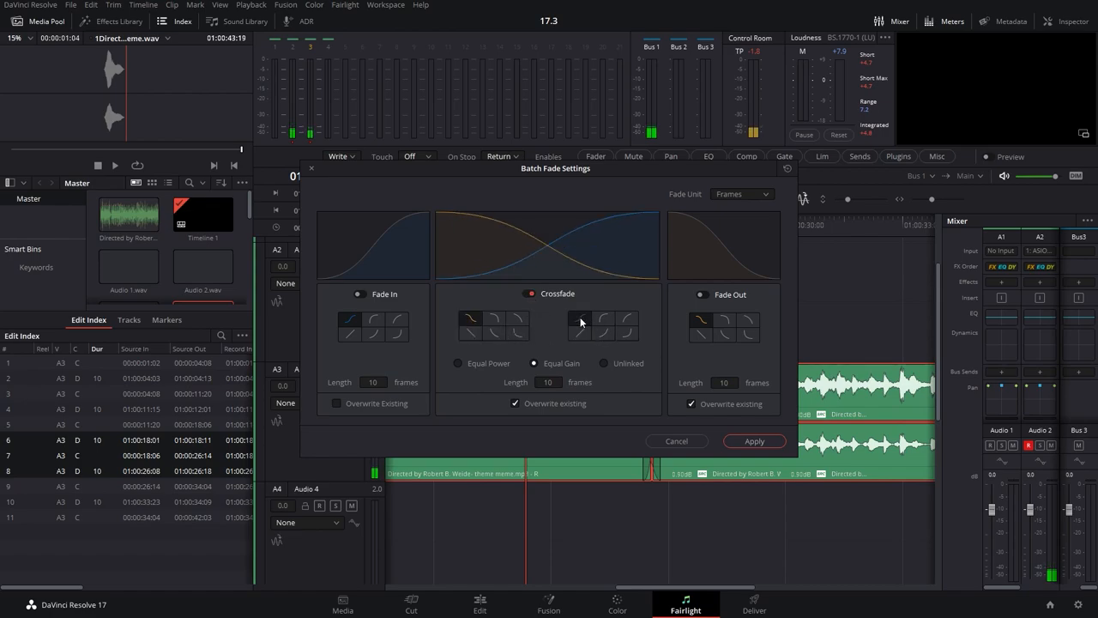
{"action": "left_click", "coordinate": [470, 329]}
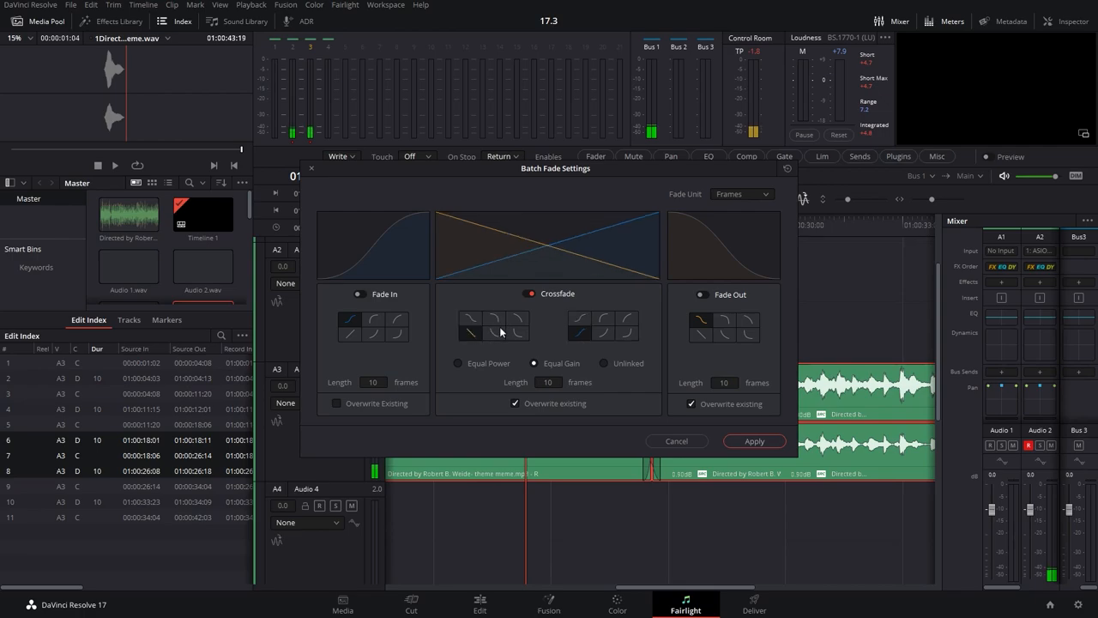
{"action": "mouse_move", "coordinate": [600, 330]}
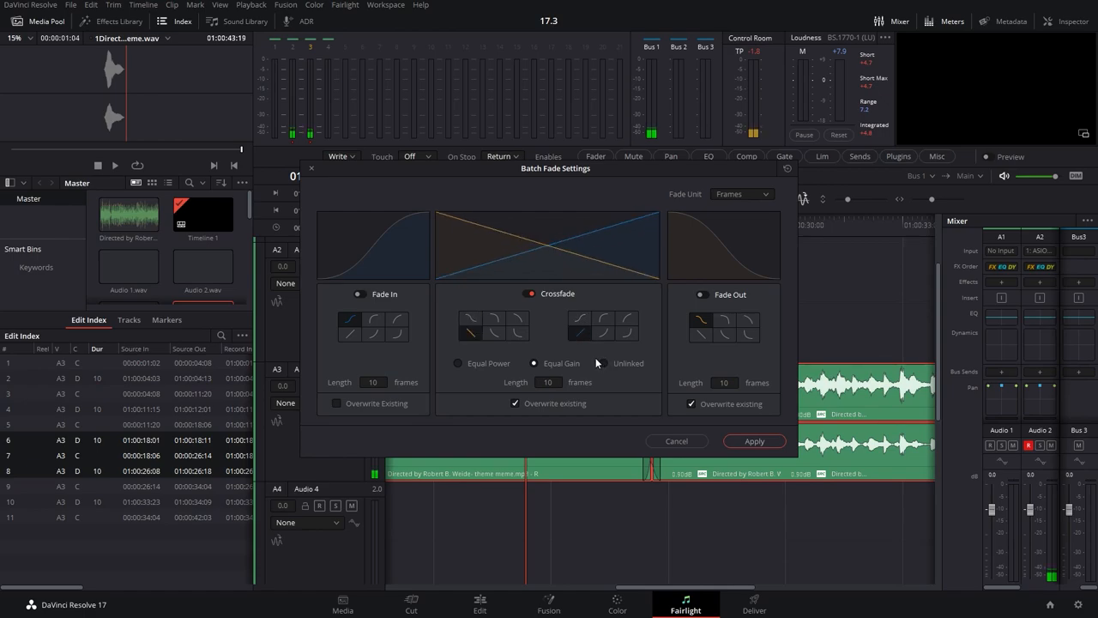
Step: Set crossfades to Equal Power and apply the batch fades to the Audio 3 clips
{"action": "left_click", "coordinate": [458, 364]}
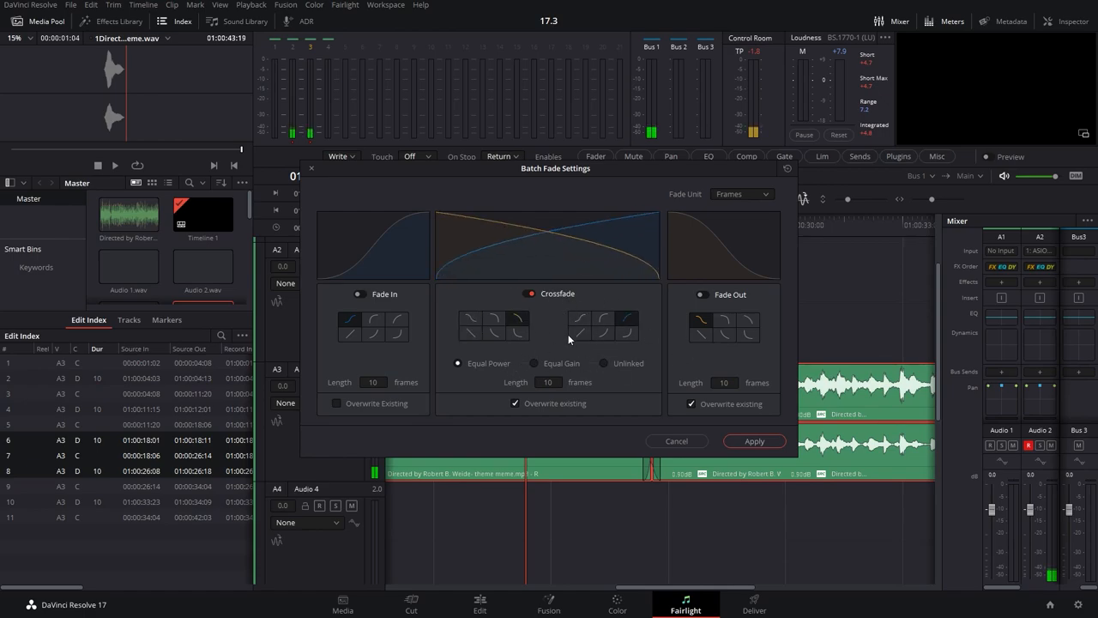
{"action": "left_click", "coordinate": [494, 324]}
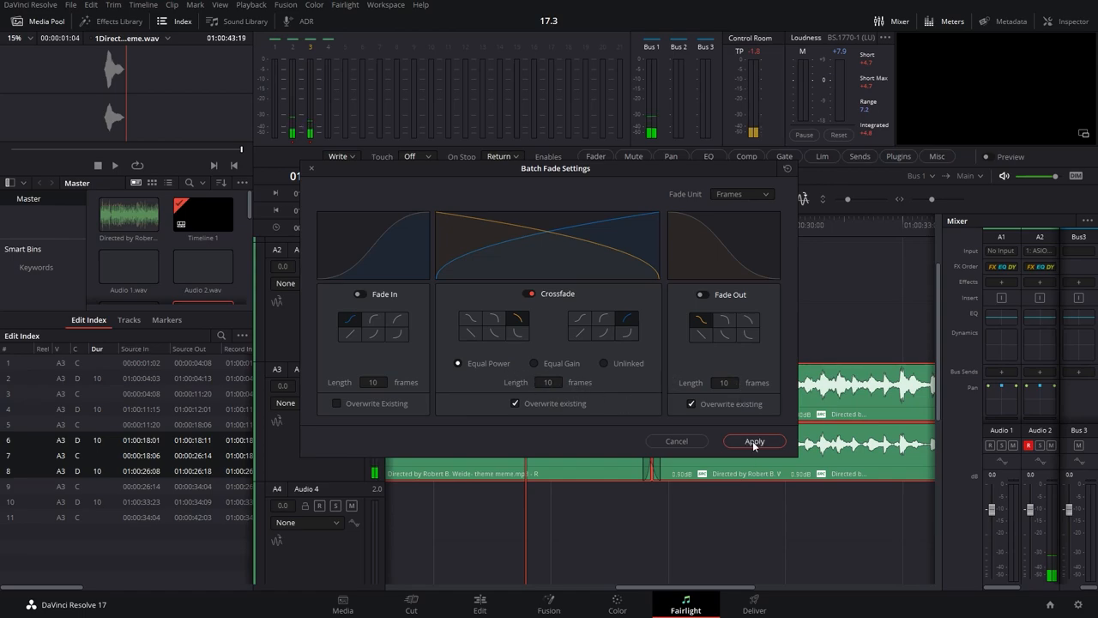
{"action": "left_click", "coordinate": [755, 439]}
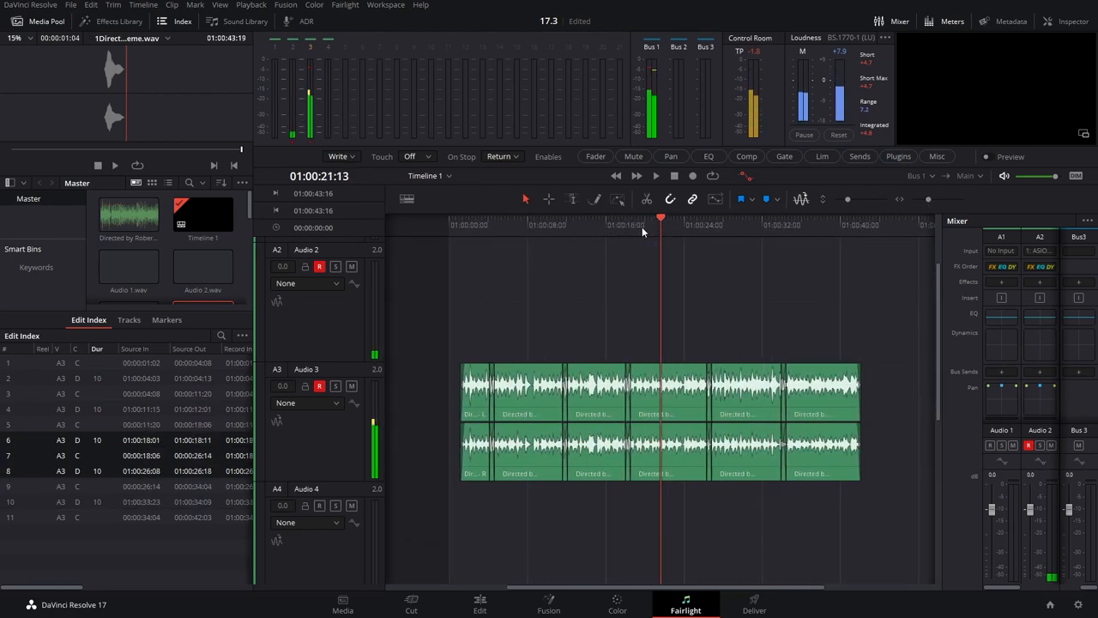
Step: Bring up the context menu for the crossfaded clips on Audio 3
{"action": "left_click", "coordinate": [343, 6]}
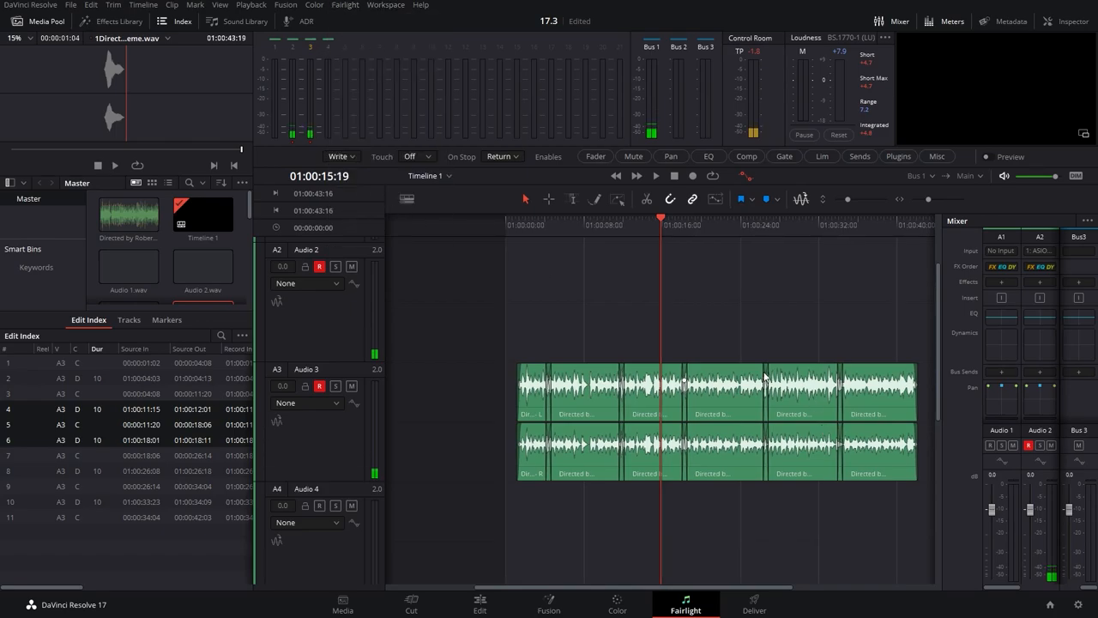
{"action": "right_click", "coordinate": [763, 378]}
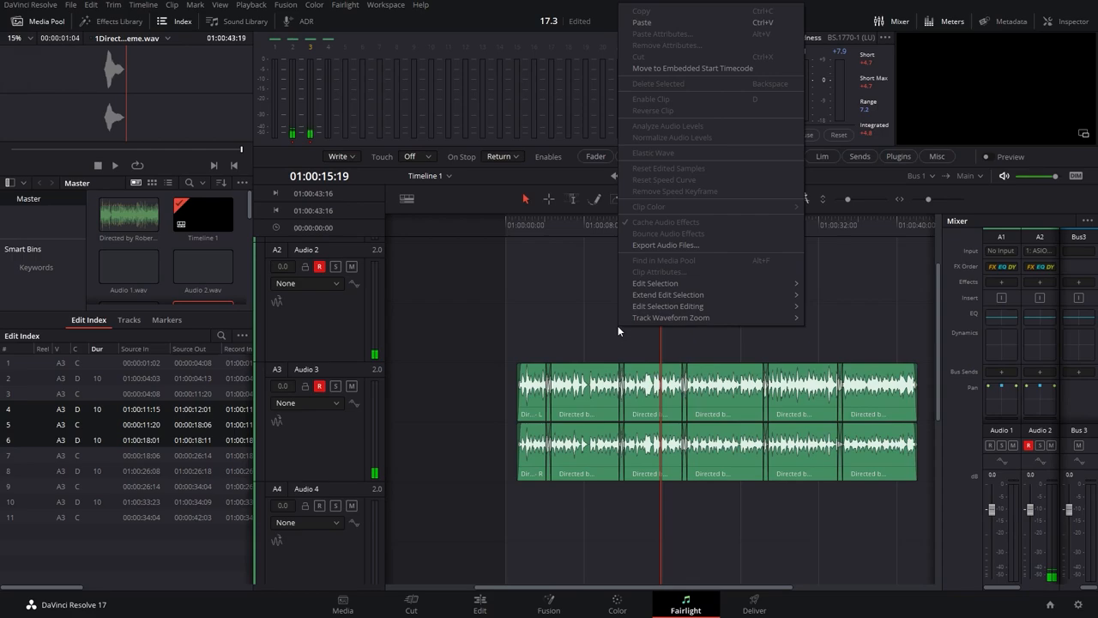
{"action": "mouse_move", "coordinate": [666, 244]}
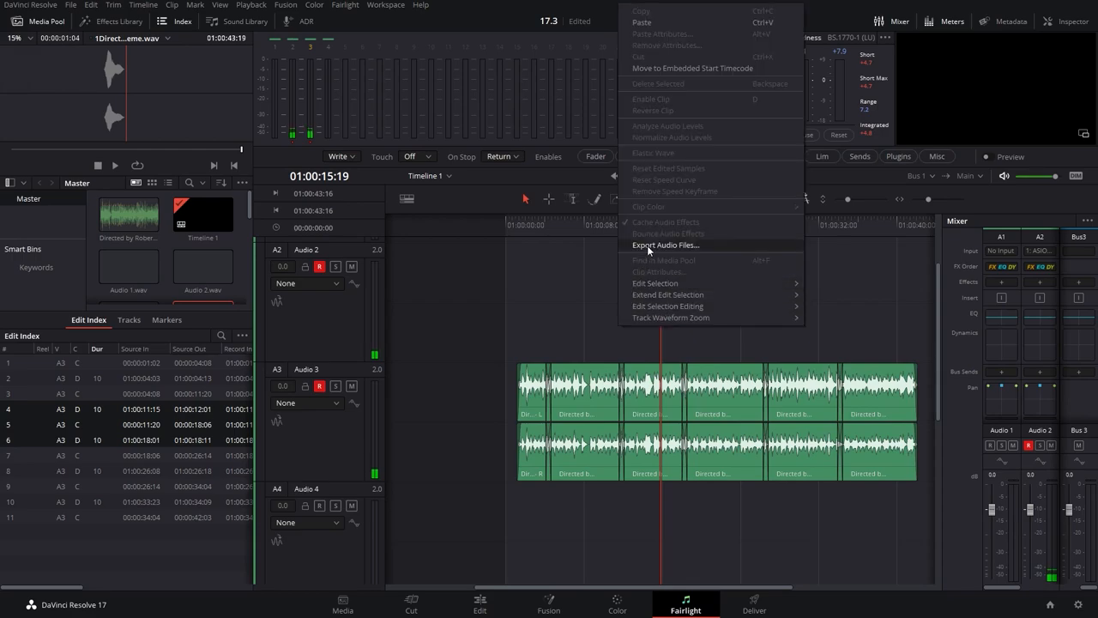
Step: In Export Audio Files, set the file format to WAV after checking BWAV-RF64
{"action": "left_click", "coordinate": [666, 245]}
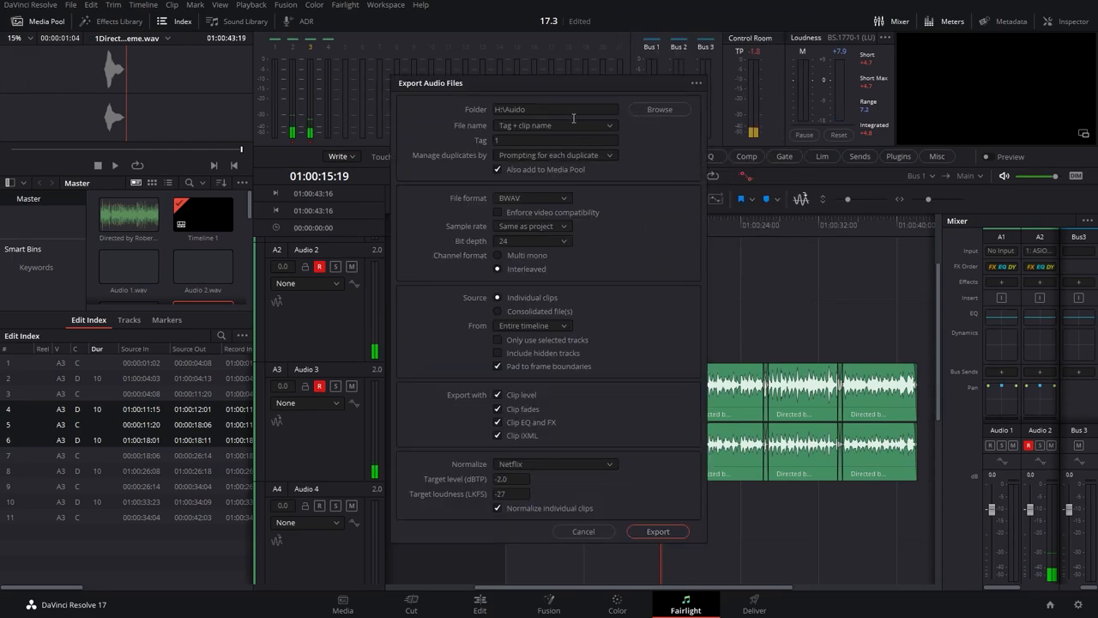
{"action": "mouse_move", "coordinate": [568, 92]}
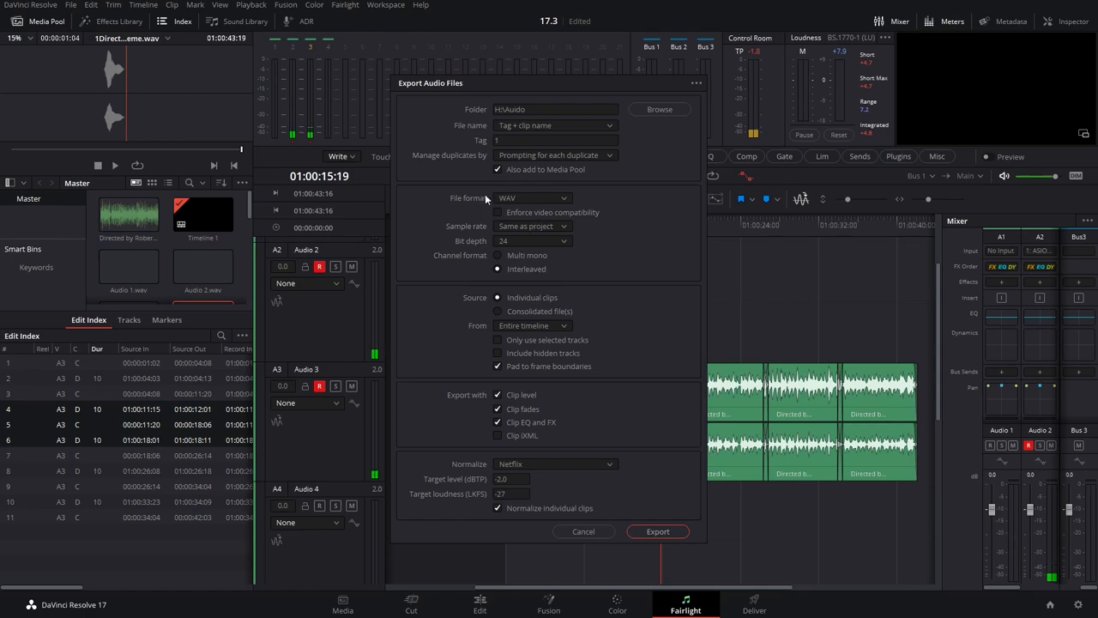
{"action": "left_click", "coordinate": [532, 199]}
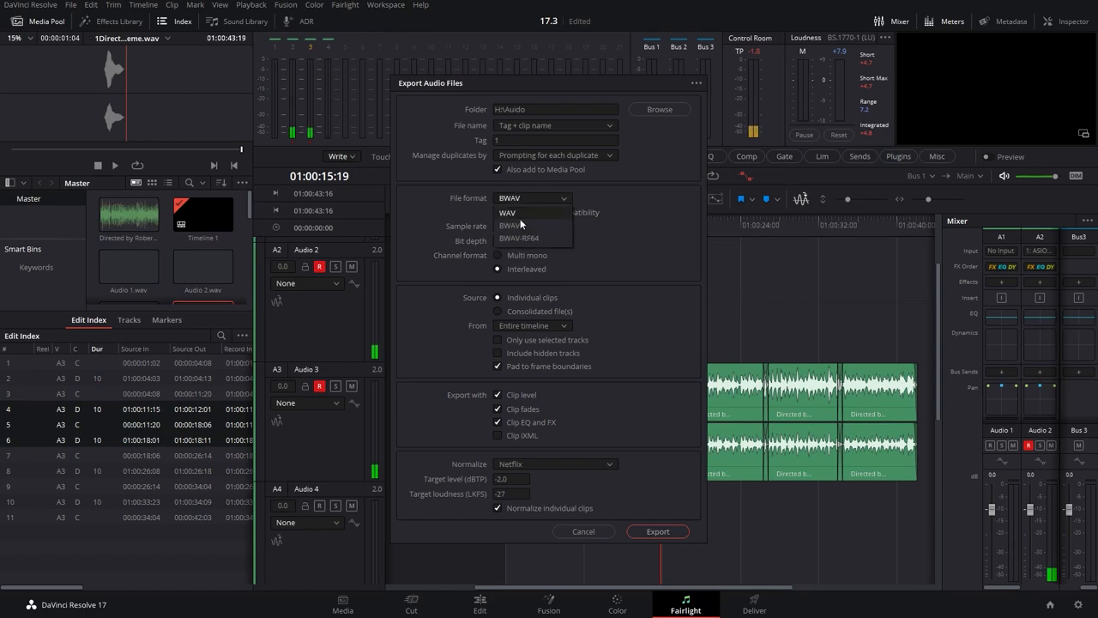
{"action": "left_click", "coordinate": [518, 239]}
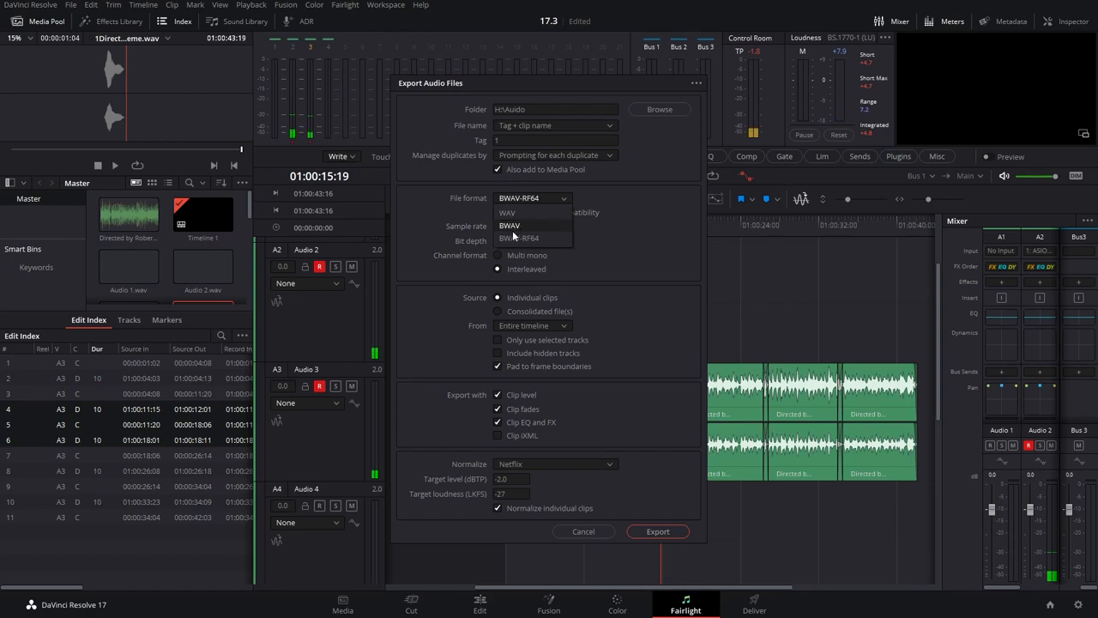
{"action": "left_click", "coordinate": [518, 236]}
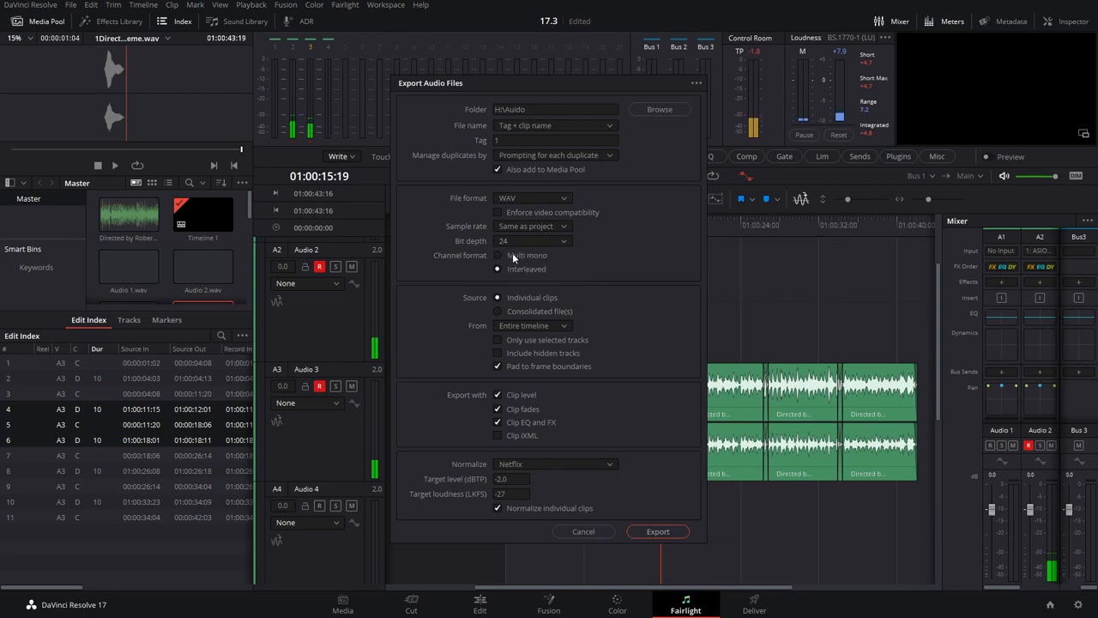
Step: Set the exported channel format to multi mono
{"action": "left_click", "coordinate": [498, 254]}
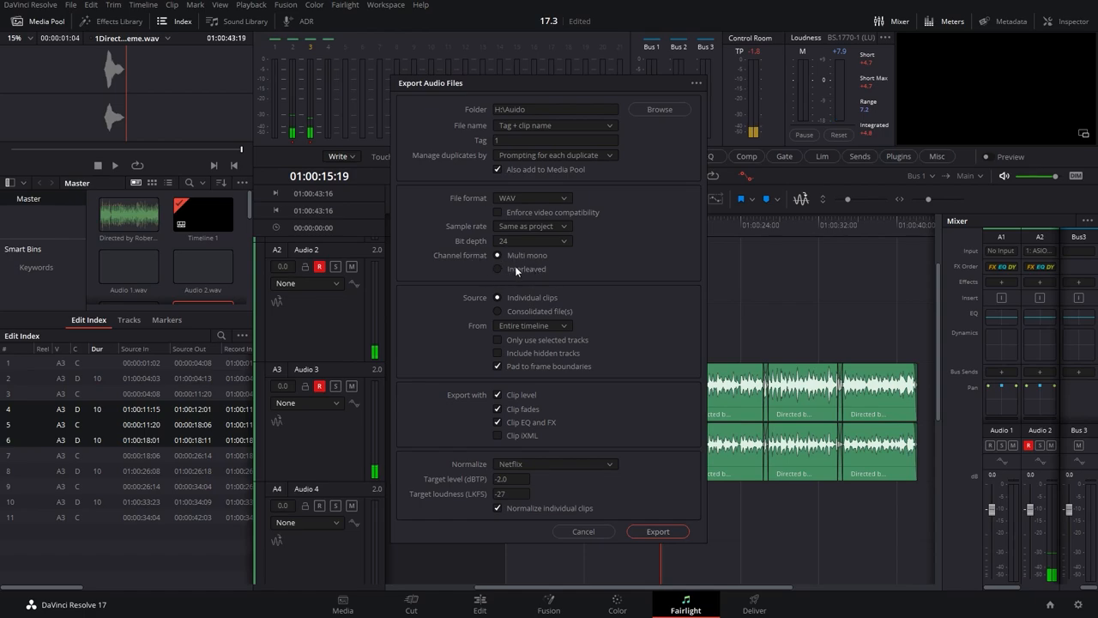
{"action": "left_click", "coordinate": [497, 268]}
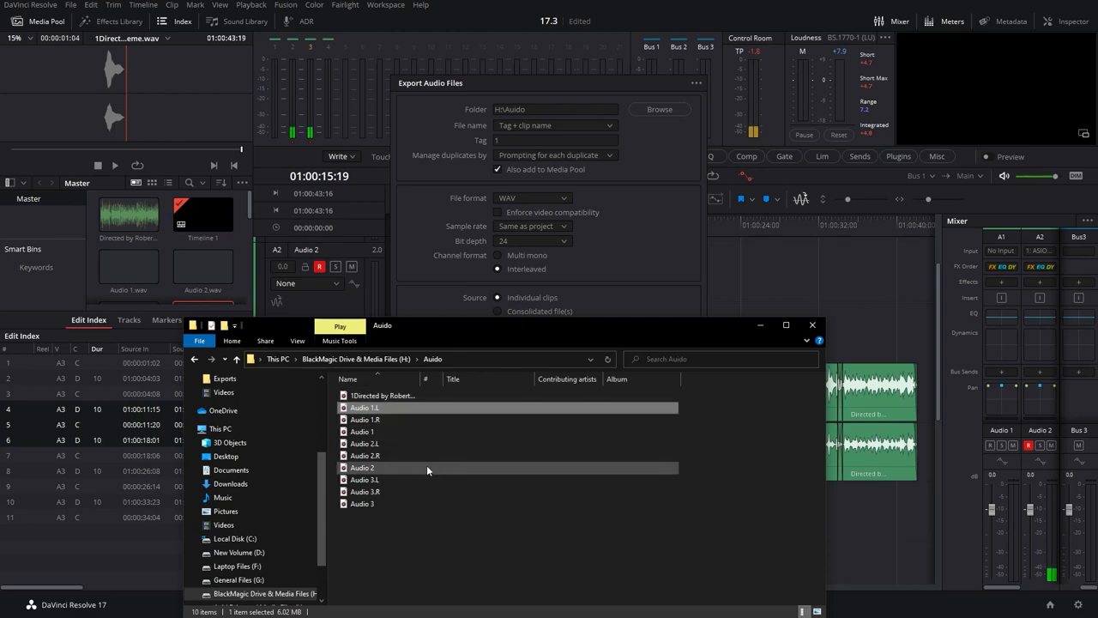
Step: Compare the combined Audio 1-3 files with the separate .L and .R channel files
{"action": "left_click", "coordinate": [362, 467]}
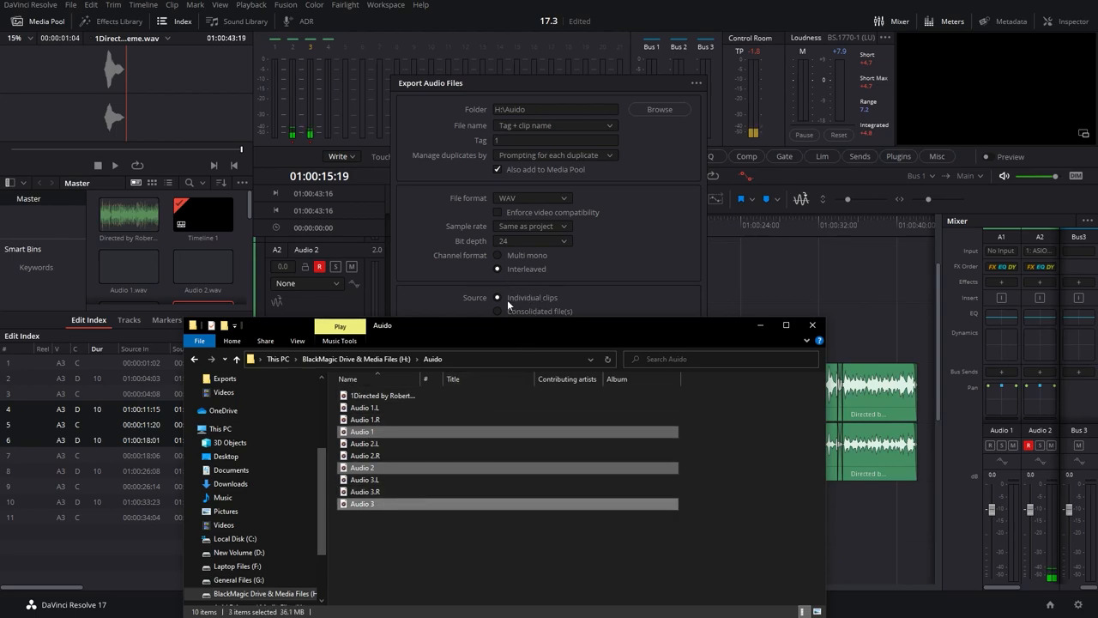
{"action": "mouse_move", "coordinate": [539, 296]}
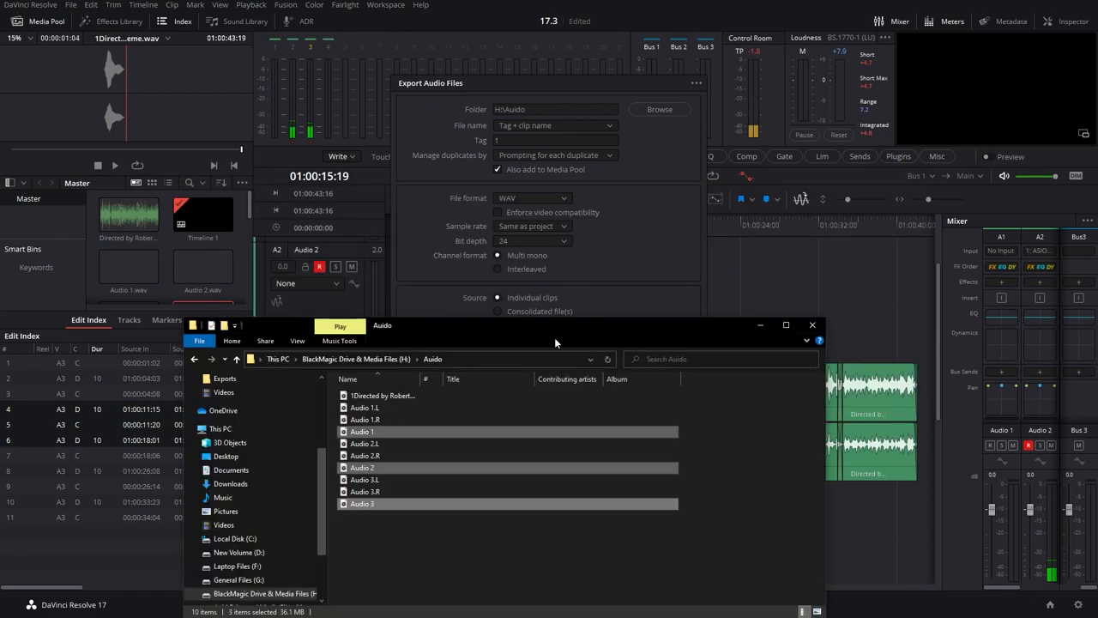
{"action": "left_click", "coordinate": [367, 419]}
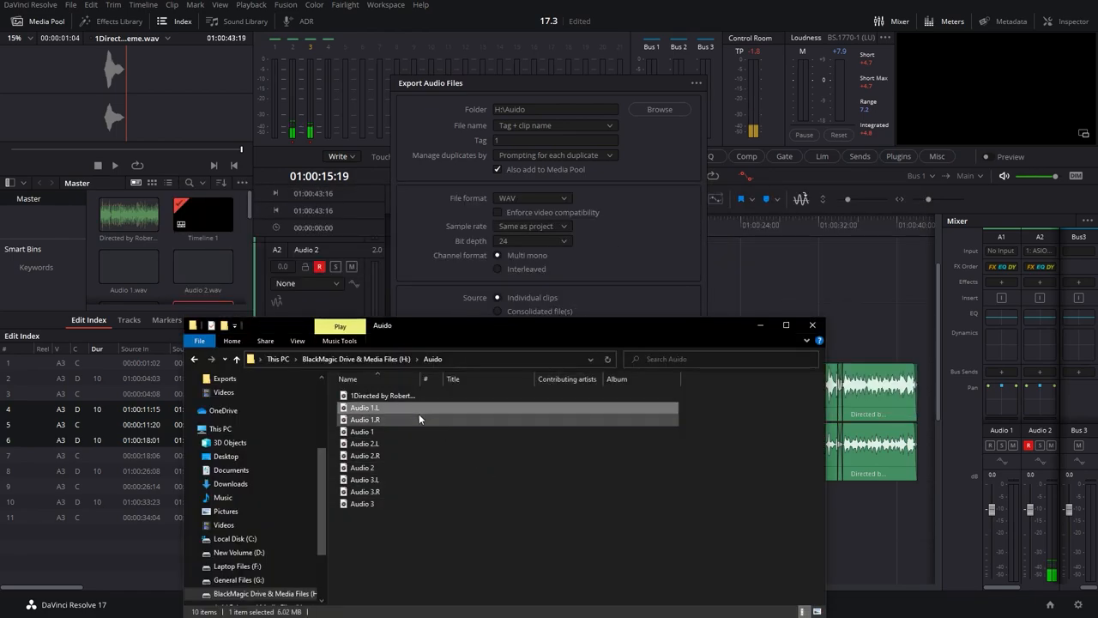
{"action": "left_click", "coordinate": [364, 479]}
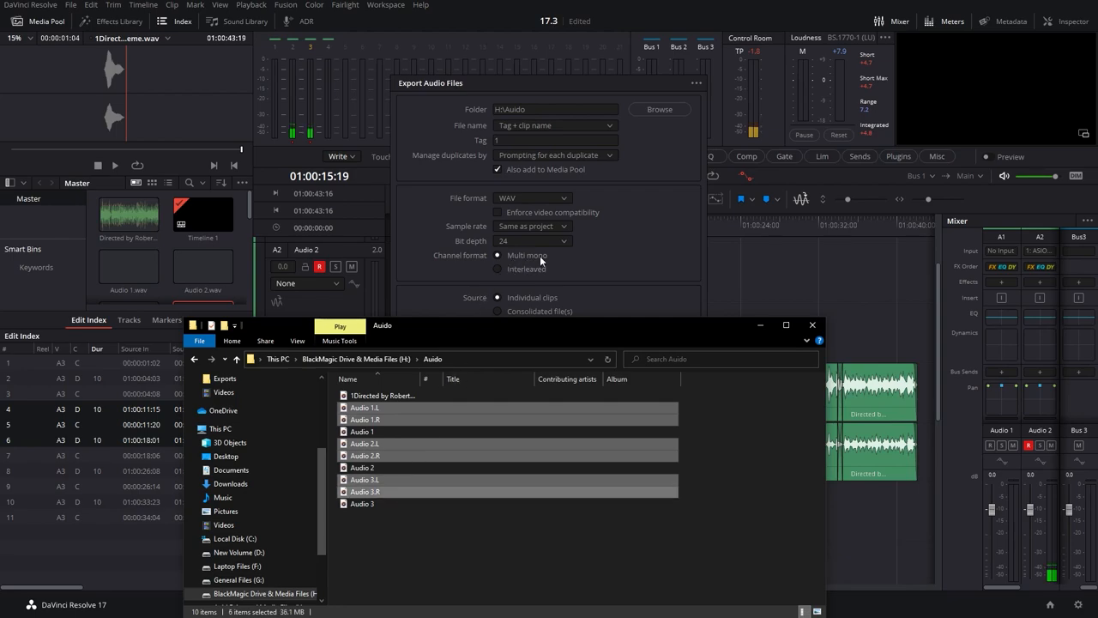
{"action": "mouse_move", "coordinate": [573, 302]}
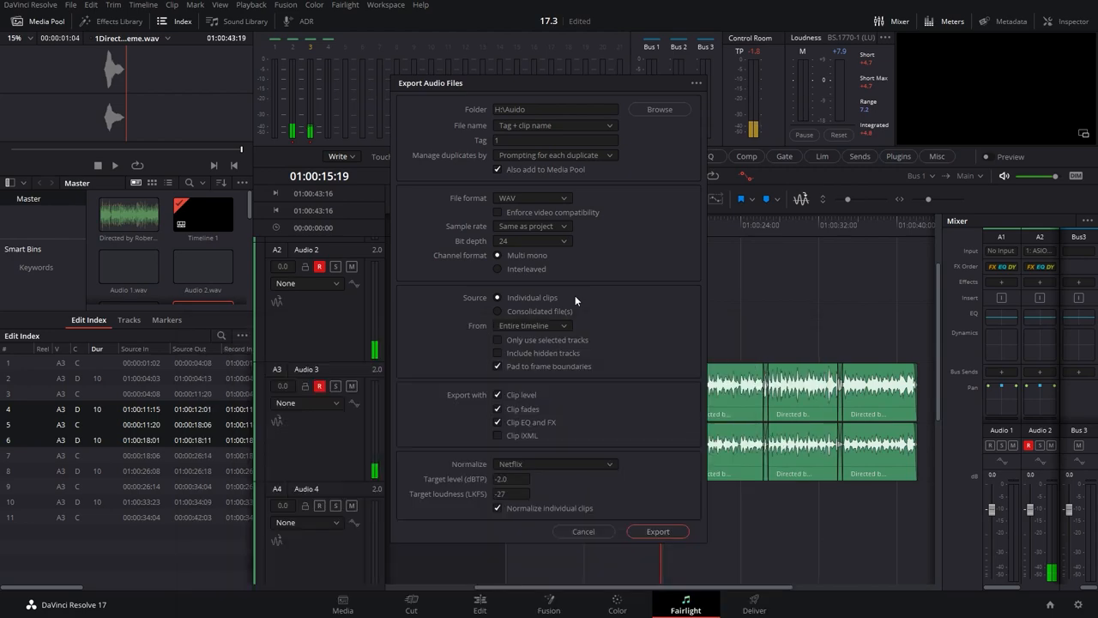
Step: Bring the Audio folder back into view and return to Resolve's Export Audio Files dialog
{"action": "left_click", "coordinate": [498, 310]}
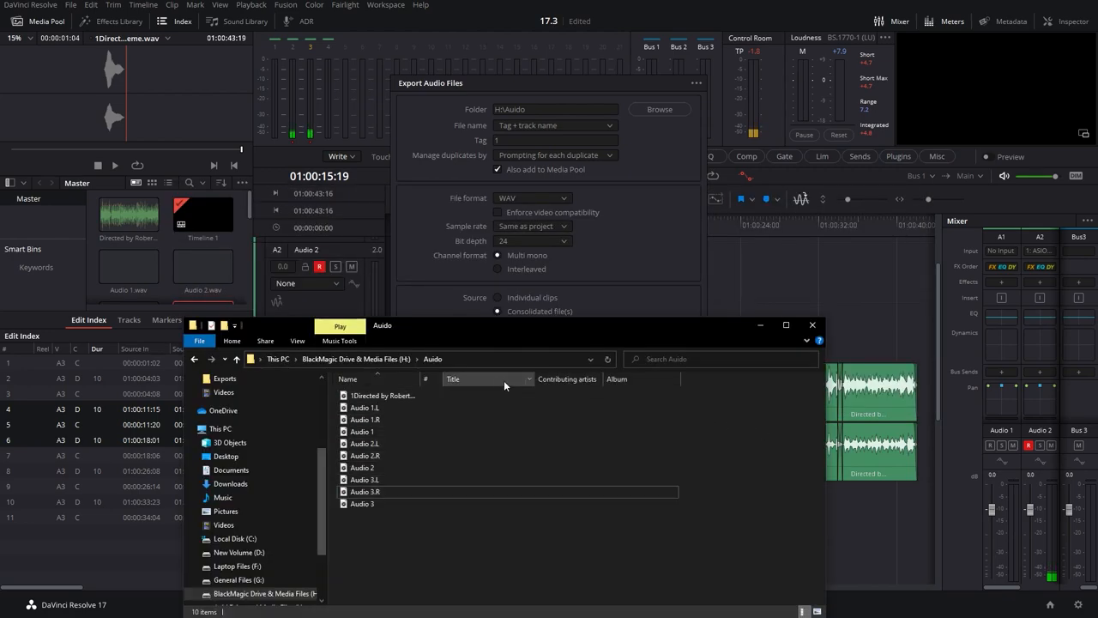
{"action": "left_click", "coordinate": [381, 395]}
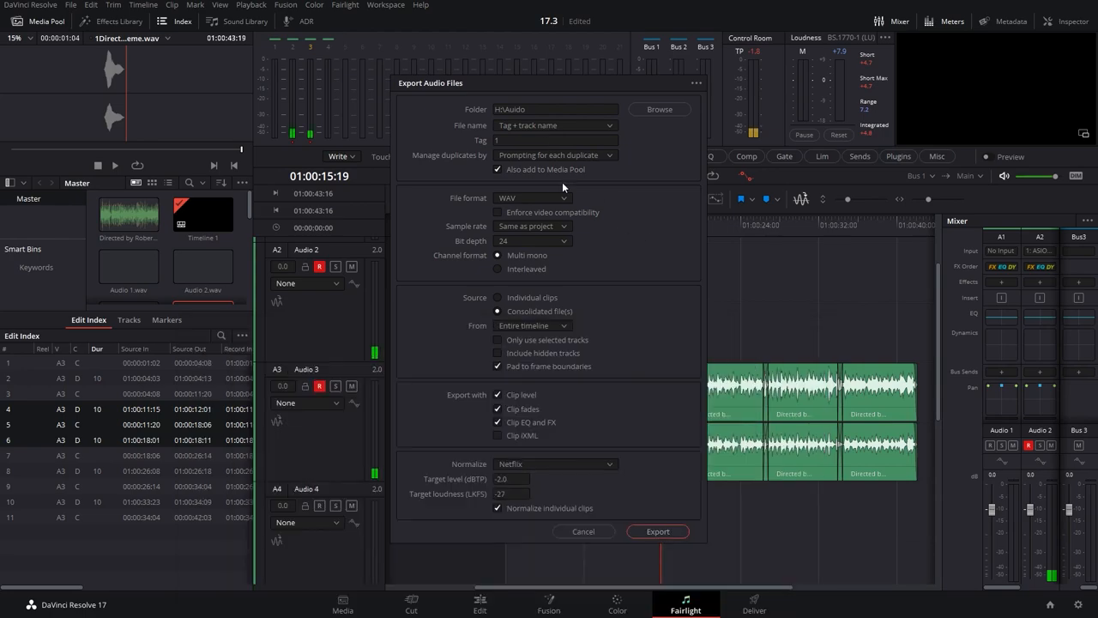
{"action": "mouse_move", "coordinate": [517, 186]}
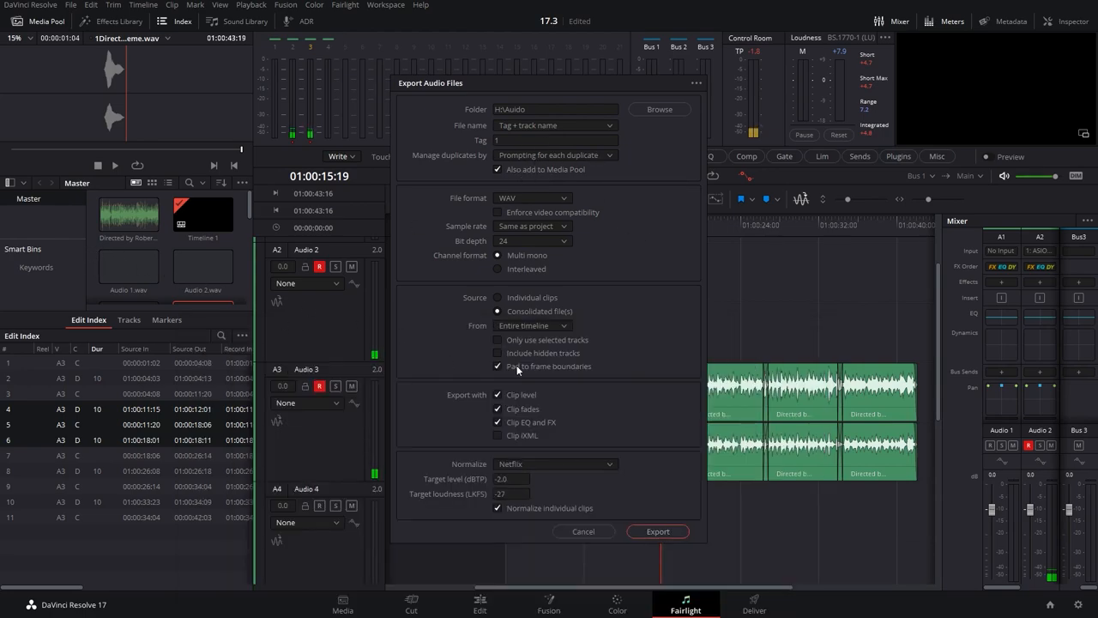
Step: Check the From range options and keep exporting the entire timeline
{"action": "left_click", "coordinate": [532, 326]}
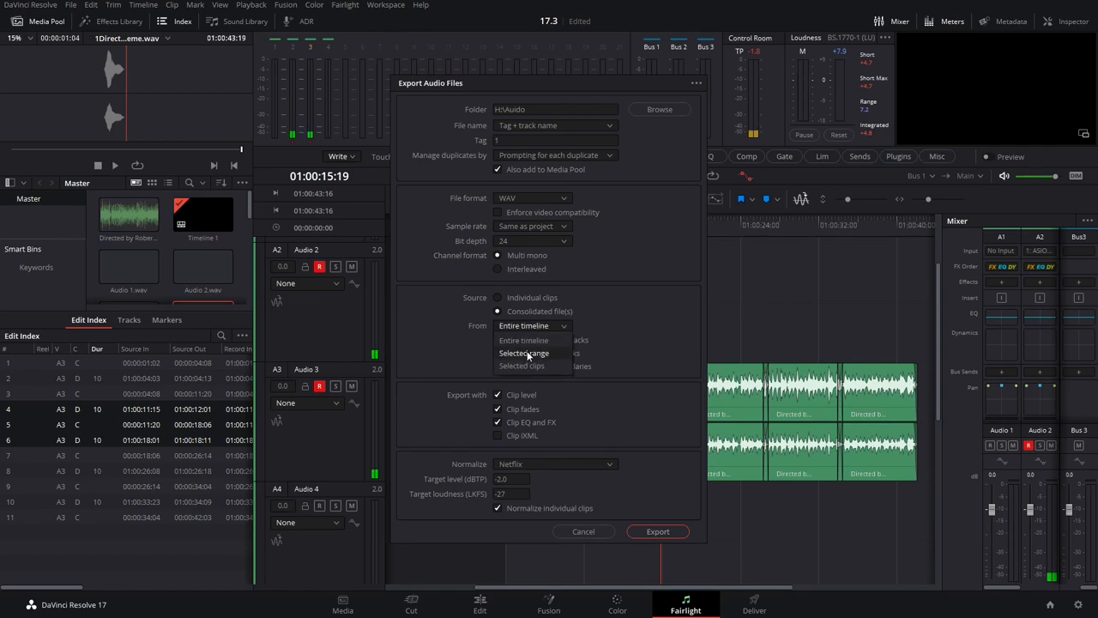
{"action": "left_click", "coordinate": [522, 366]}
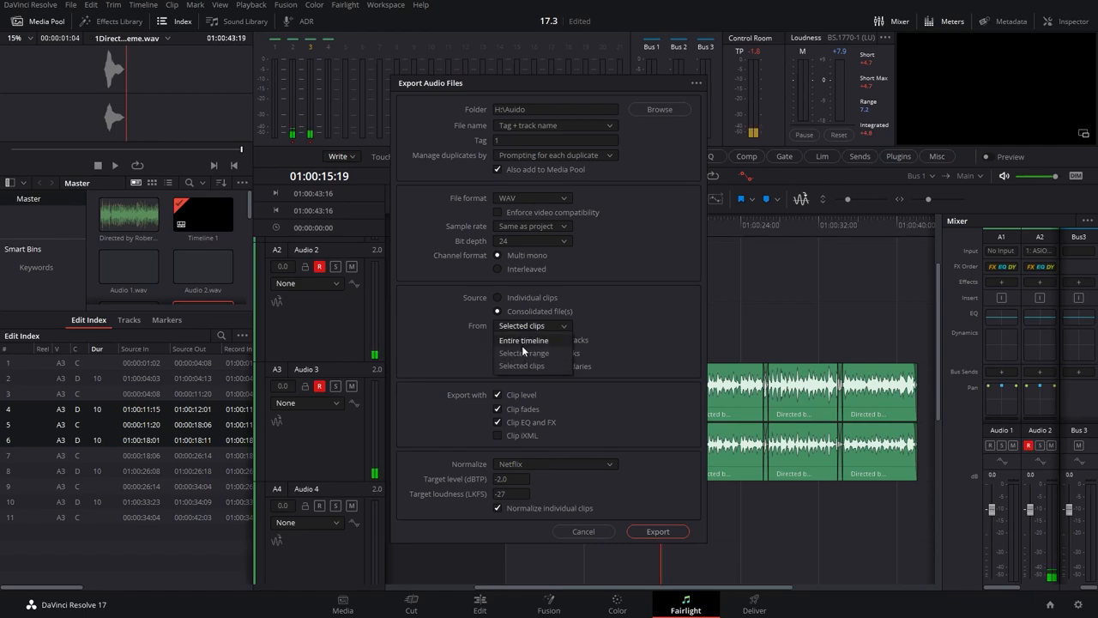
{"action": "left_click", "coordinate": [523, 339]}
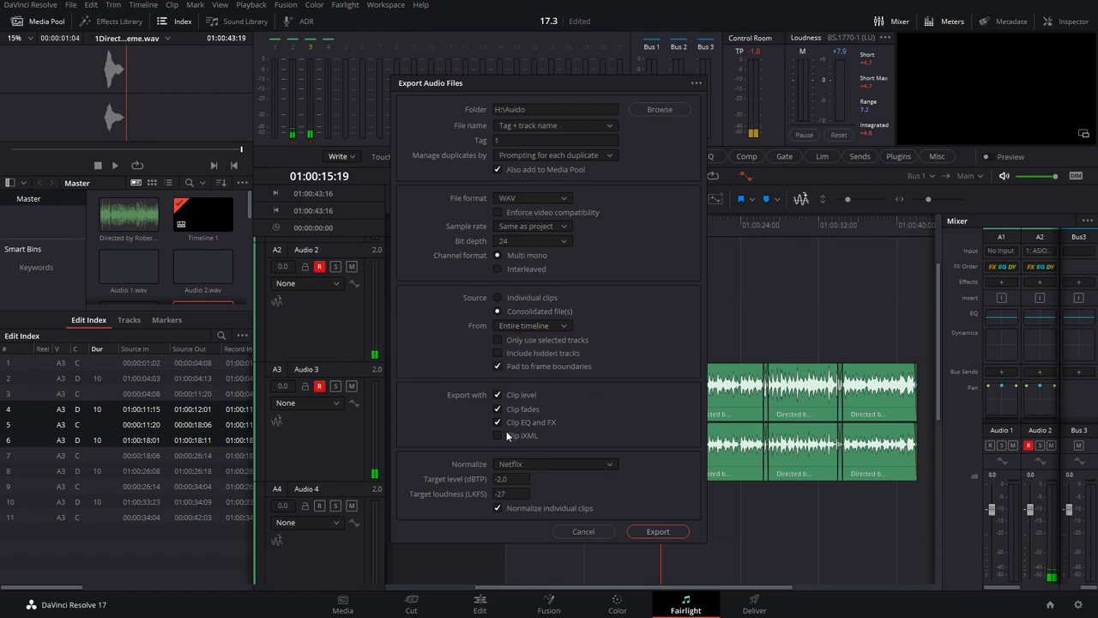
Step: Cycle normalization to ITU-R BS.1770-1 with BWAV format, then close the export dialog
{"action": "left_click", "coordinate": [556, 463]}
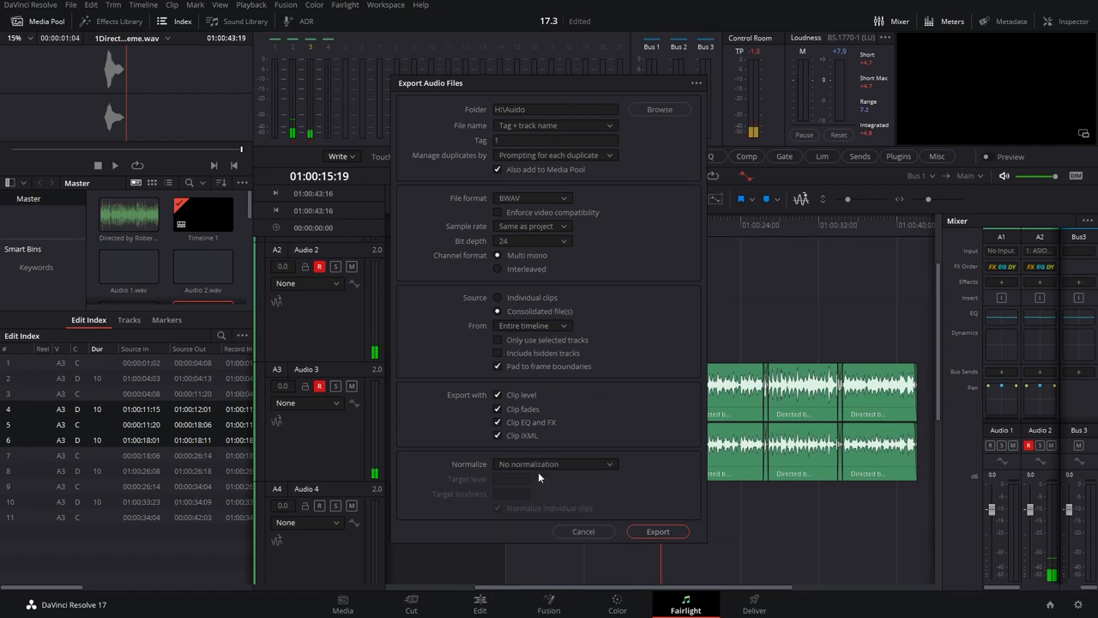
{"action": "left_click", "coordinate": [556, 464]}
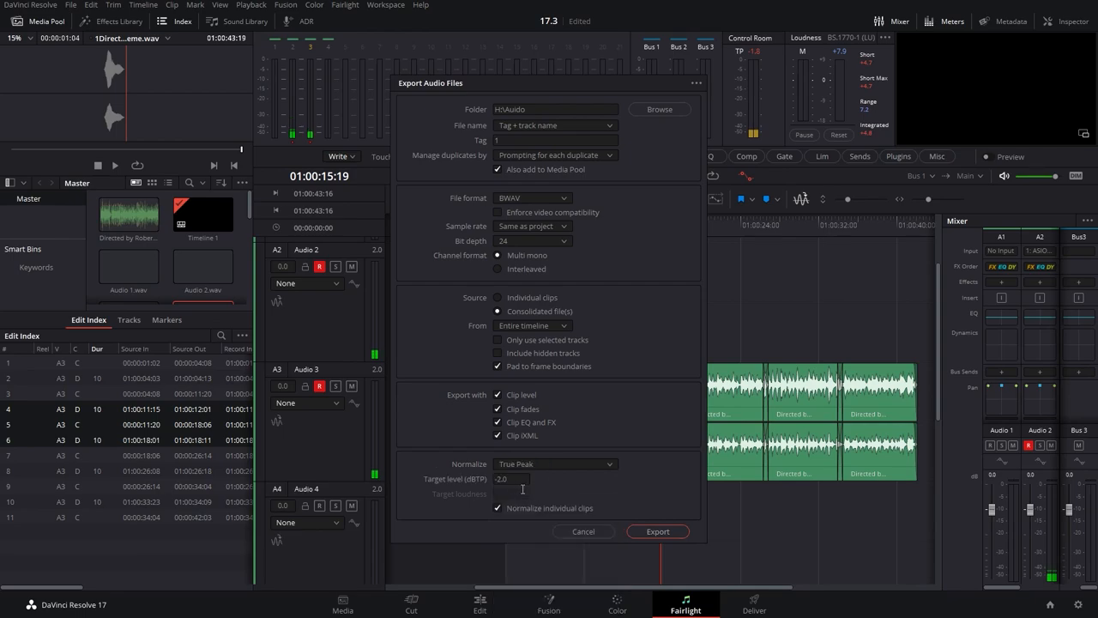
{"action": "left_click", "coordinate": [556, 463]}
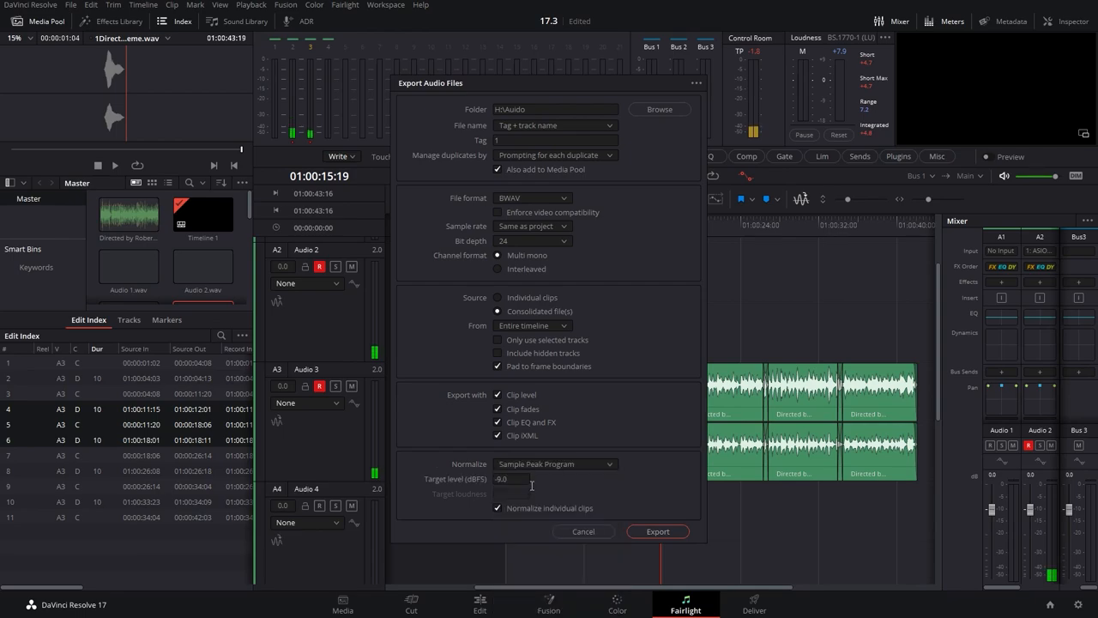
{"action": "left_click", "coordinate": [556, 464]}
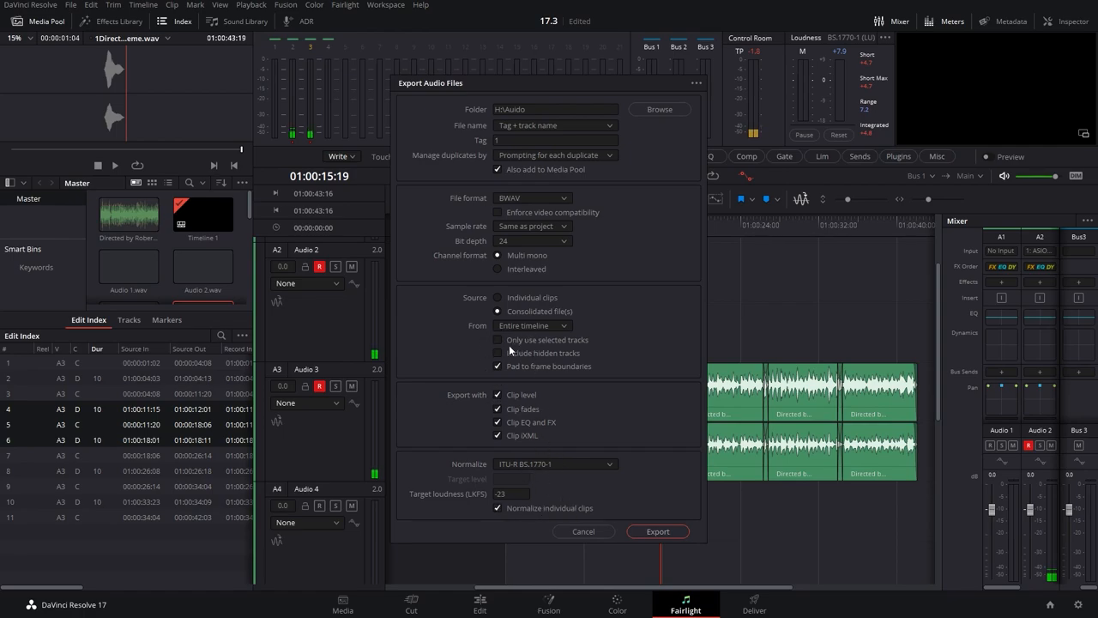
{"action": "left_click", "coordinate": [497, 340]}
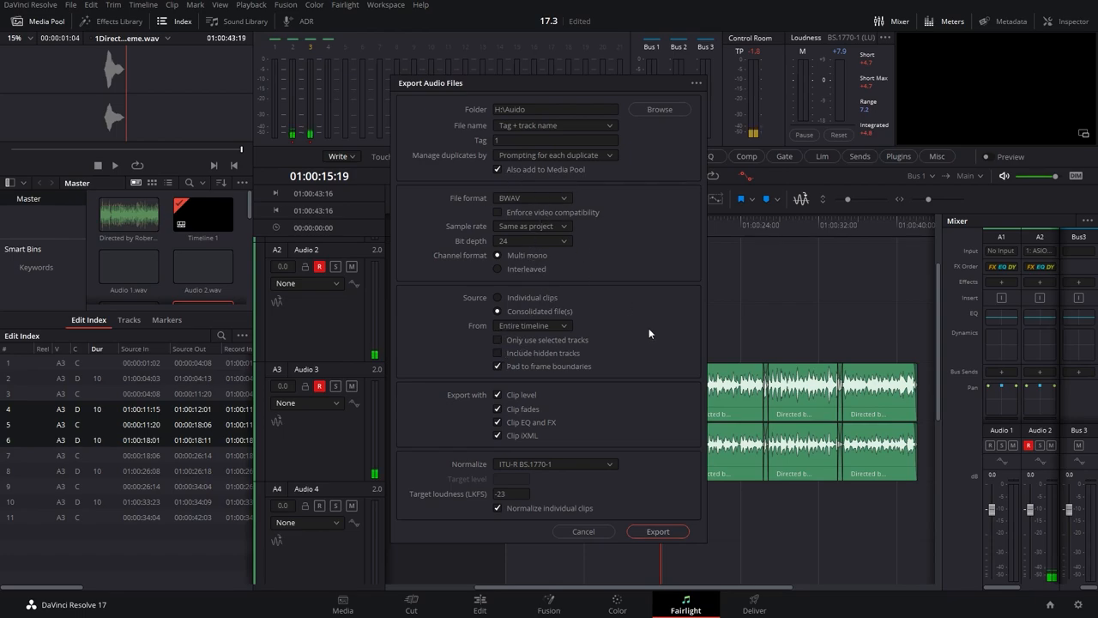
{"action": "left_click", "coordinate": [657, 532]}
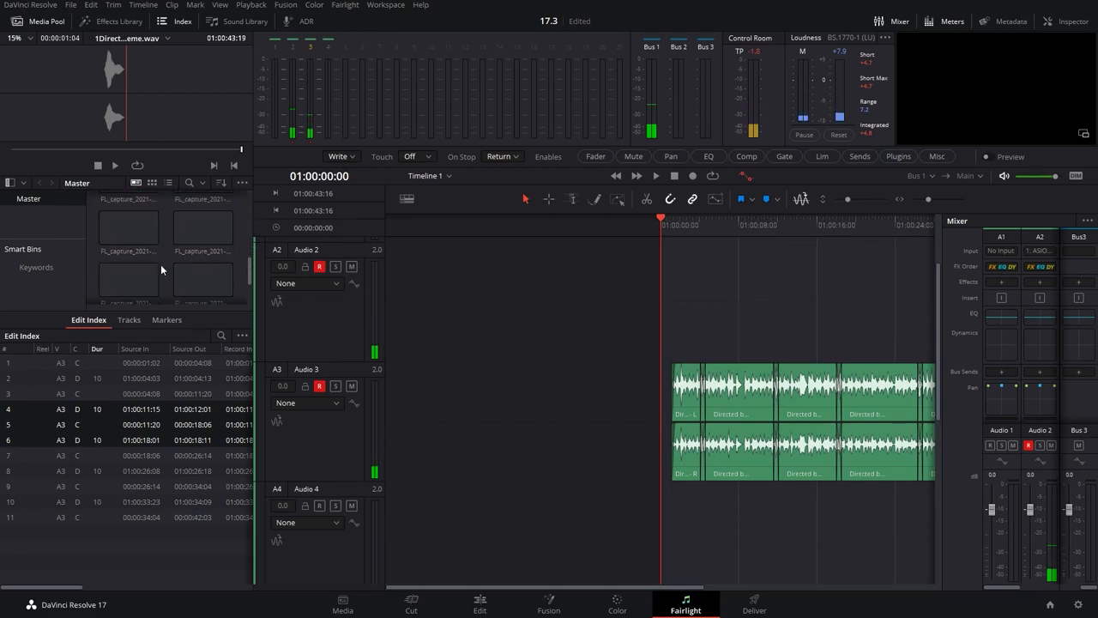
Step: Return to the Fairlight timeline showing the Audio 3 clips
{"action": "left_click", "coordinate": [656, 175]}
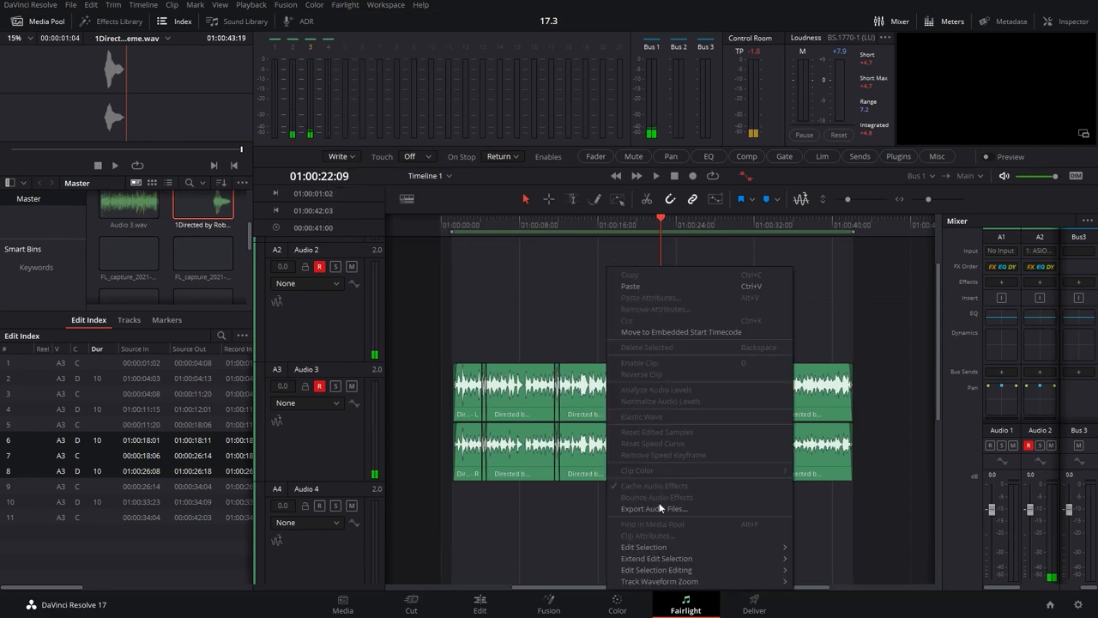
Step: Export audio files with From set to Selected range
{"action": "left_click", "coordinate": [654, 508]}
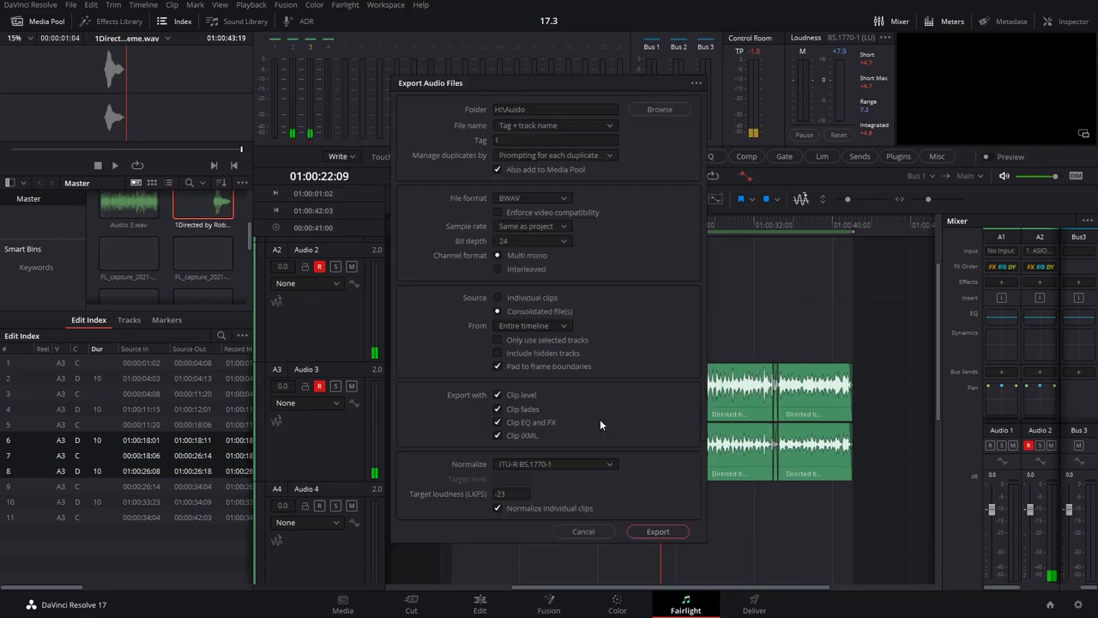
{"action": "left_click", "coordinate": [531, 326]}
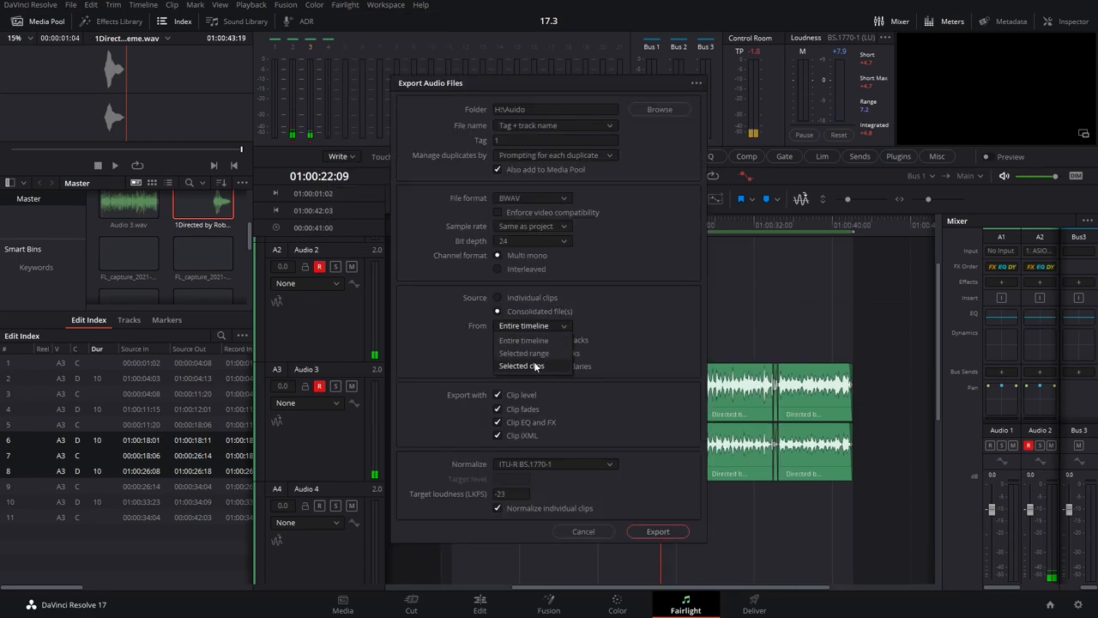
{"action": "left_click", "coordinate": [524, 353]}
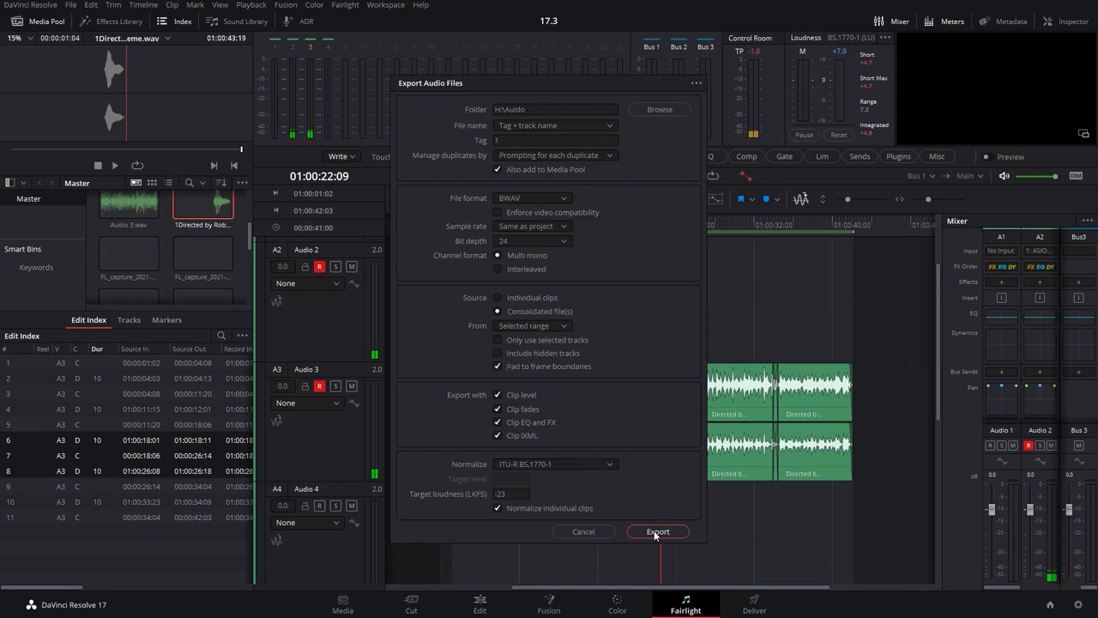
{"action": "left_click", "coordinate": [196, 4]}
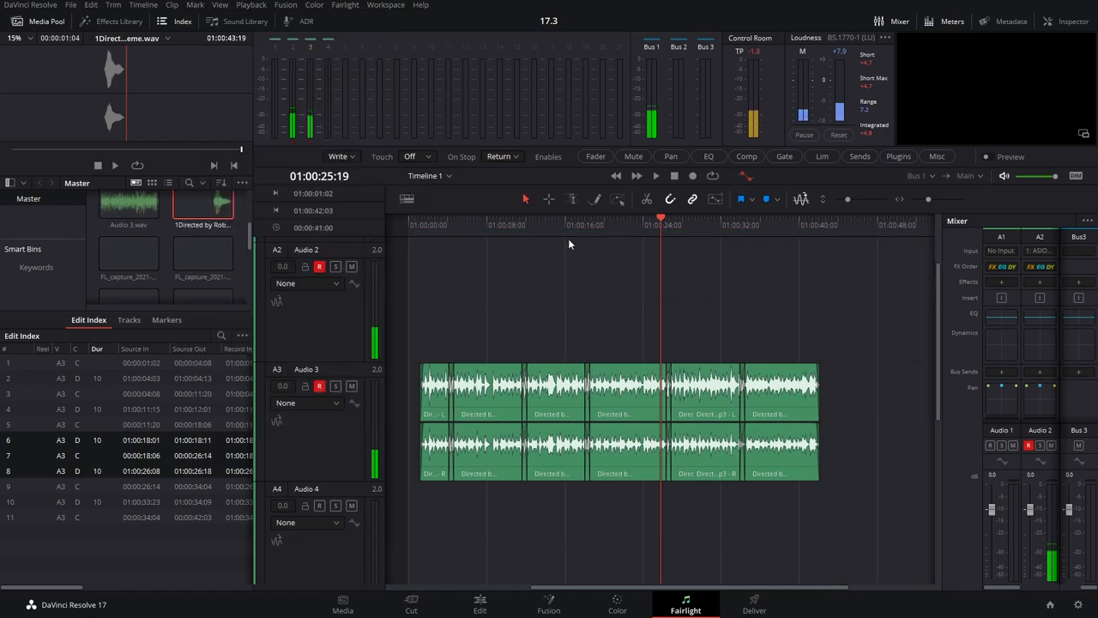
Step: Show the Mark menu's Clear In, Clear Out and Clear In and Out commands
{"action": "left_click", "coordinate": [196, 5]}
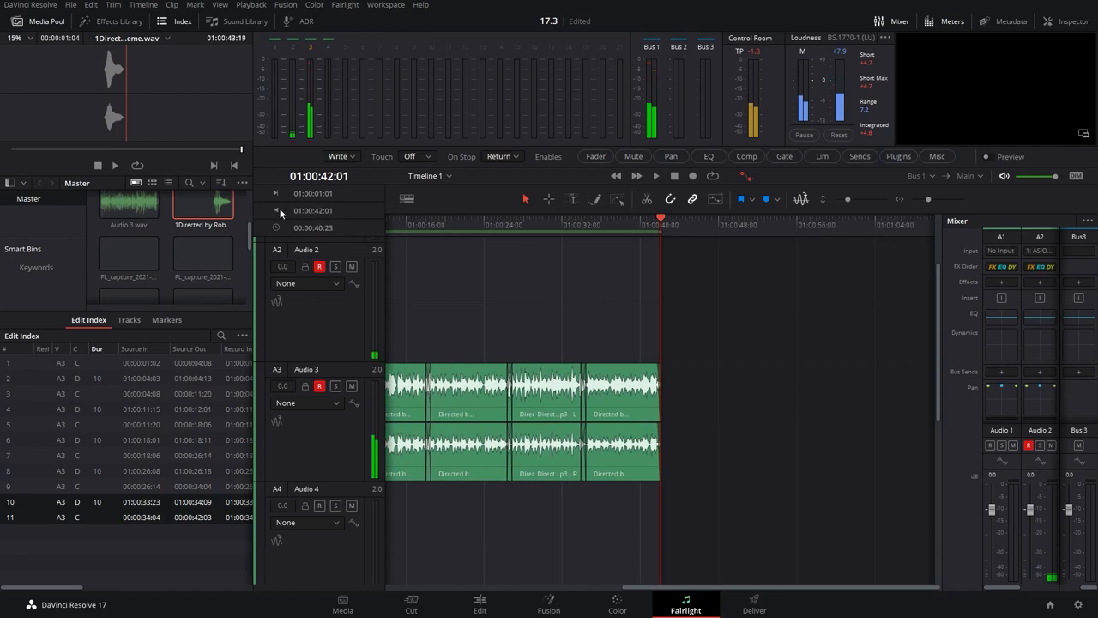
{"action": "left_click", "coordinate": [196, 5]}
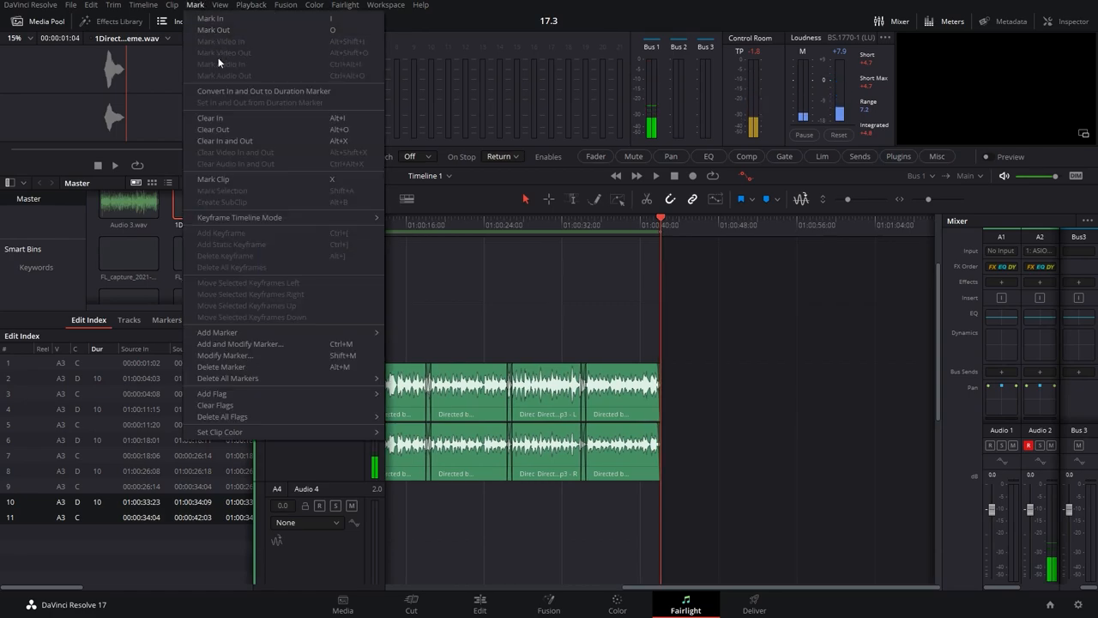